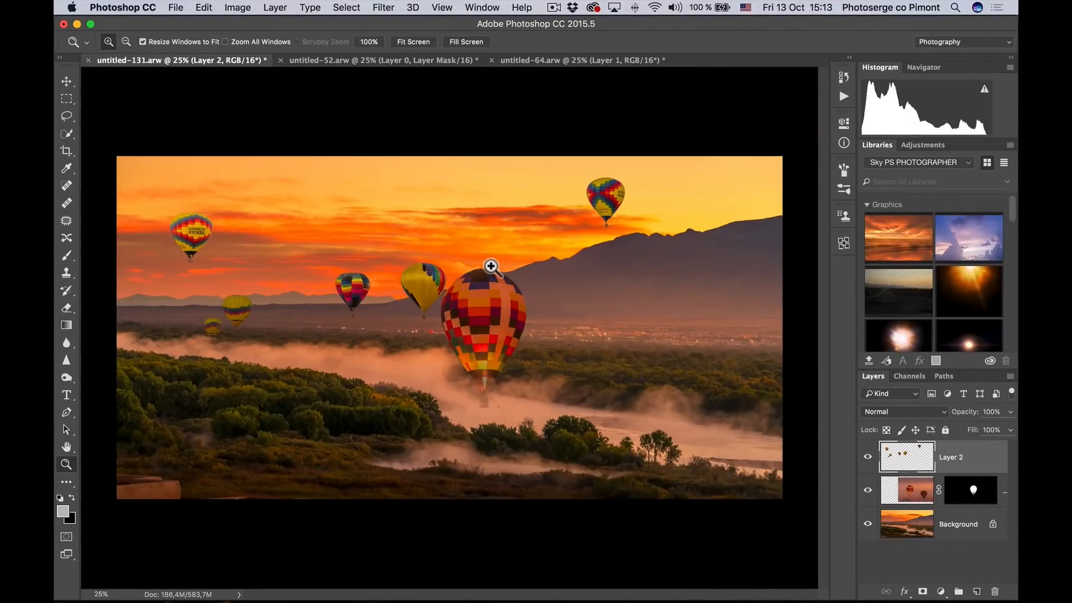
mouse_move(582, 327)
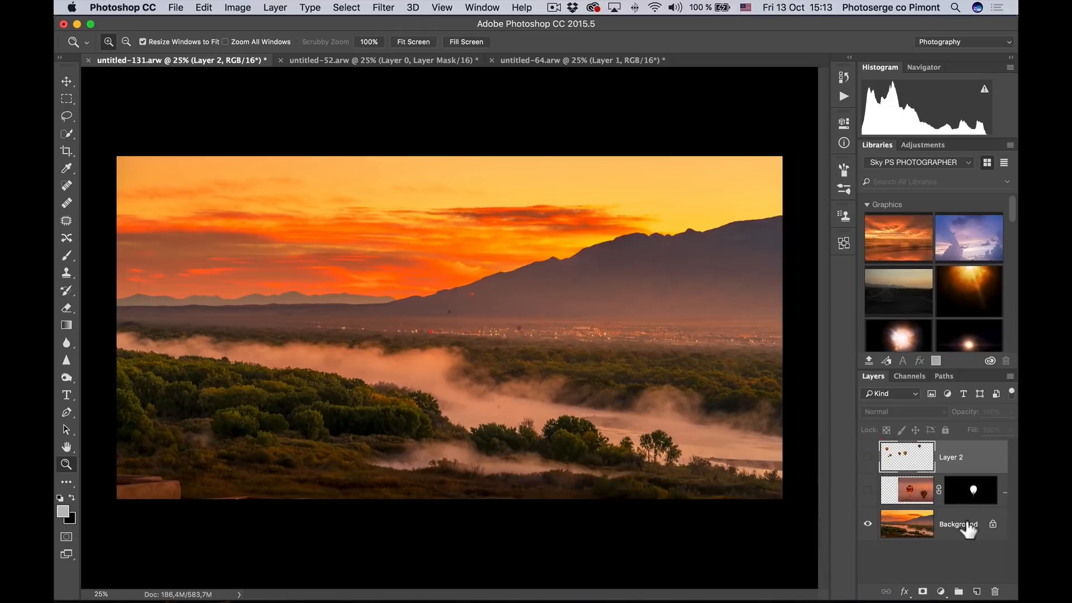
mouse_move(507, 306)
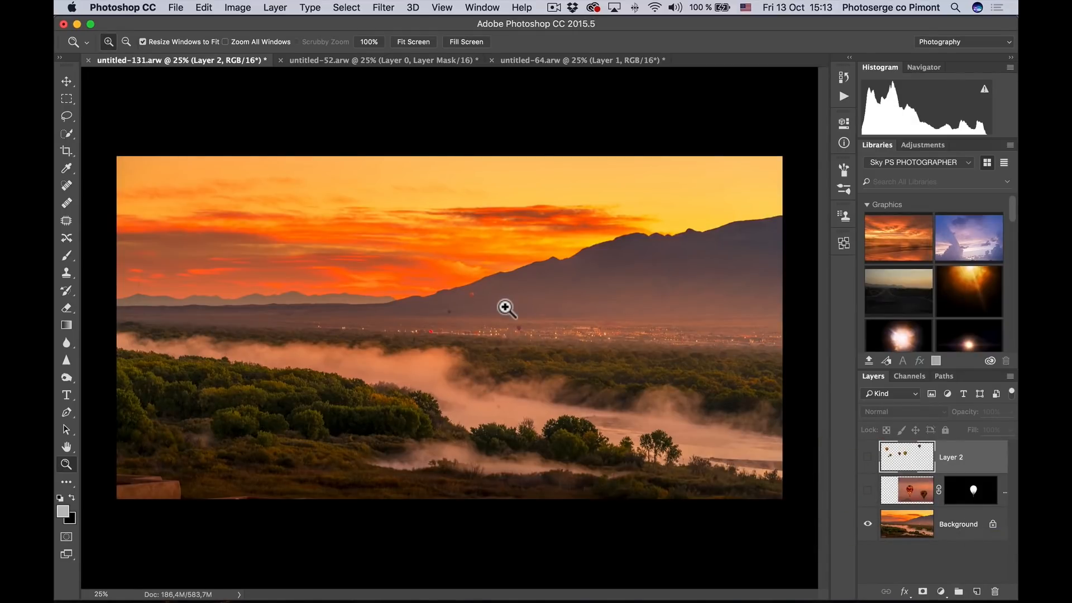
mouse_move(485, 250)
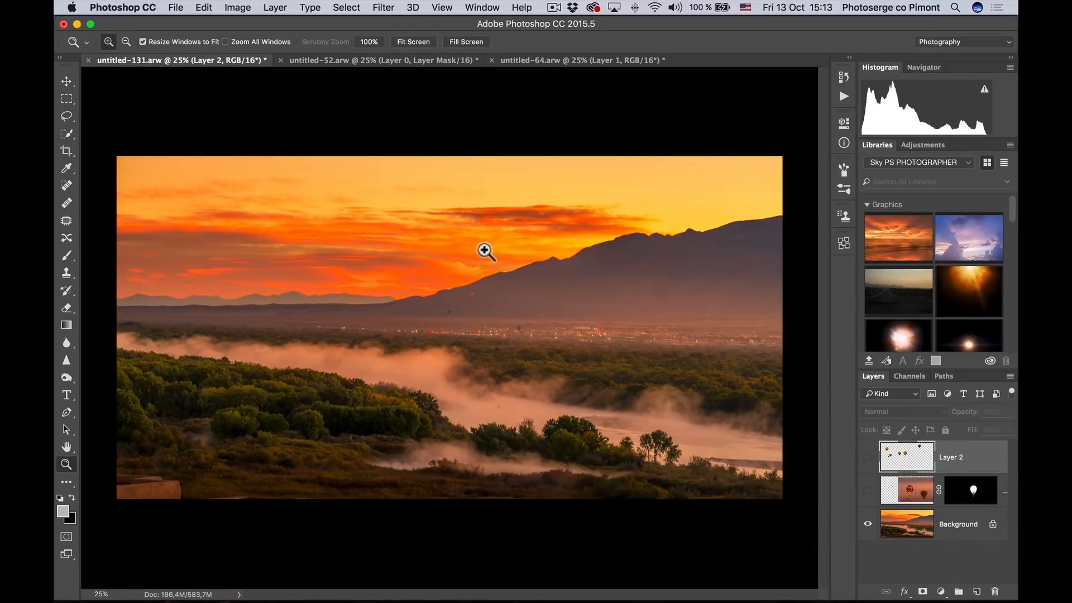
mouse_move(485, 233)
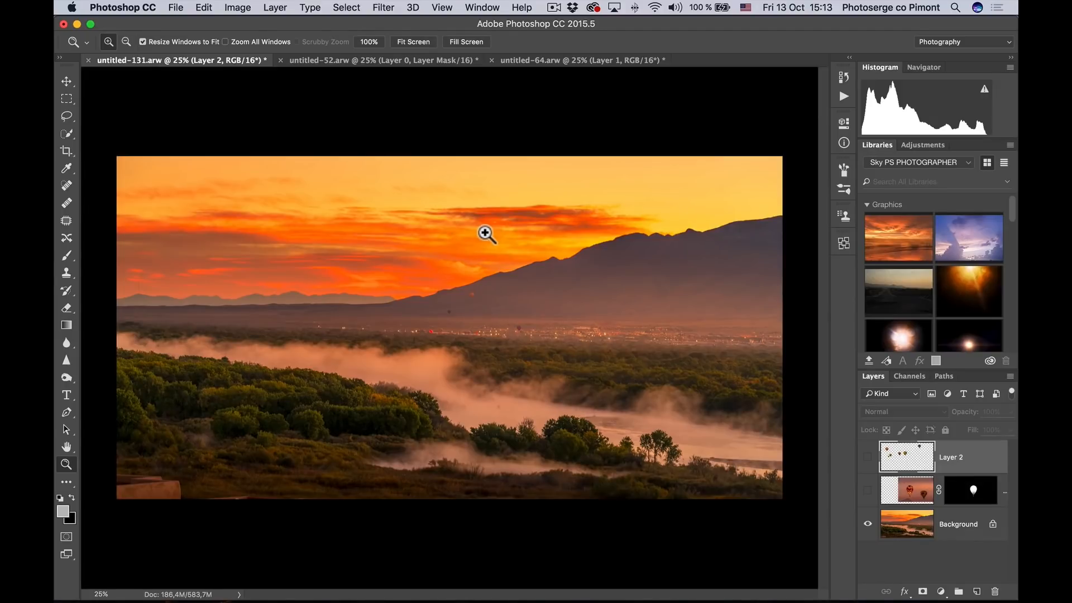
mouse_move(470, 301)
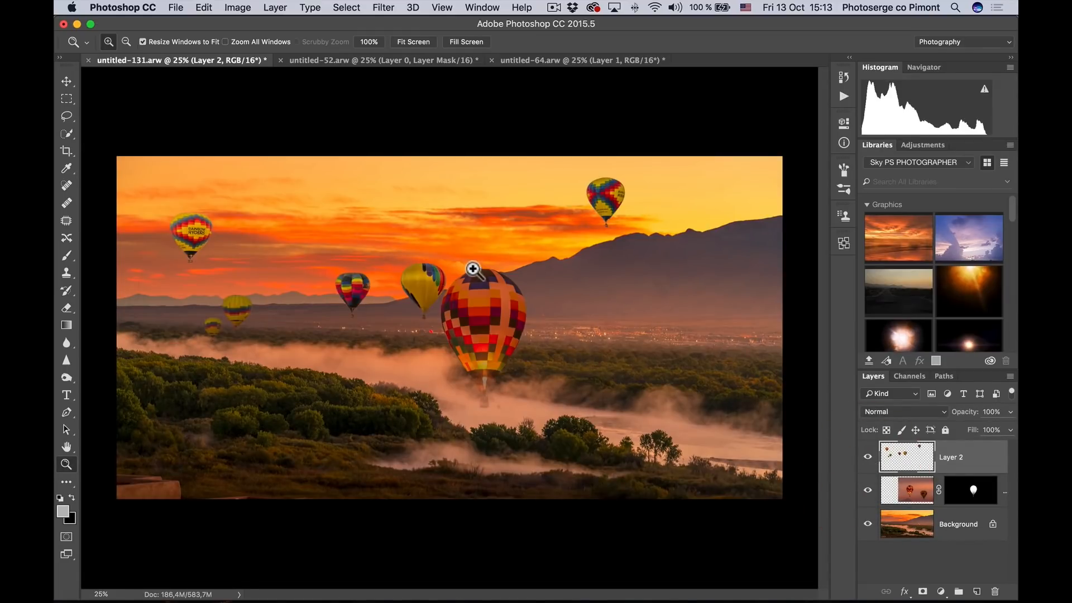
mouse_move(671, 411)
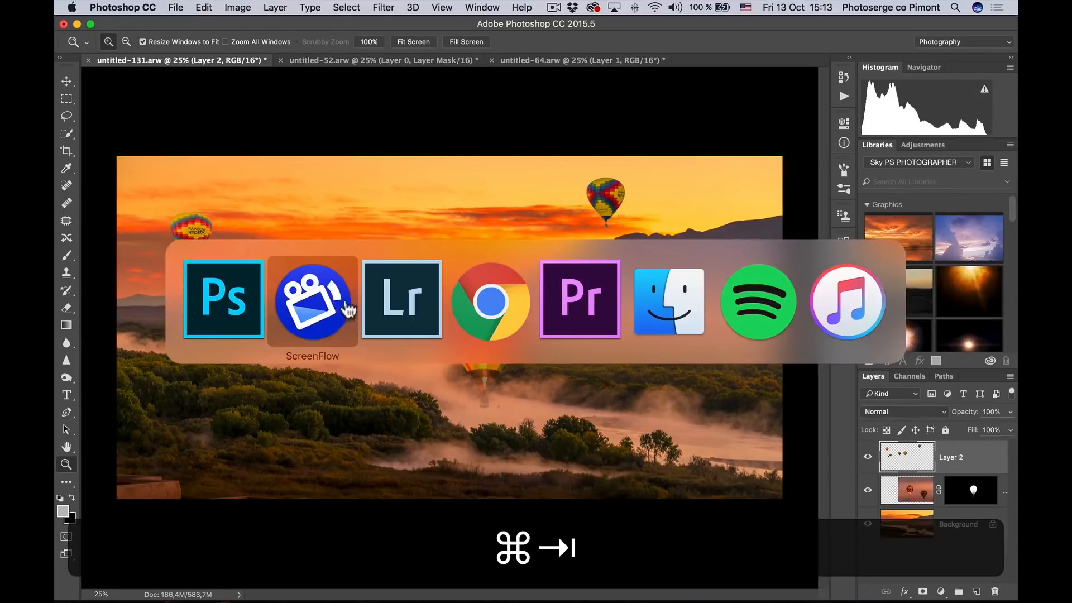
Switch to Lightroom and browse the filmstrip to the Ballon airshow-6.arw shot of many distant balloons
click(402, 299)
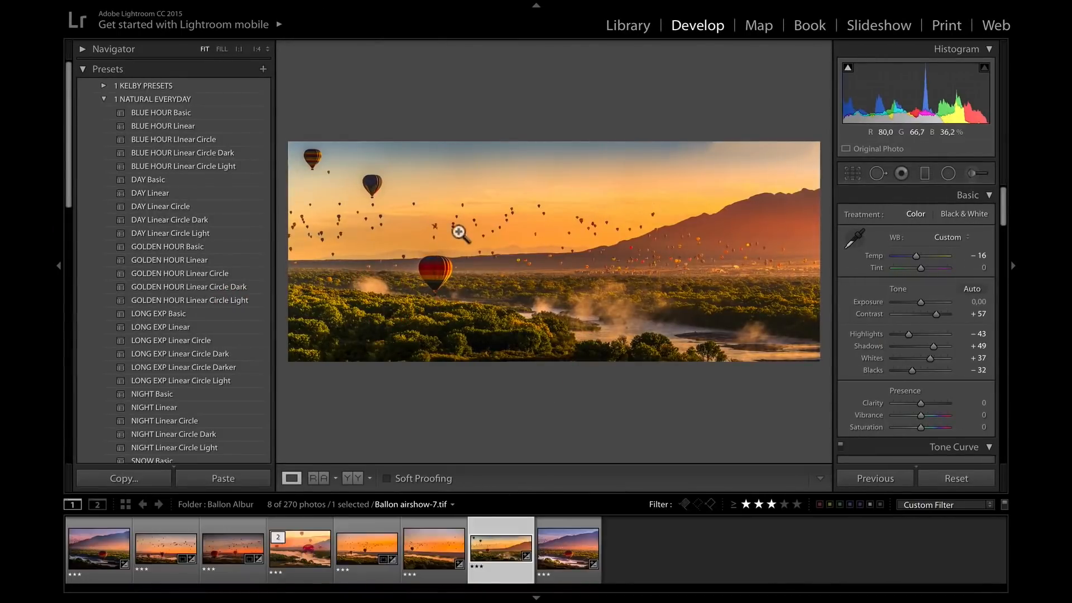
click(433, 547)
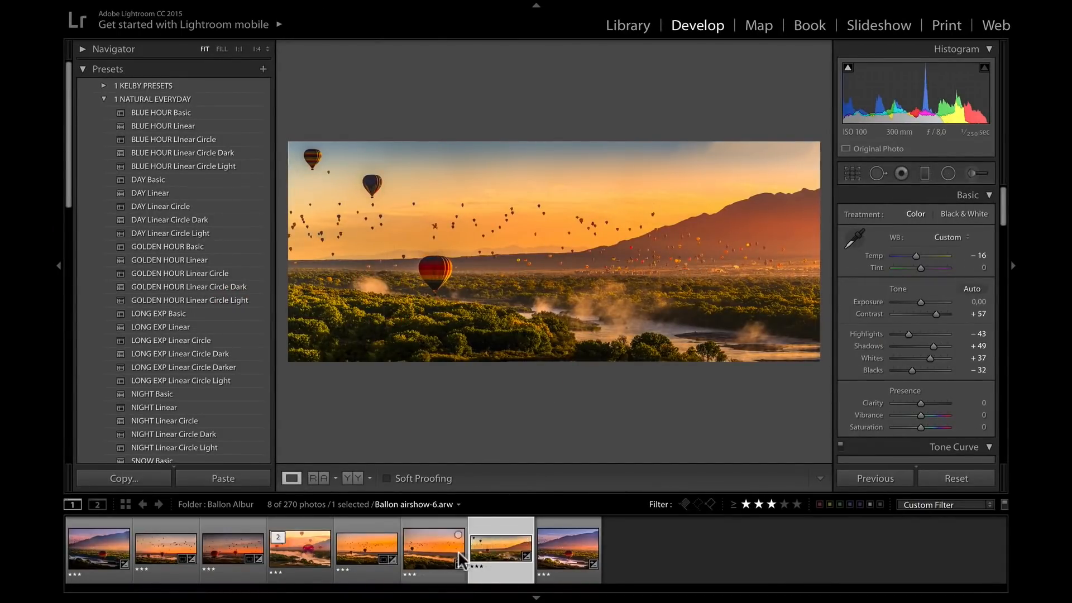
click(567, 547)
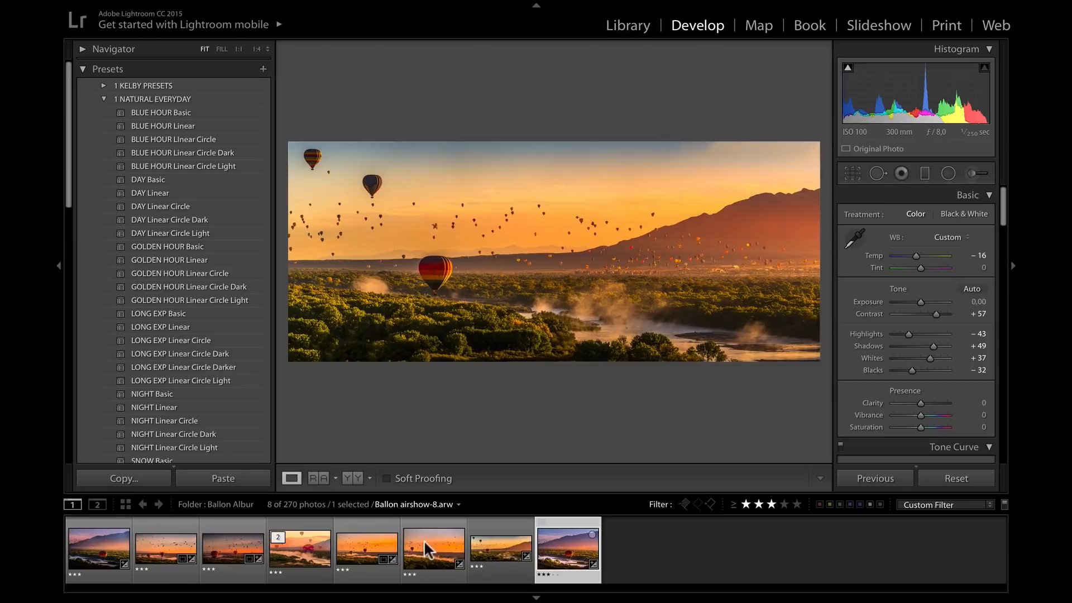
click(433, 549)
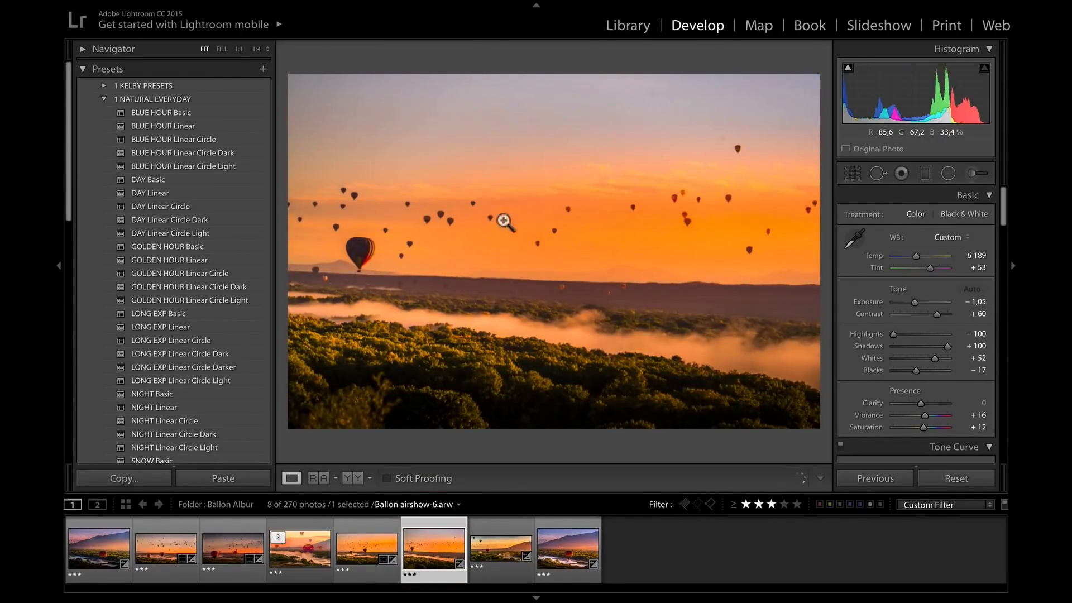
mouse_move(335, 209)
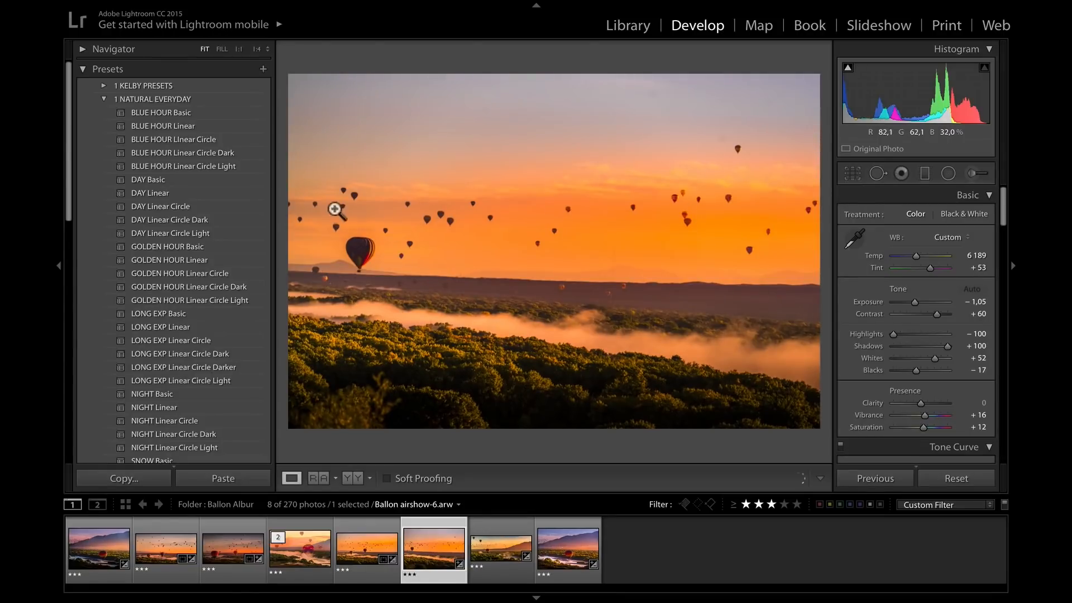
mouse_move(482, 242)
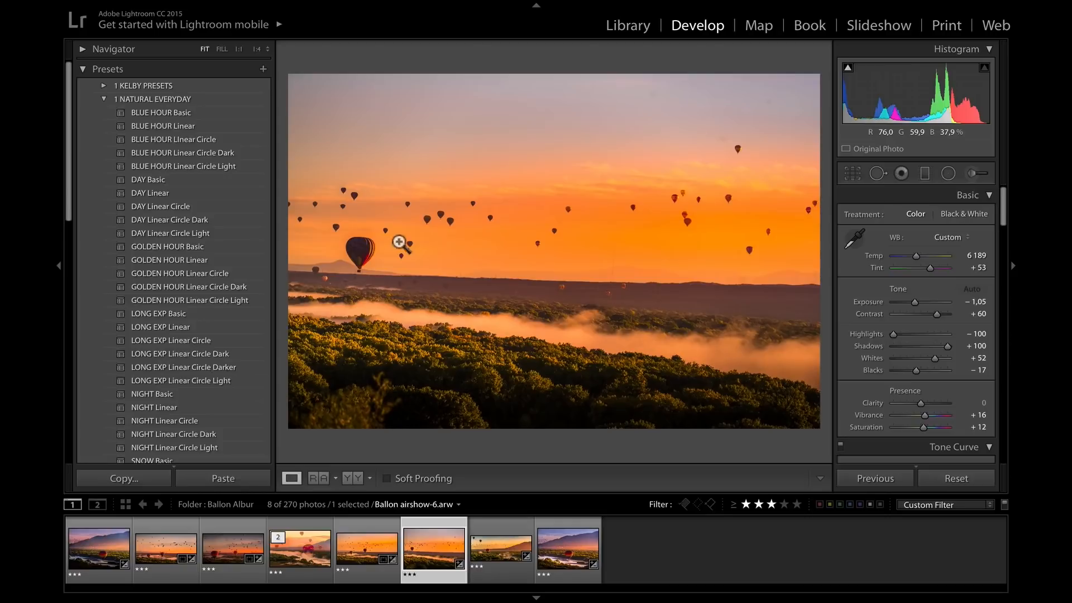
mouse_move(374, 245)
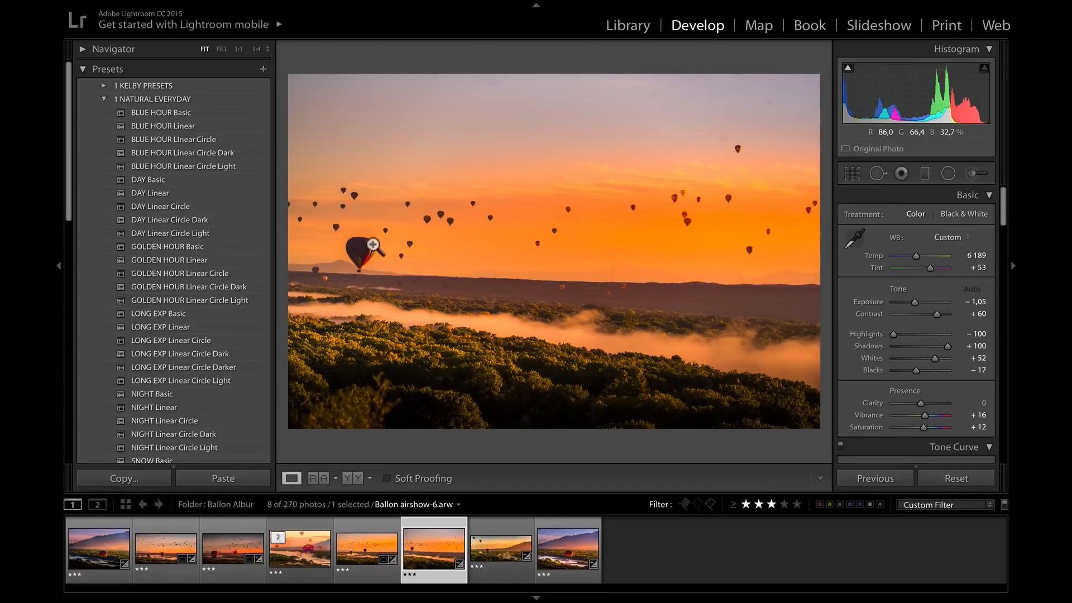
mouse_move(364, 258)
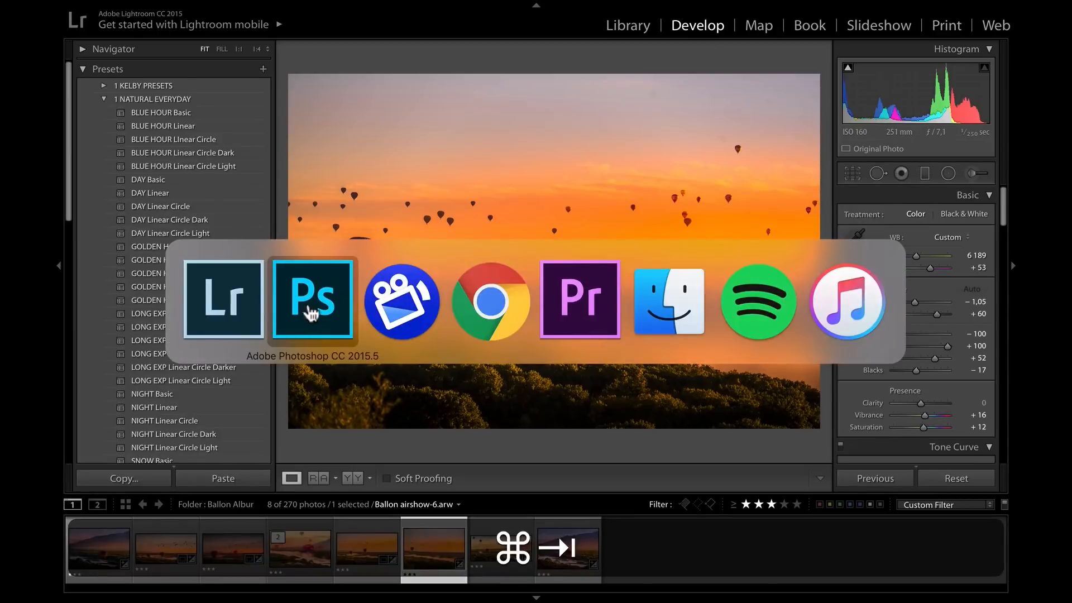
Back in Photoshop, add a Levels adjustment layer on top of the balloon composite
click(313, 299)
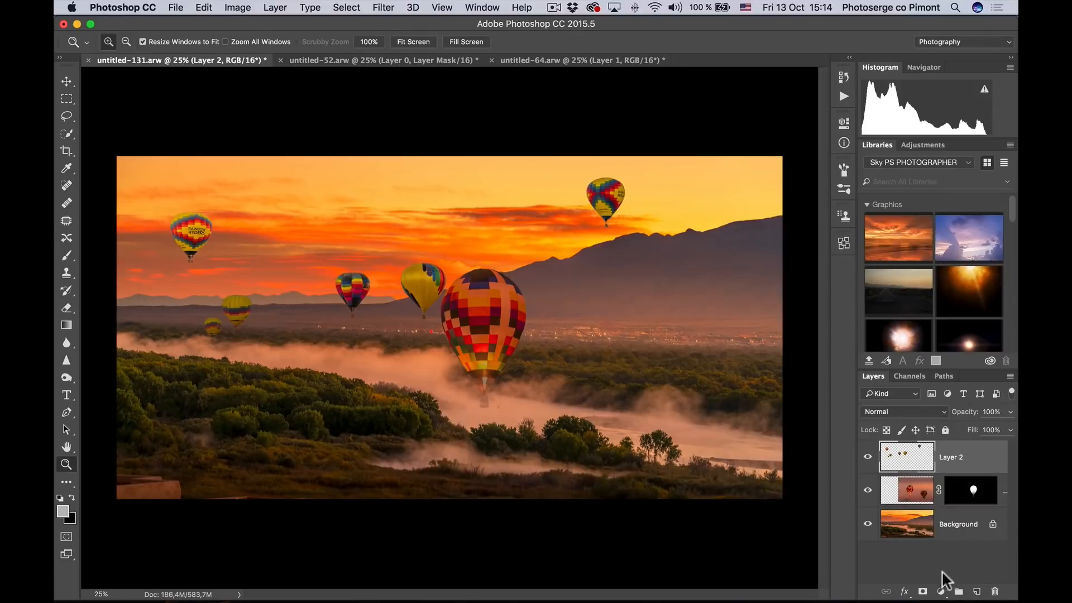
click(940, 590)
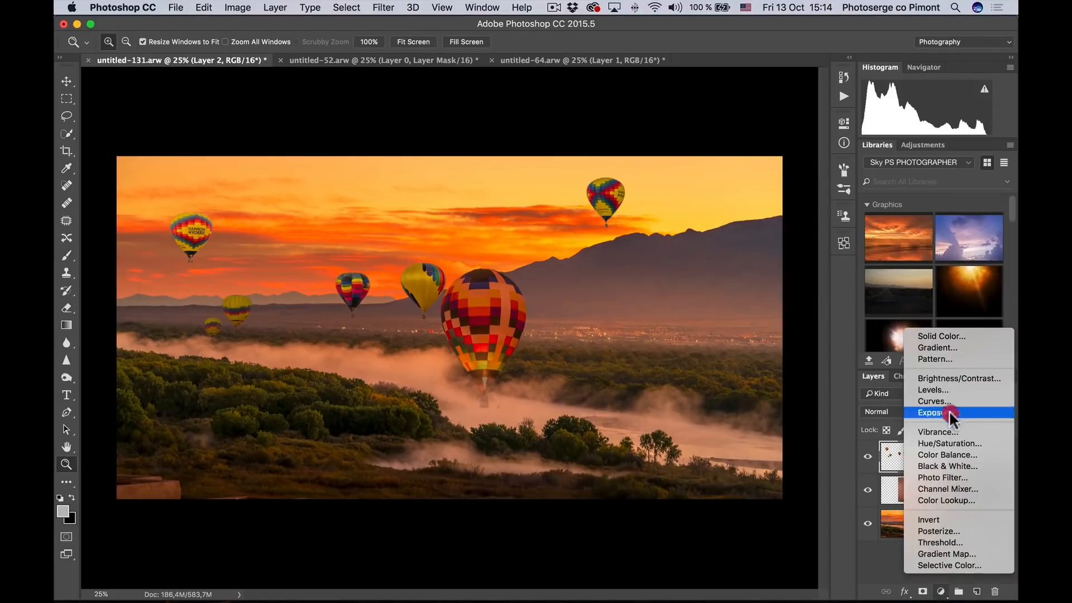
mouse_move(954, 395)
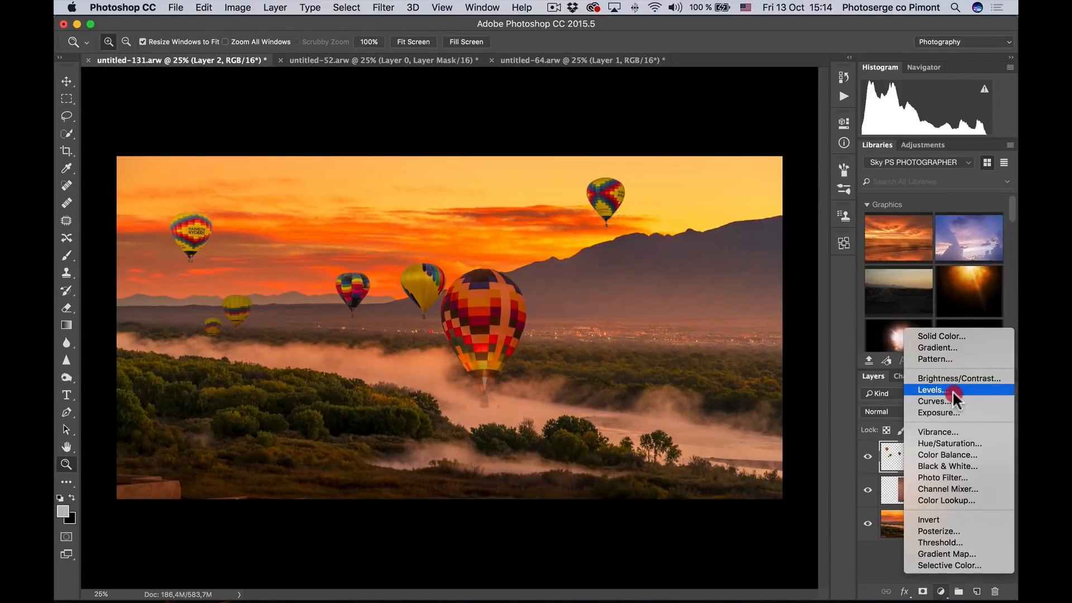
click(930, 390)
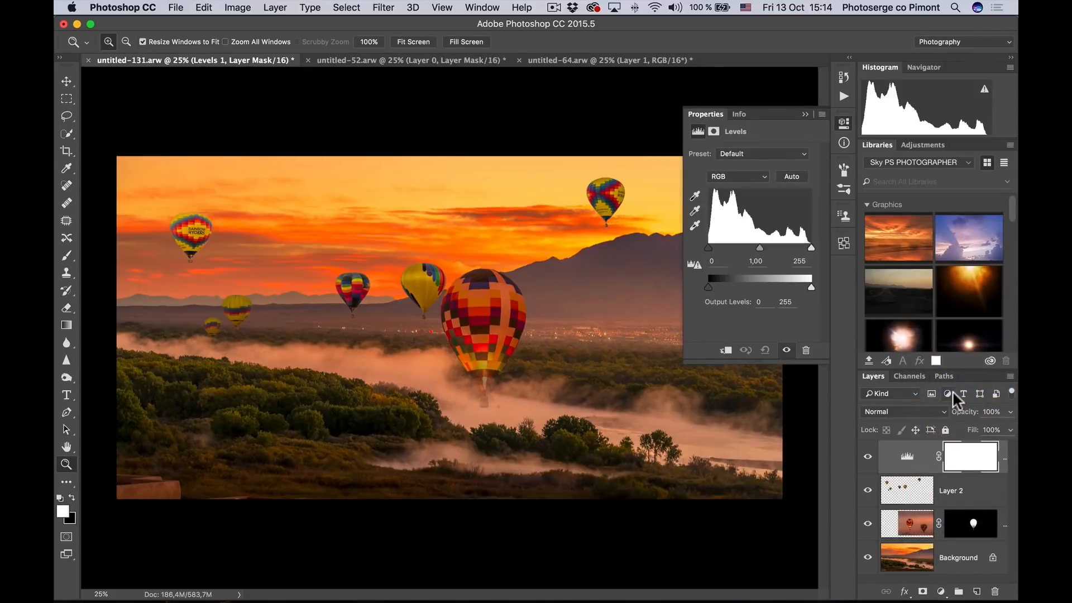
mouse_move(957, 483)
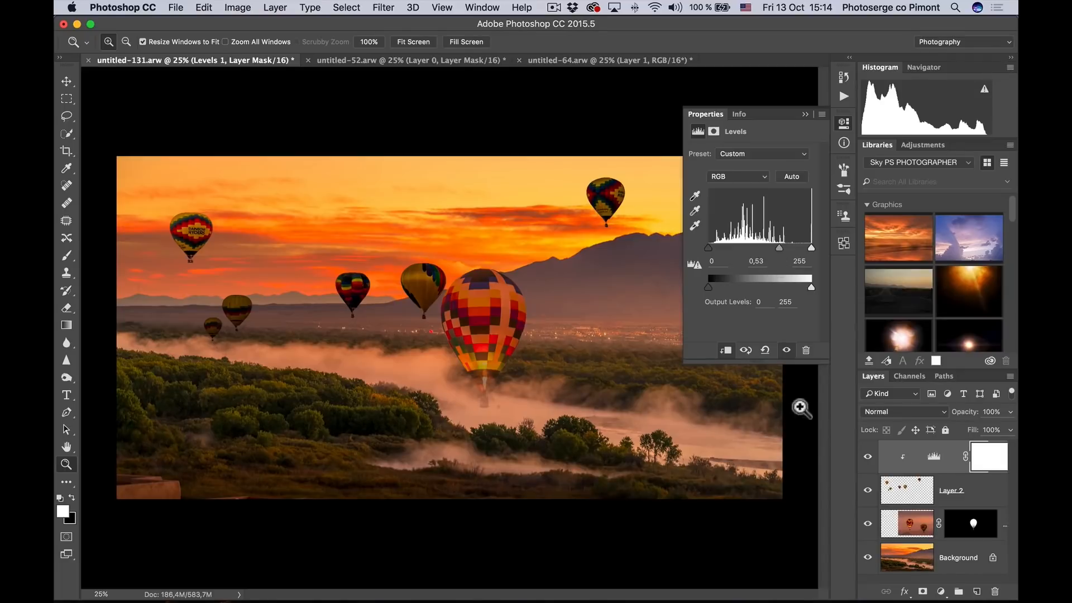
Paint black on the Levels mask over several balloons so they stay bright
click(988, 456)
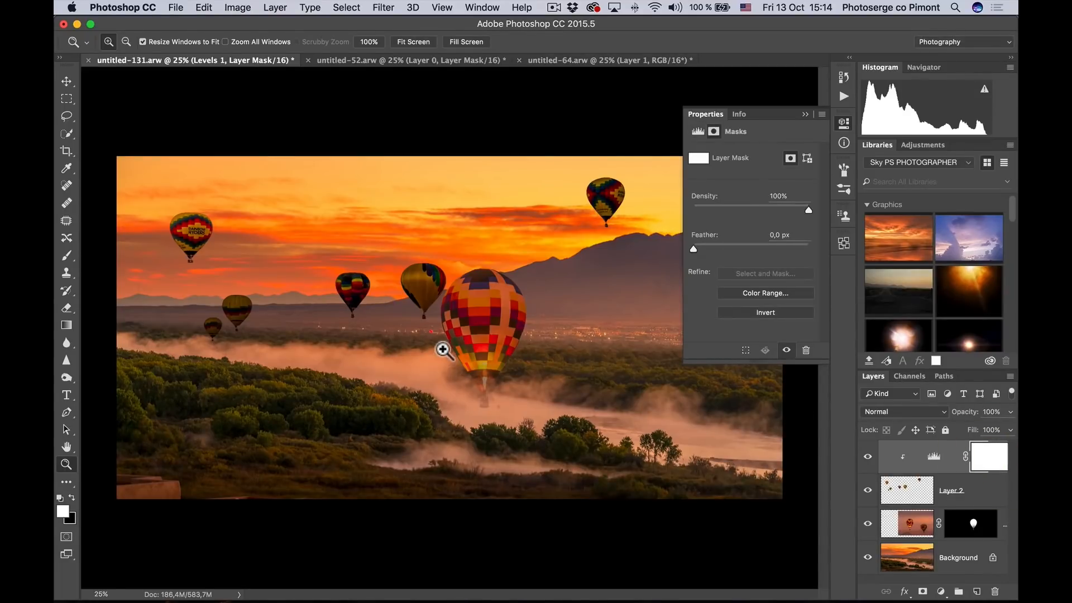
click(66, 255)
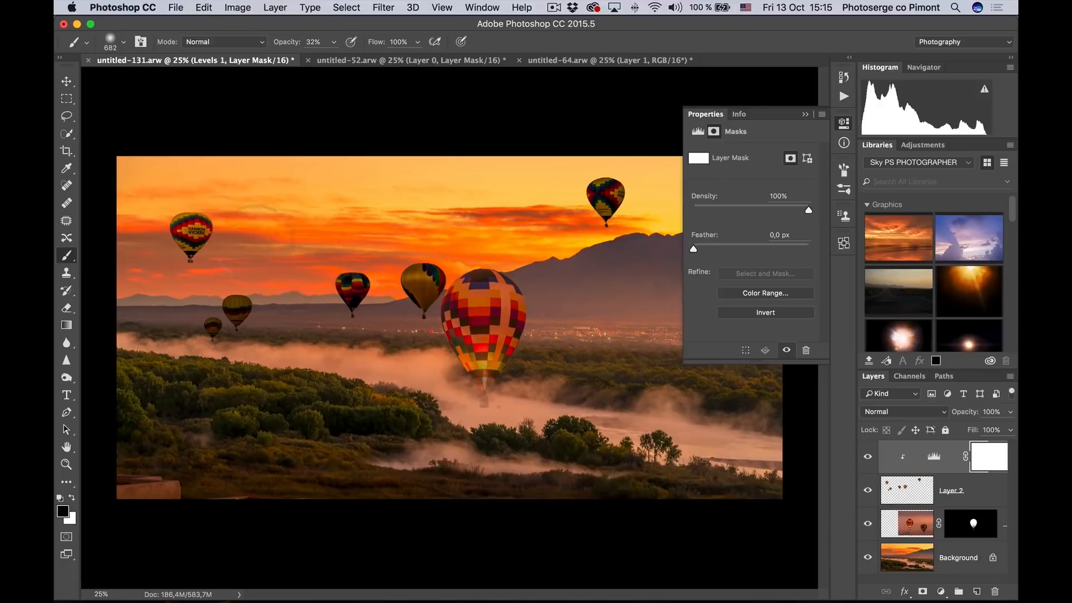
click(219, 243)
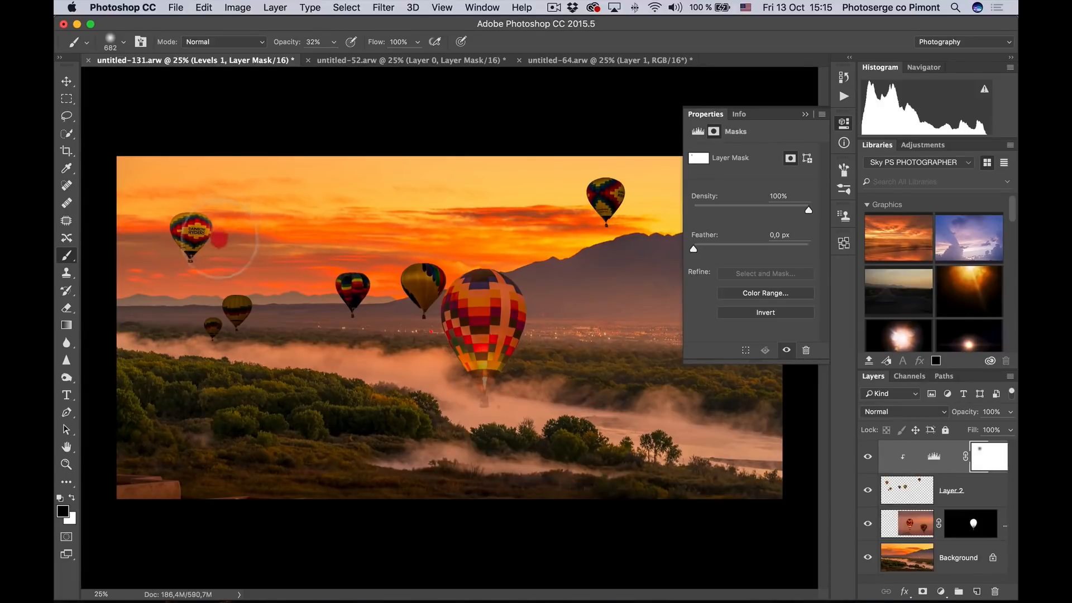
click(218, 235)
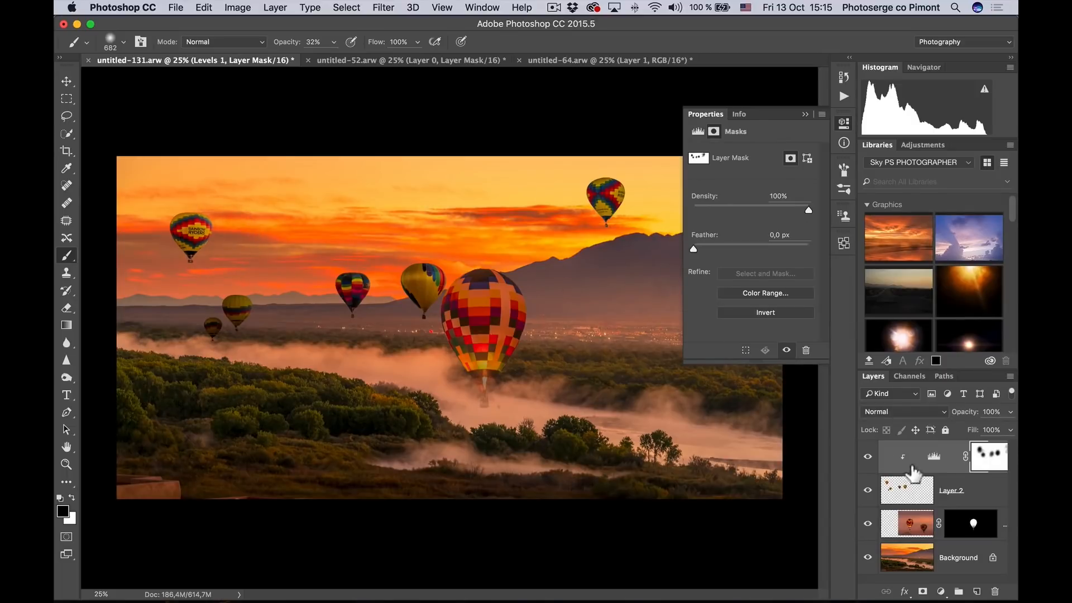
Strengthen the Levels to black point 33 and midtones 0.36
click(928, 455)
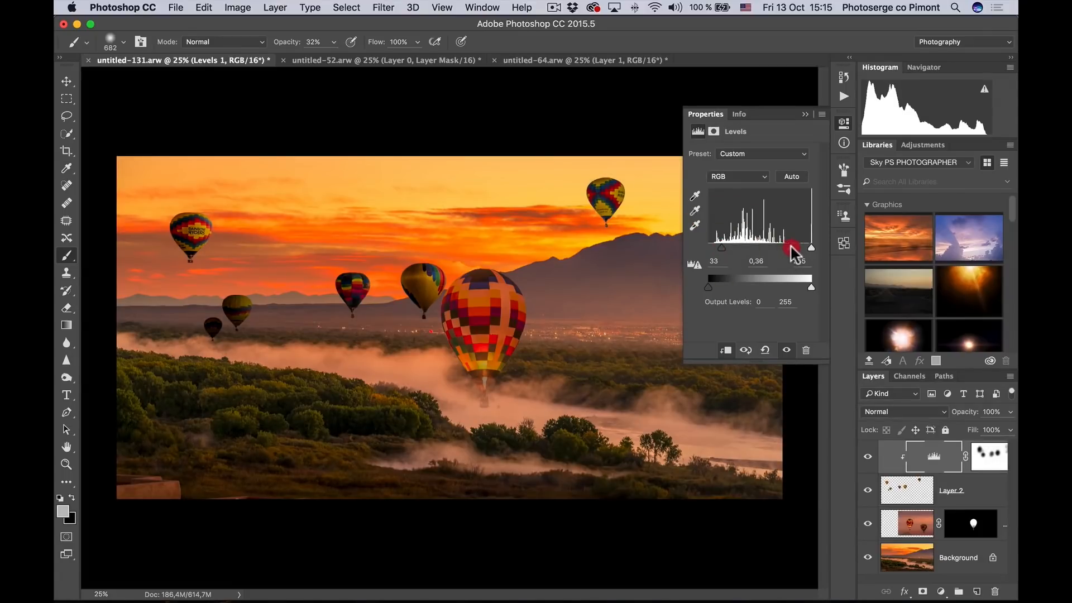
click(988, 456)
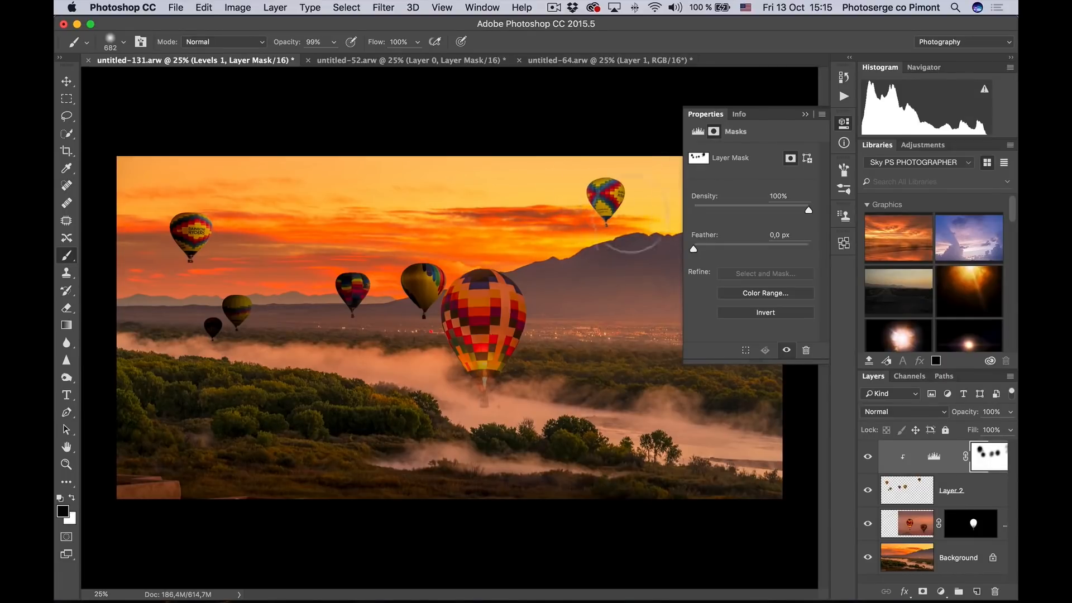
mouse_move(608, 178)
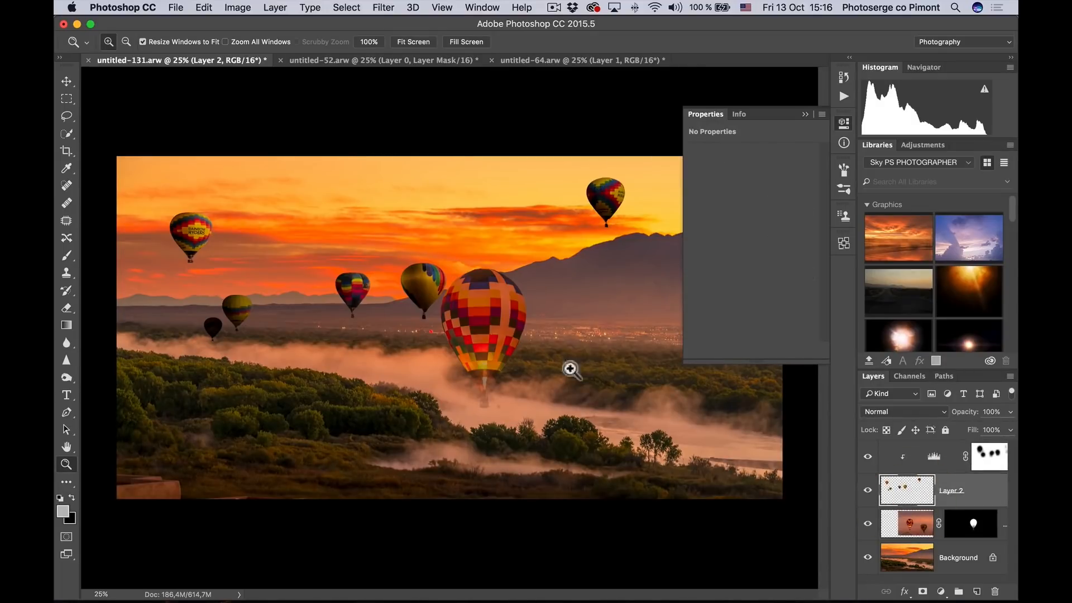
mouse_move(825, 438)
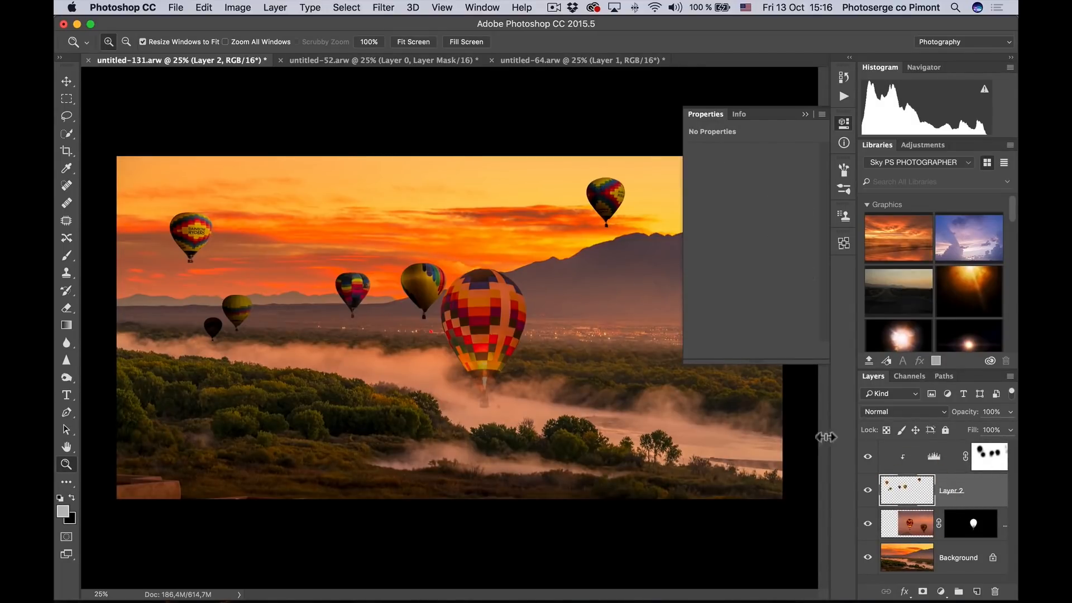
Free Transform Layer 2 to scale the extra balloons smaller, then close the empty Properties panel
click(203, 7)
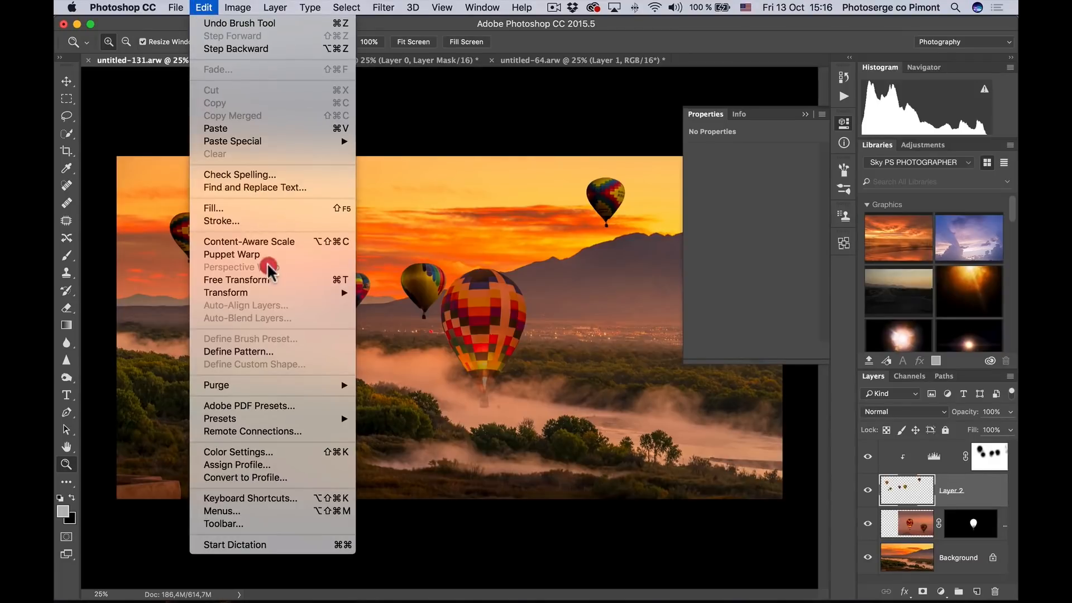
mouse_move(272, 287)
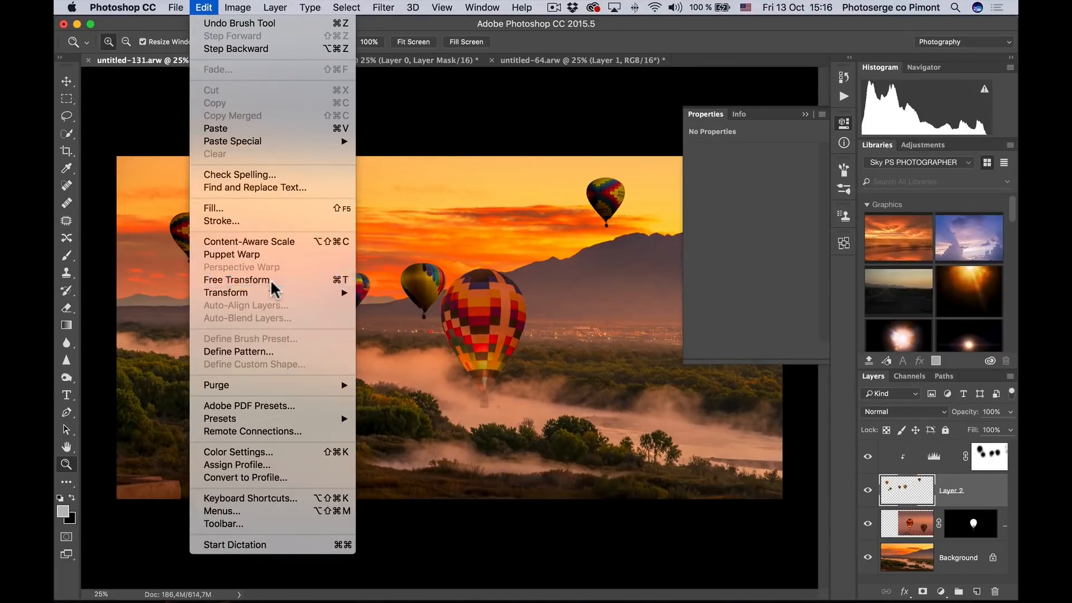
click(237, 279)
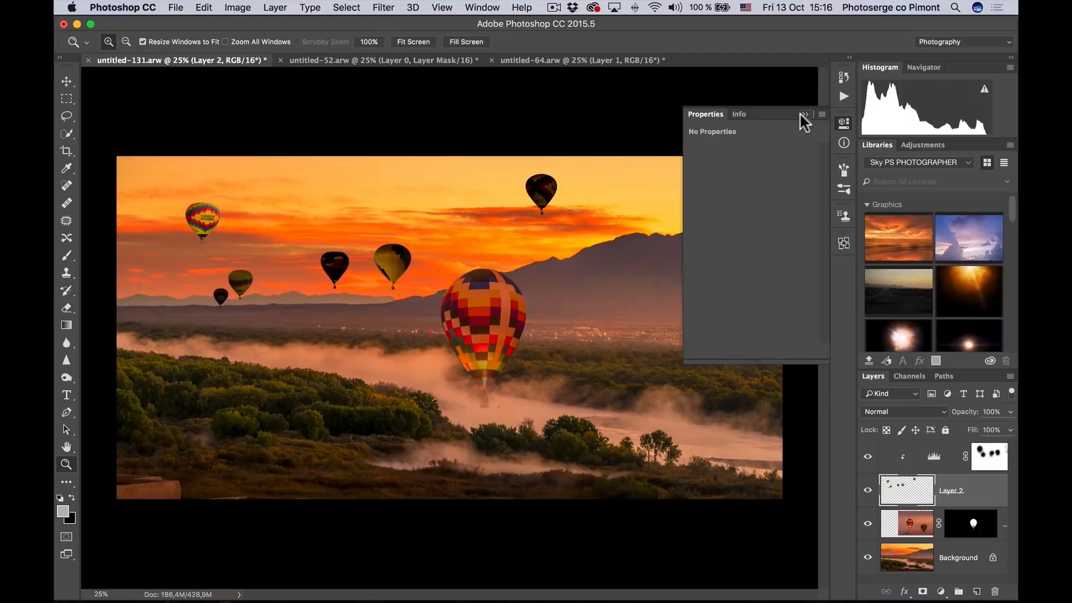
click(805, 114)
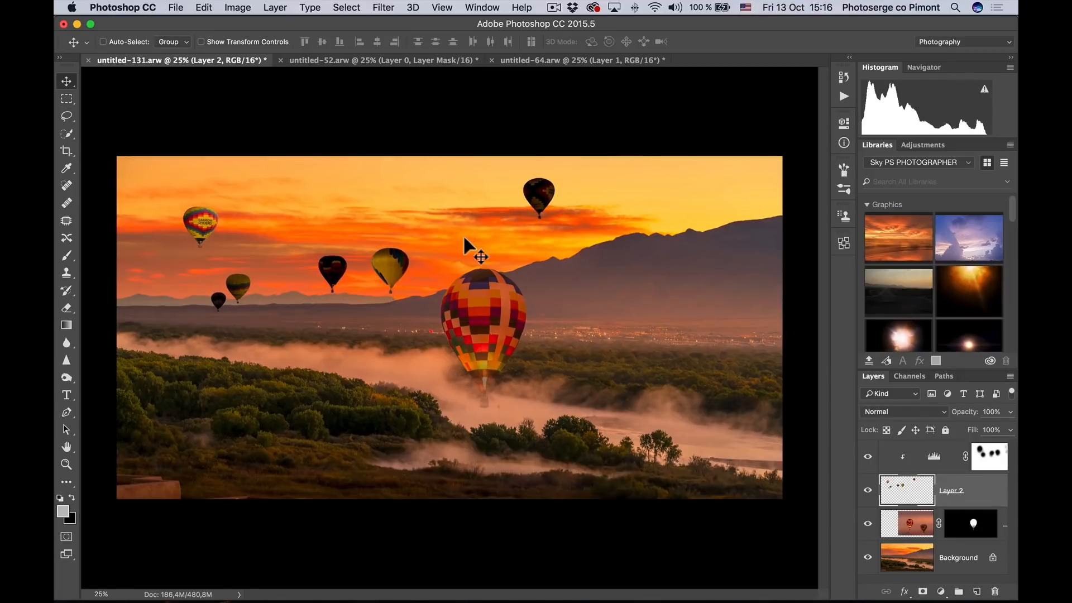
mouse_move(923, 489)
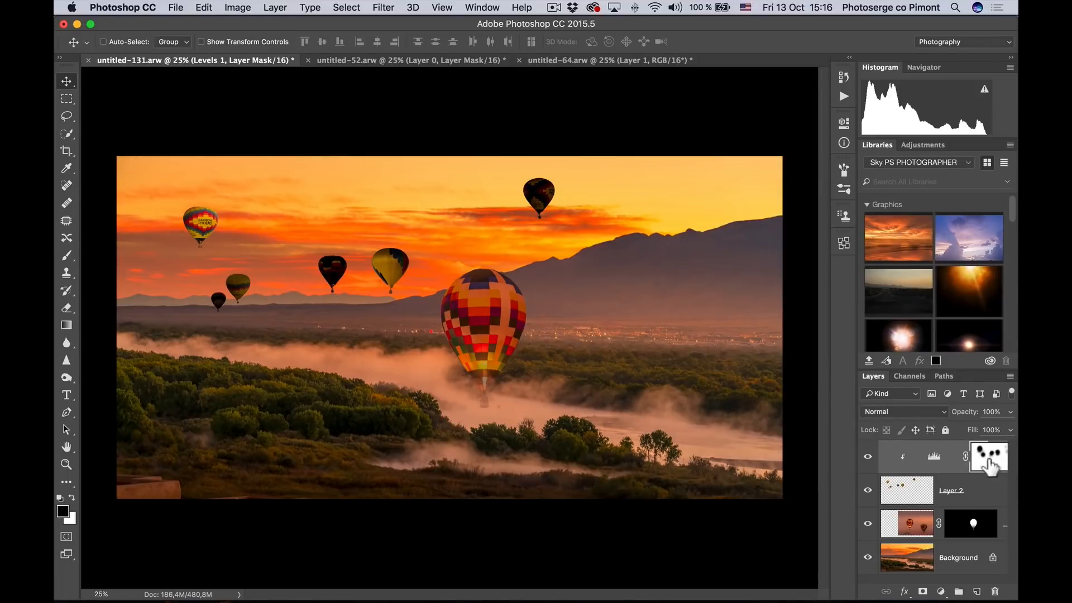
mouse_move(919, 490)
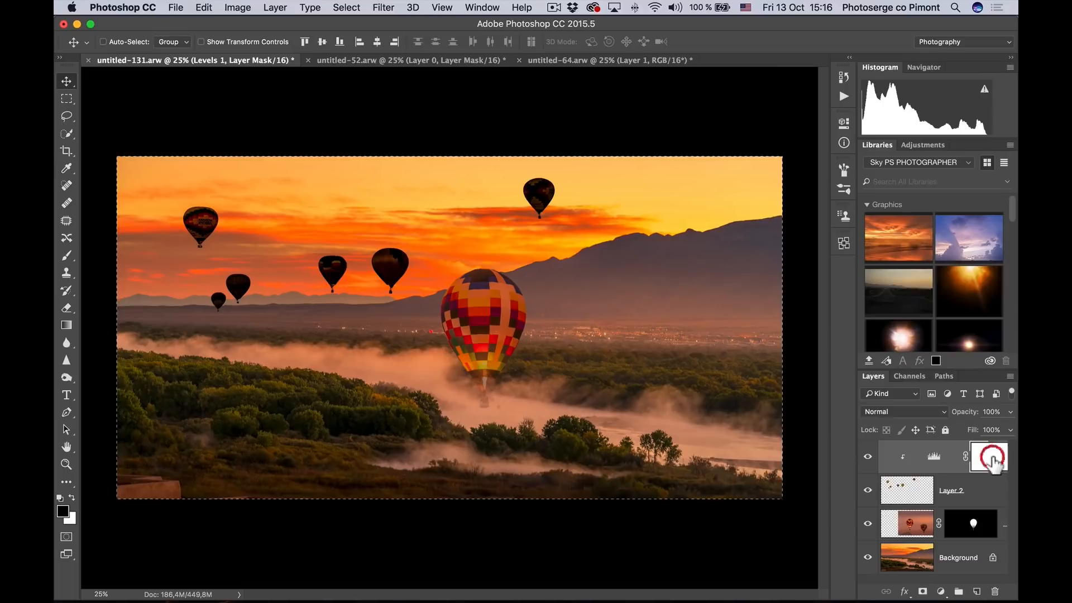
Take the Brush and deselect the canvas, ready to repaint black over each balloon on the Levels mask
key(b)
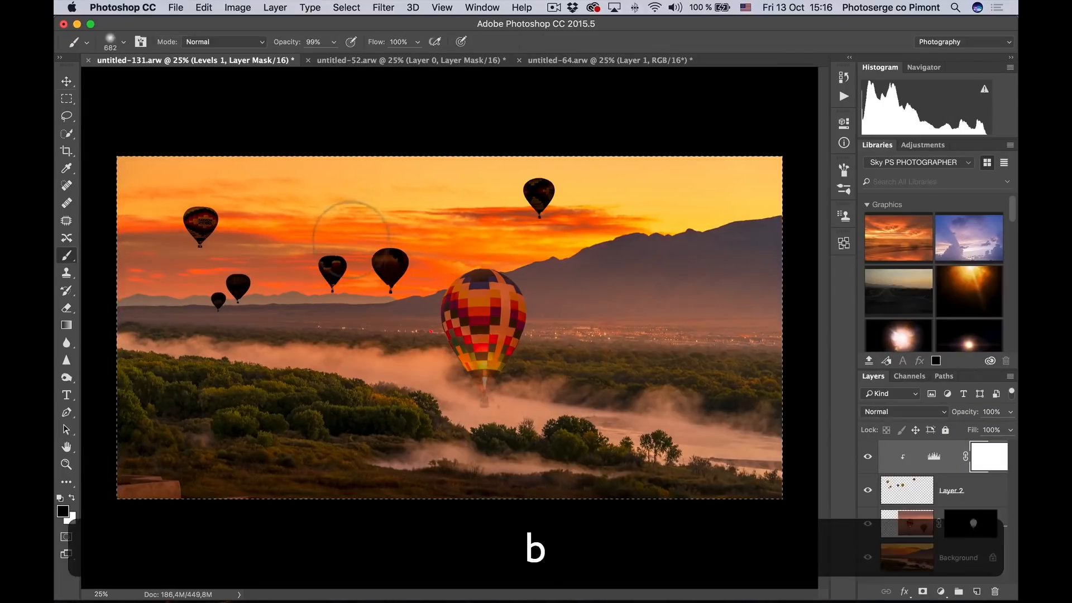
key(cmd+d)
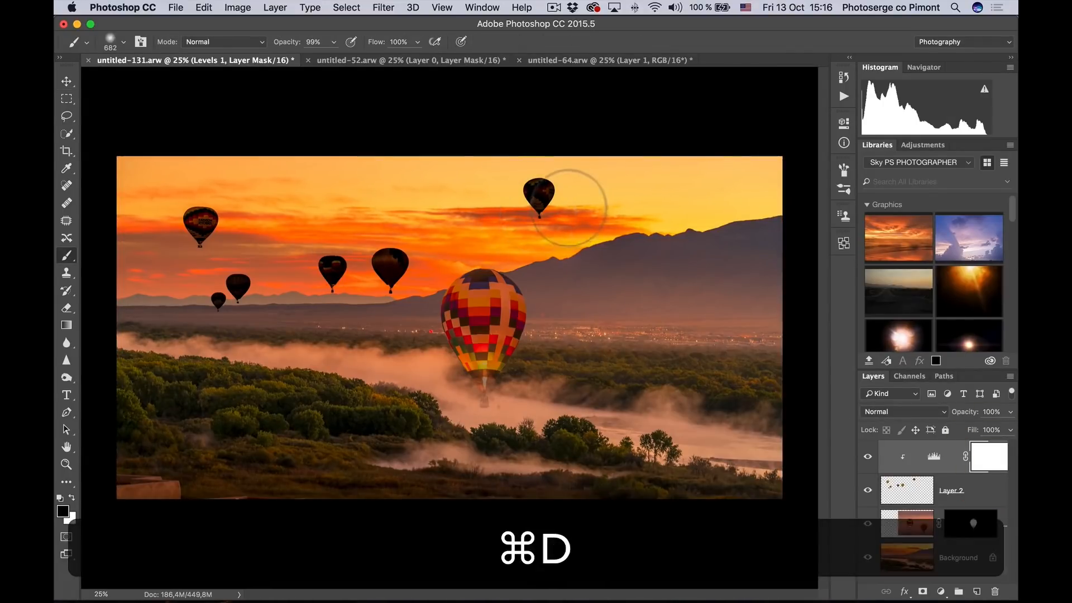
key(cmd+d)
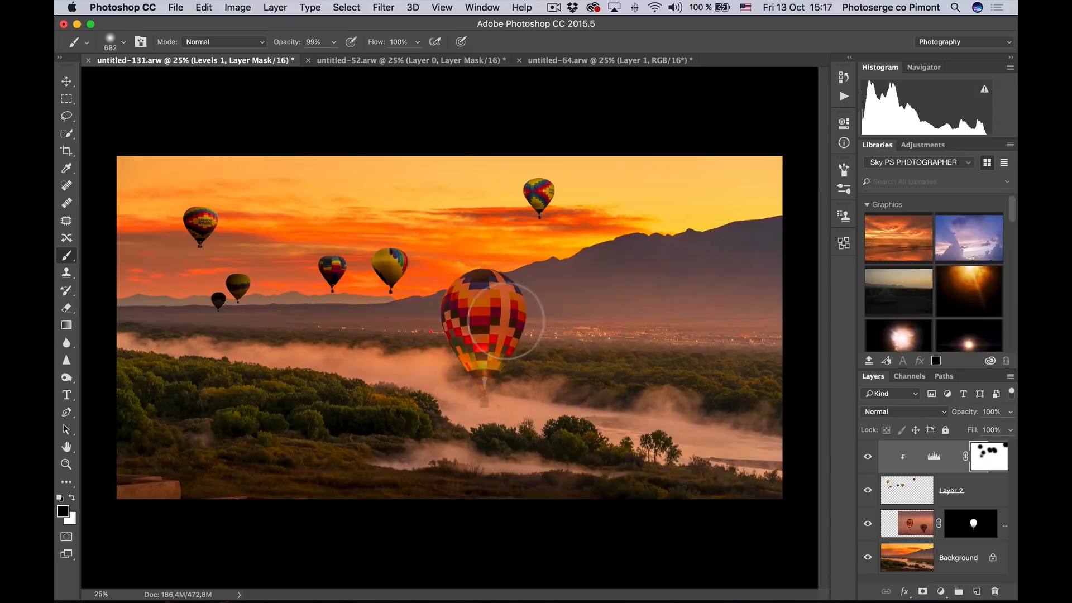
mouse_move(686, 402)
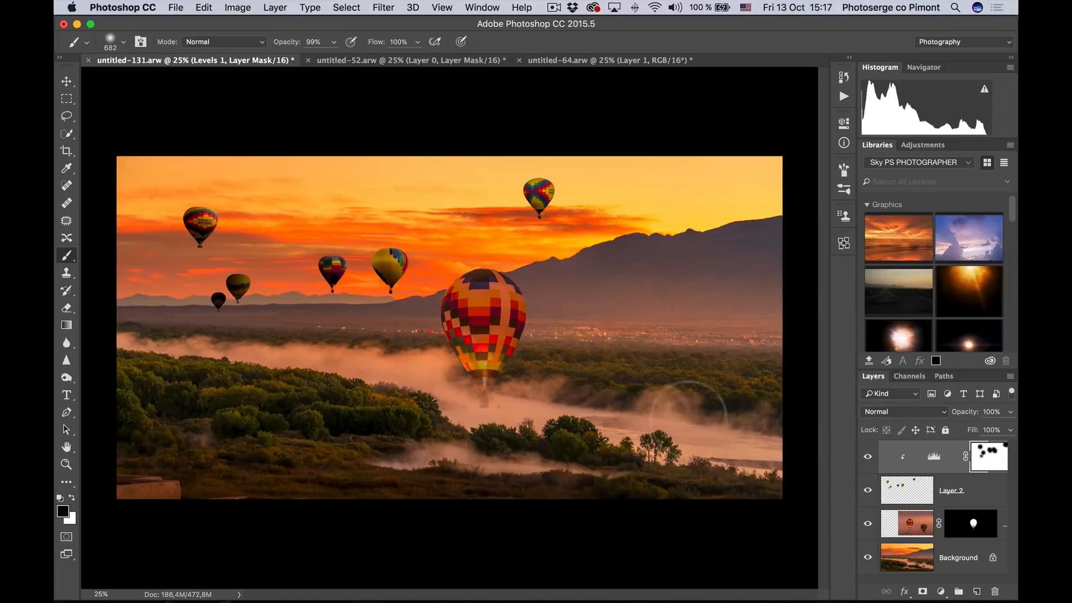
Target Layer 1's mask to soften the large balloon's bottom into the fog with a 33% brush
click(868, 456)
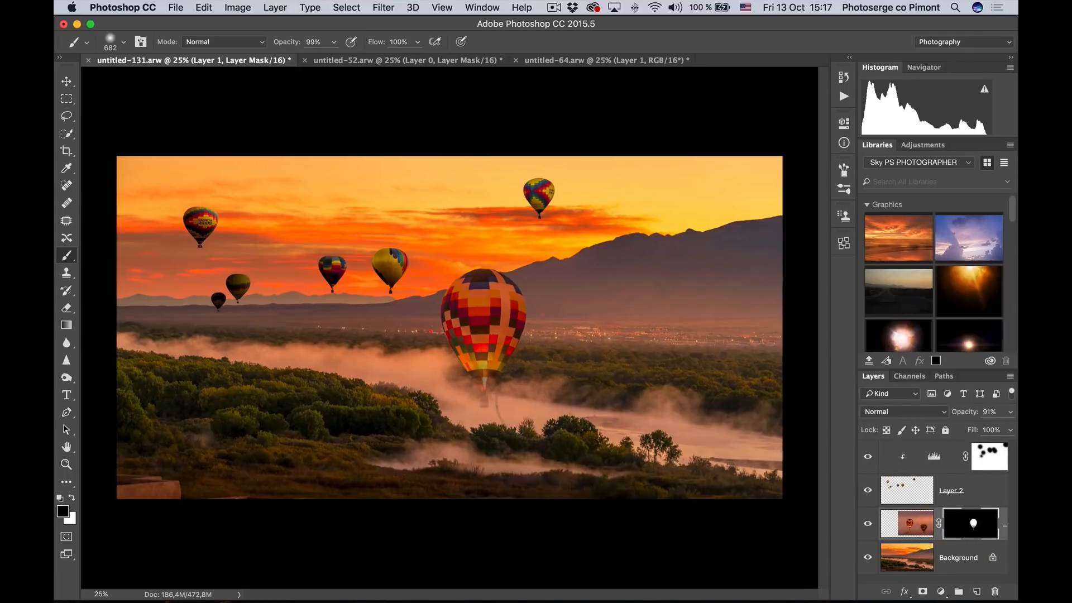
mouse_move(290, 403)
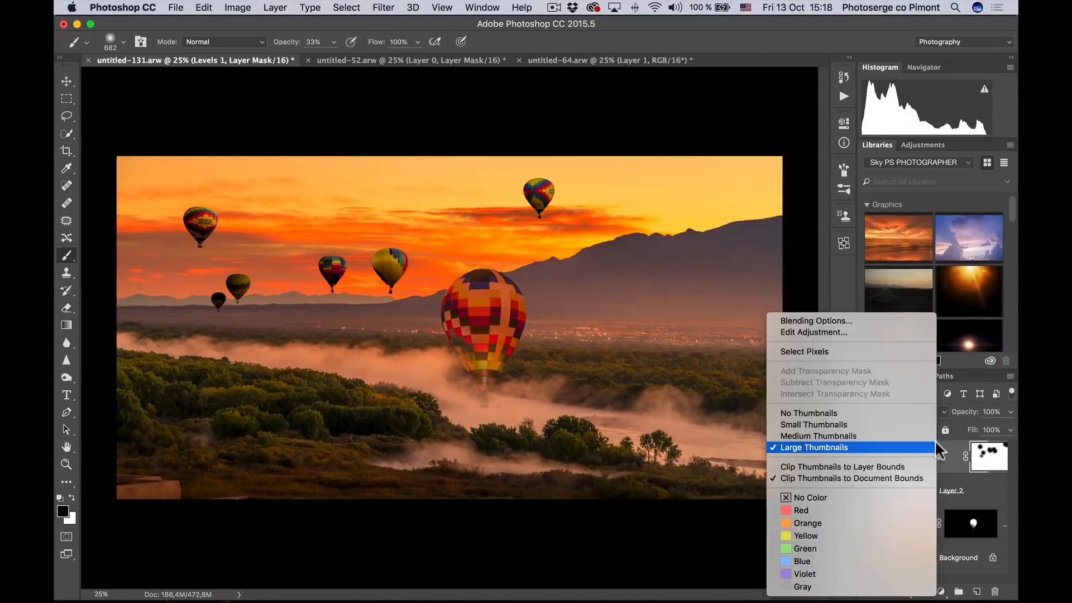
Create a new top layer and fill it with Filter > Render > Clouds
click(814, 446)
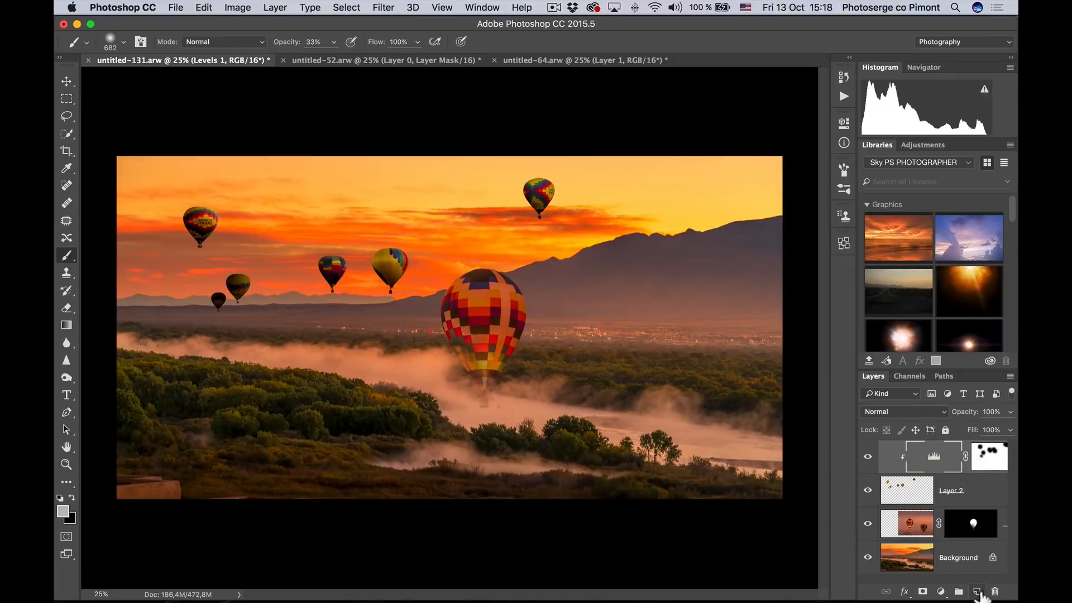
click(976, 591)
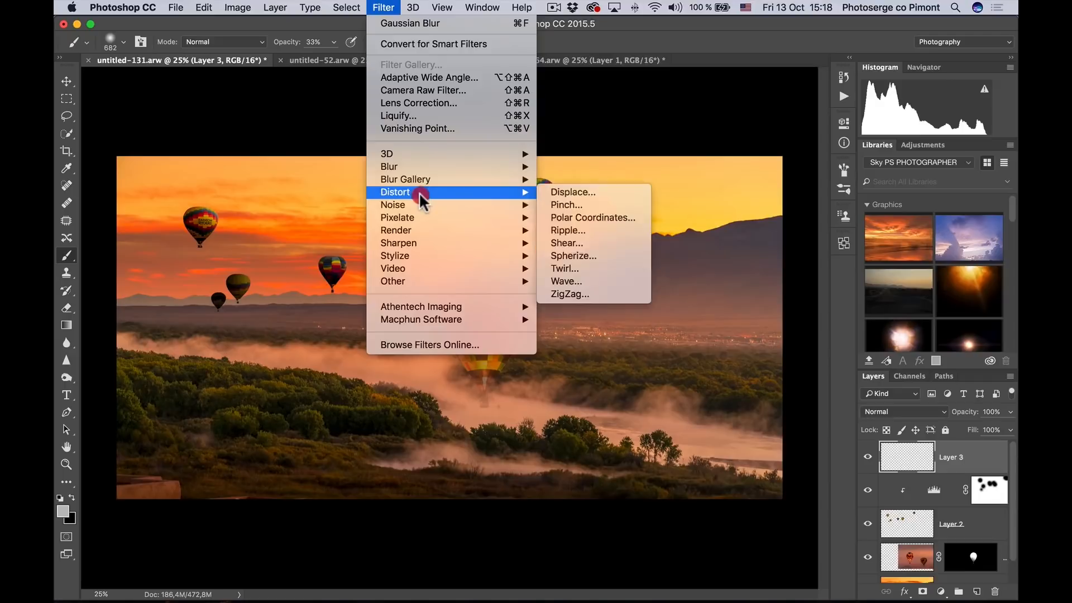
mouse_move(395, 230)
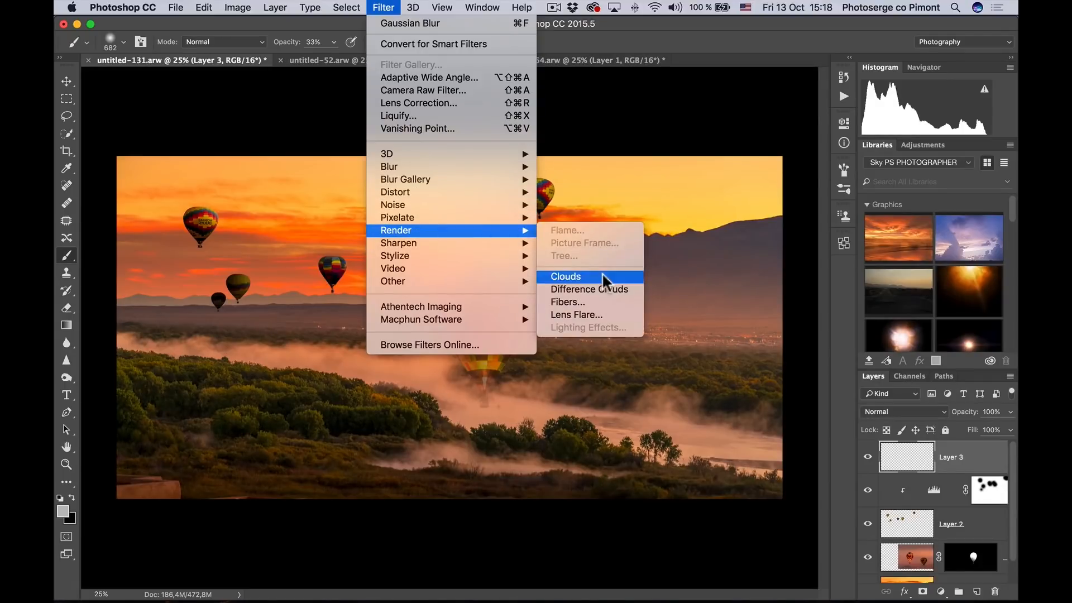
click(565, 275)
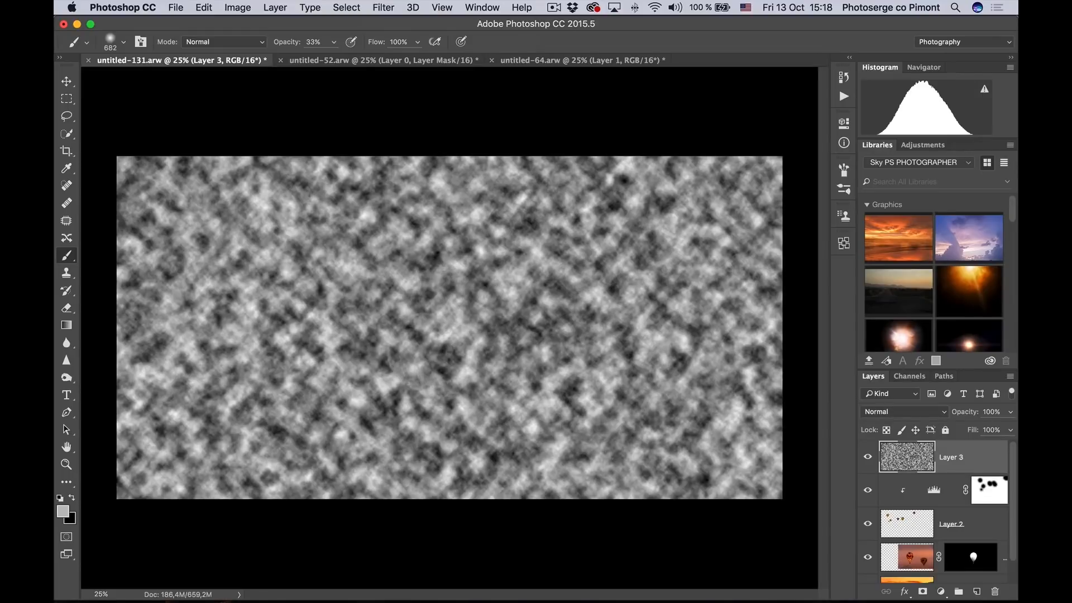
Zoom out and transform the cloud layer in Perspective mode, widening its bottom edge
key(z)
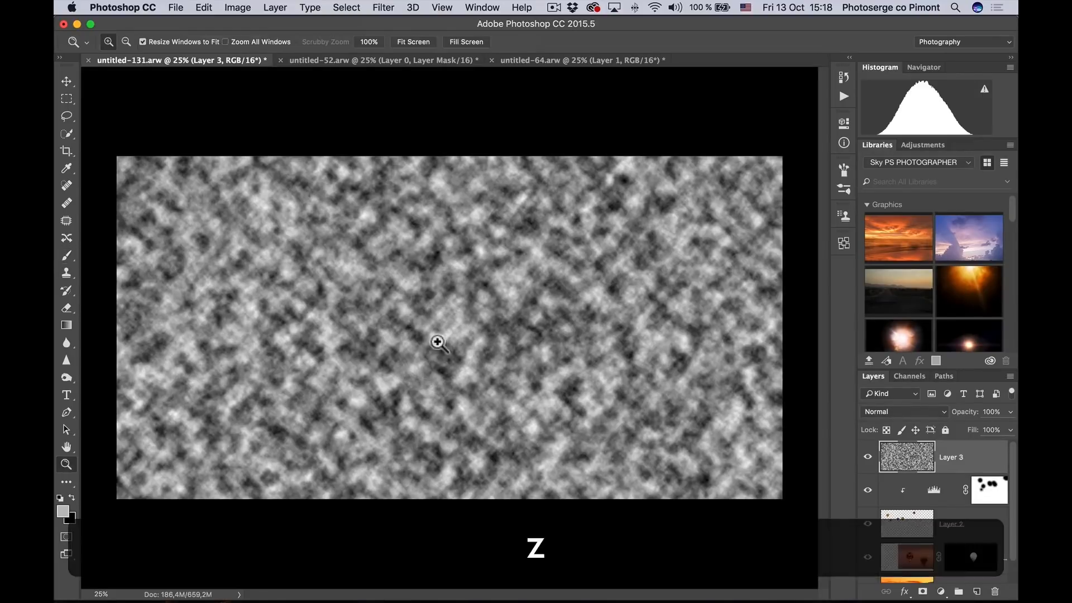
key(alt)
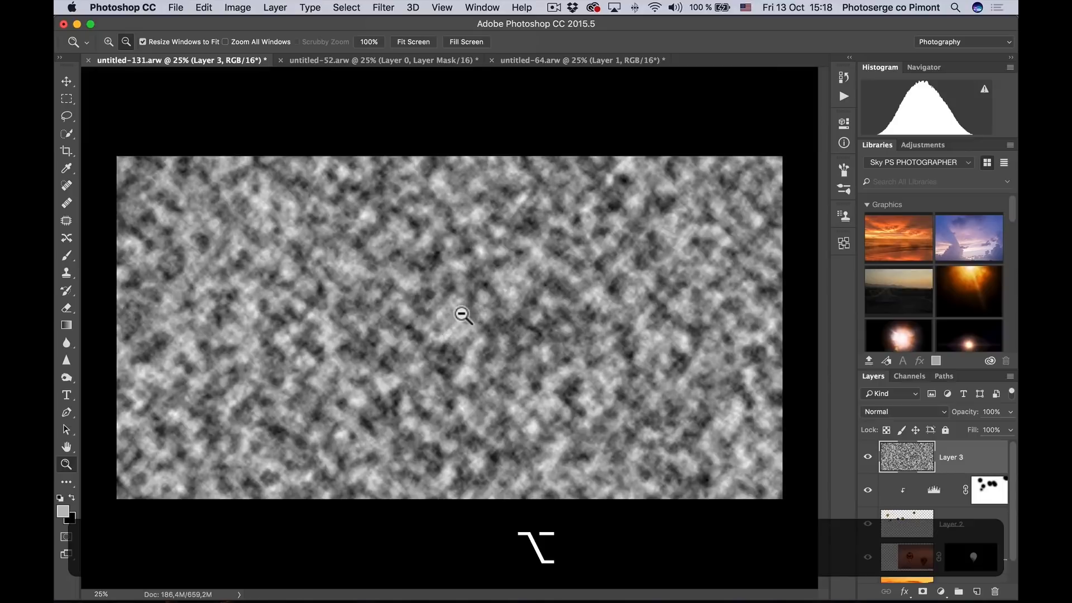
click(462, 315)
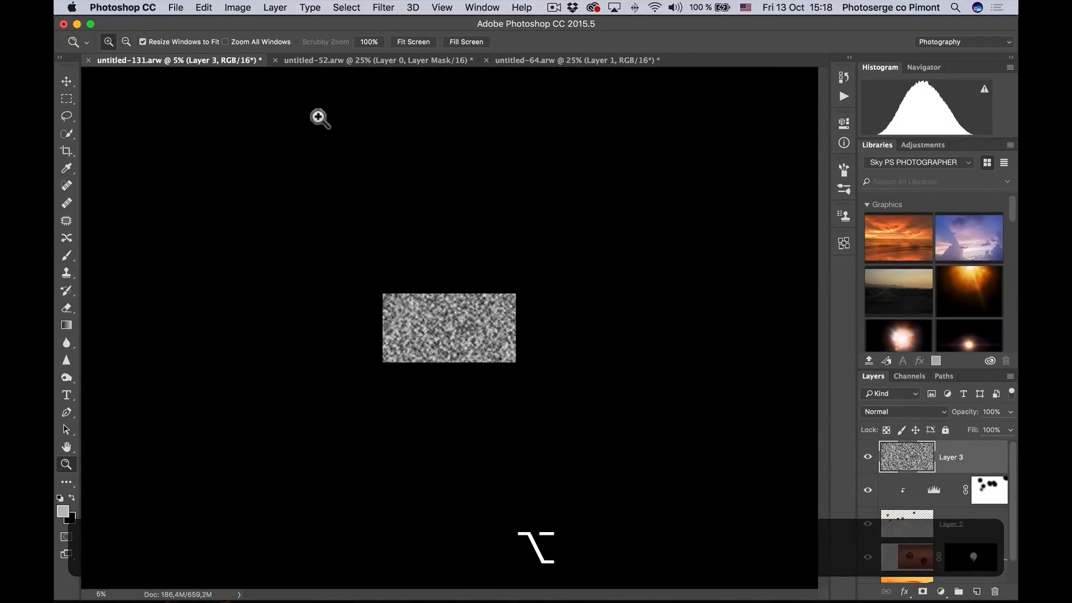
click(203, 8)
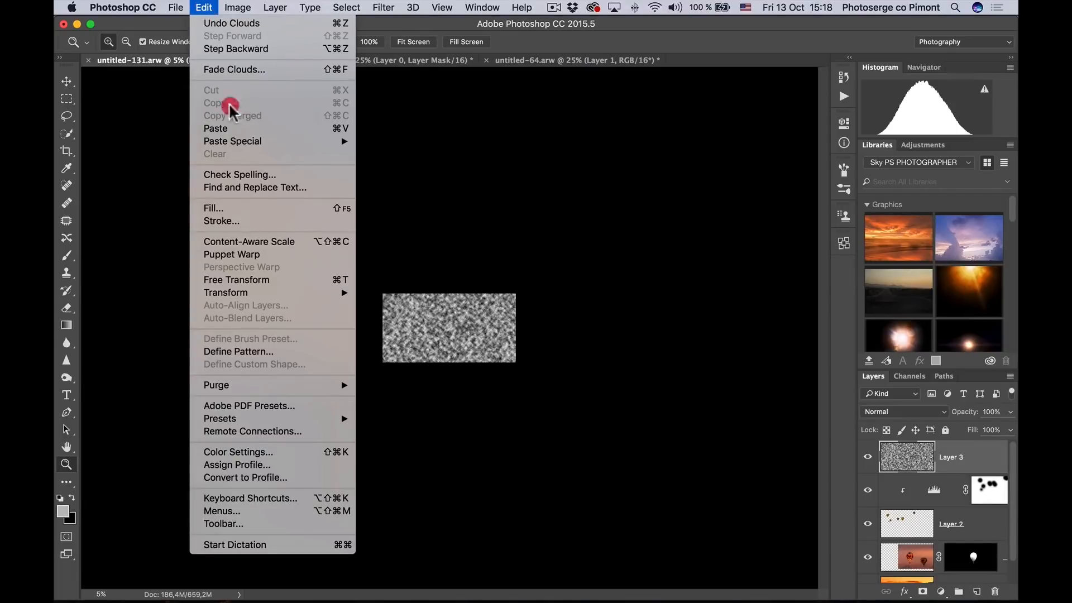
click(236, 280)
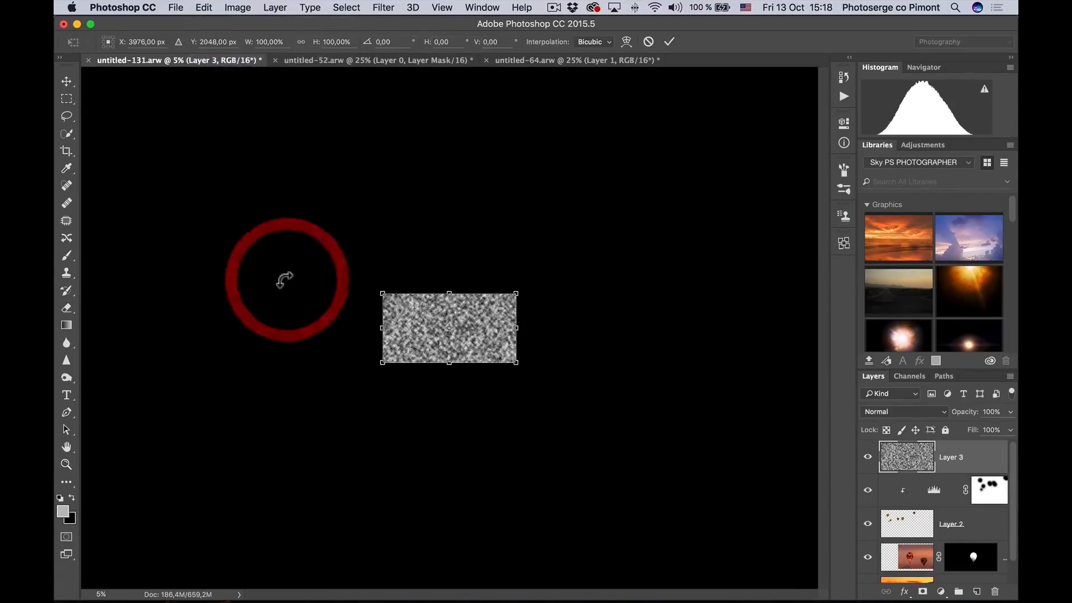
right_click(449, 329)
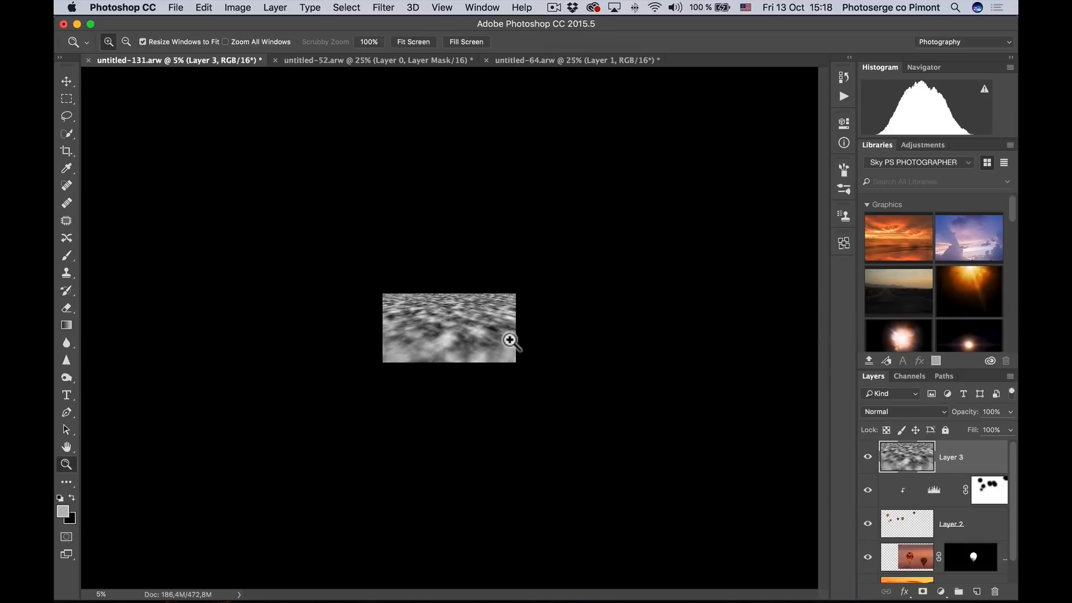
Transform again with Cmd+T to squash the clouds into the lower part and commit
key(cmd+t)
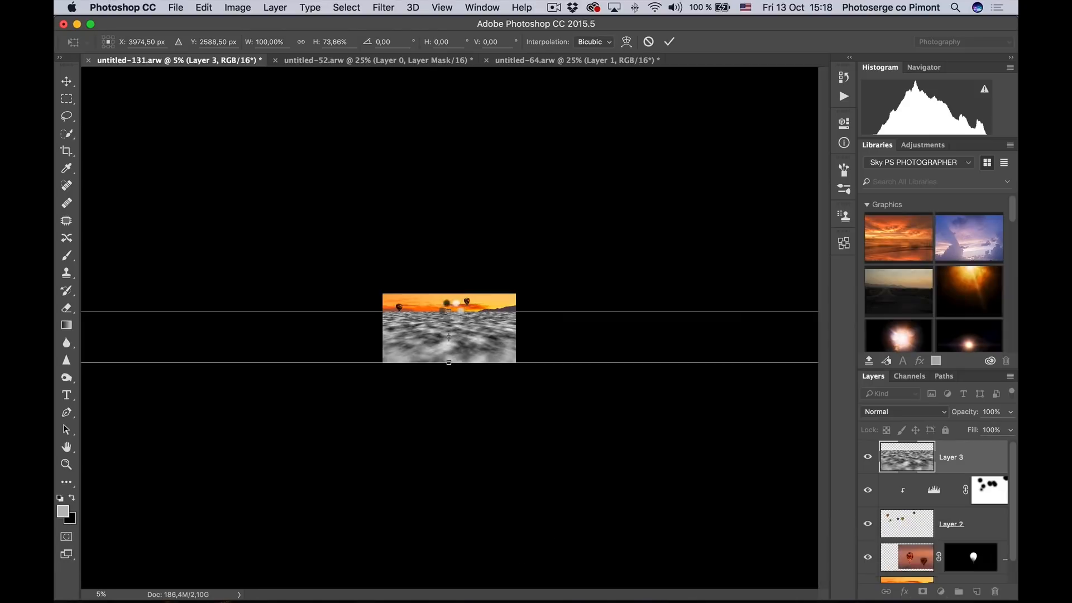
click(669, 42)
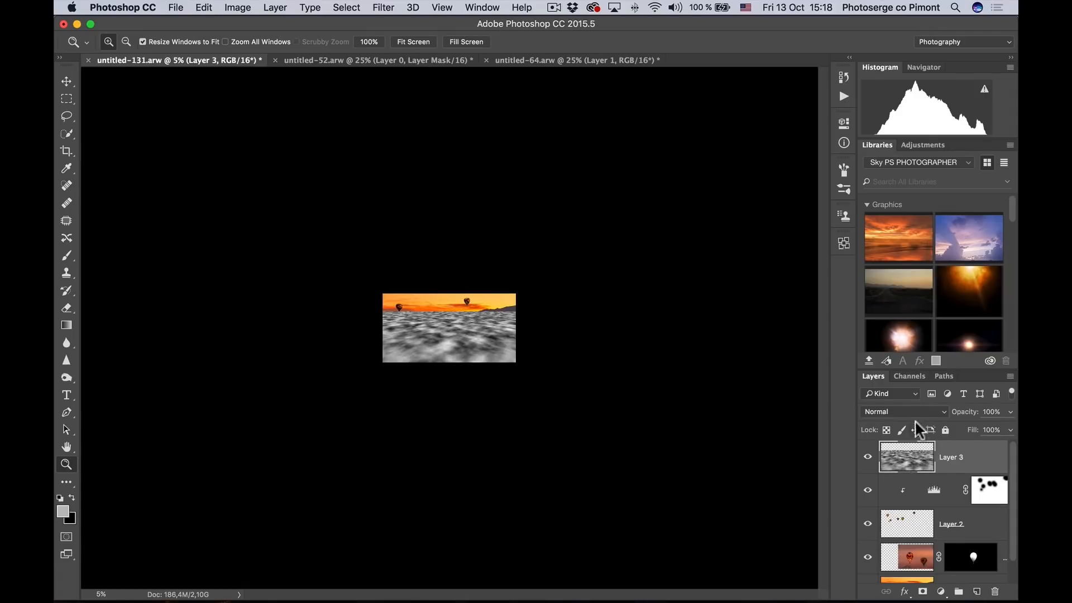
Set the cloud layer to Screen blending and apply a Gaussian blur to soften it into fog
click(902, 412)
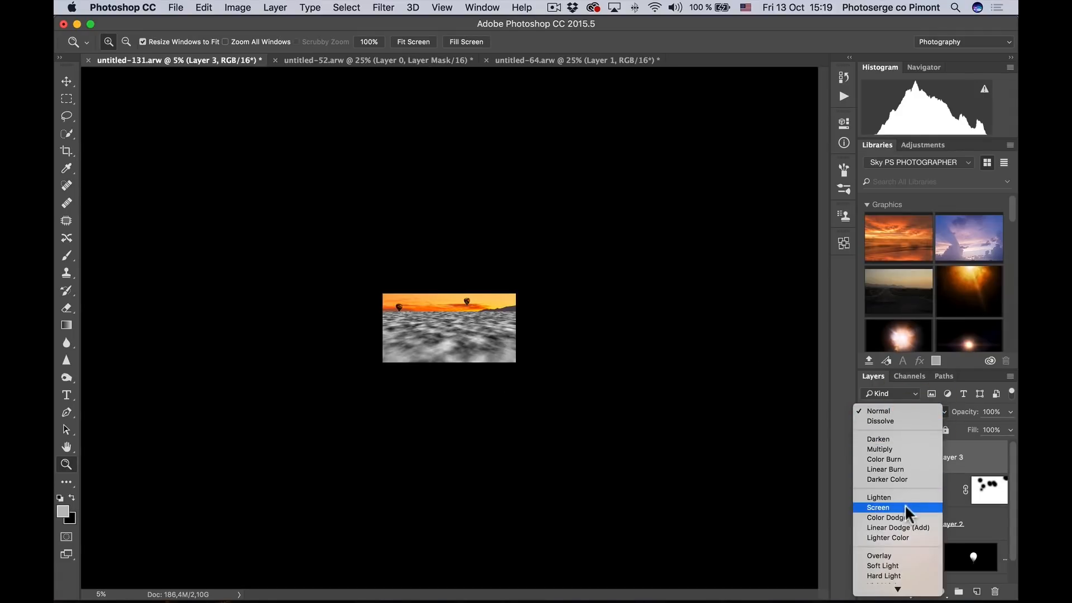
click(877, 507)
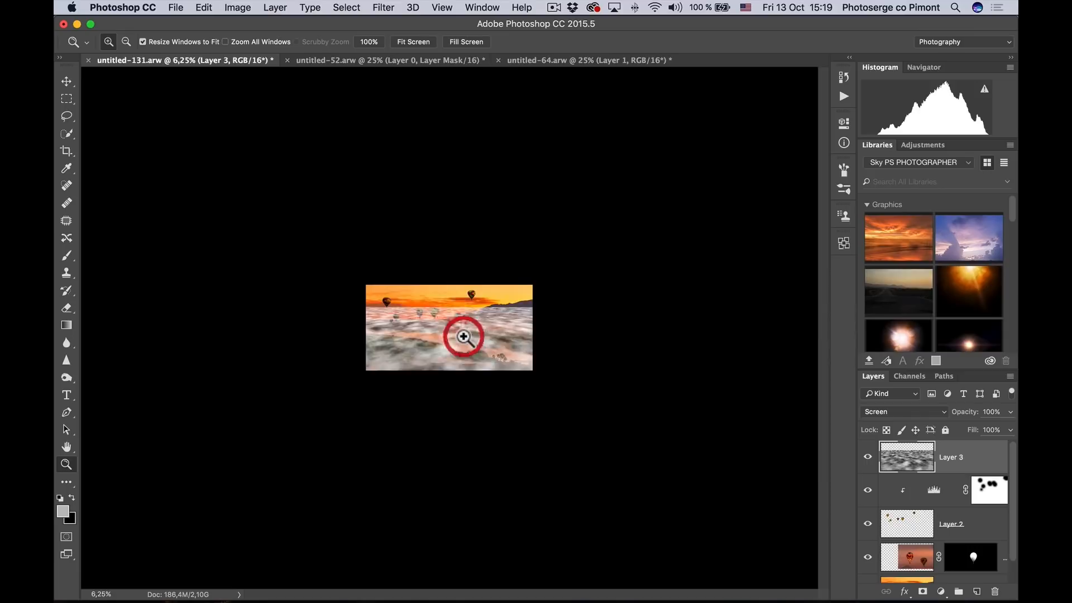
click(463, 336)
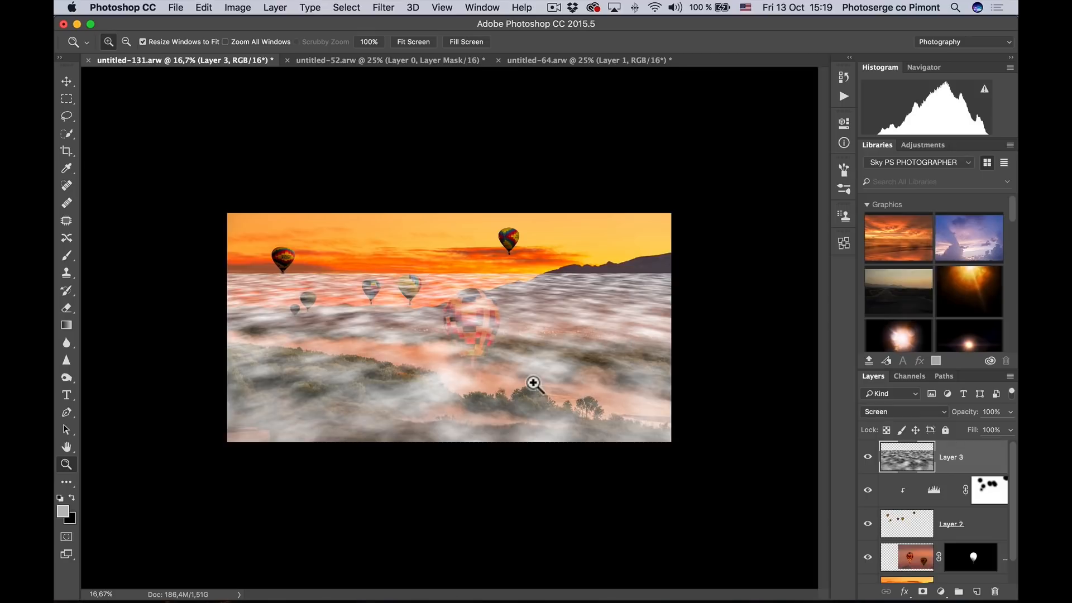
click(382, 8)
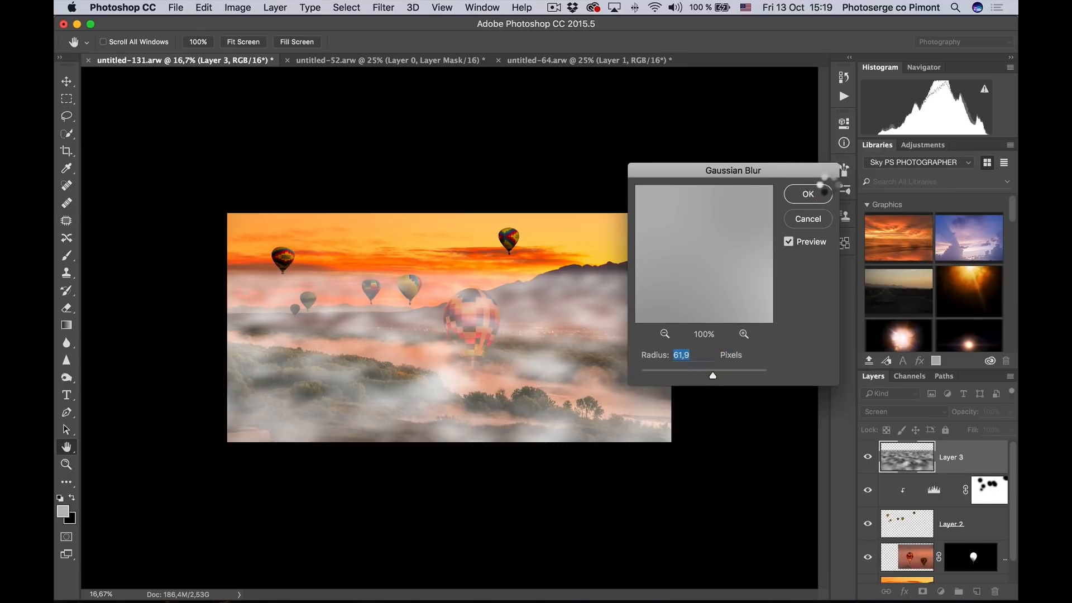
click(807, 193)
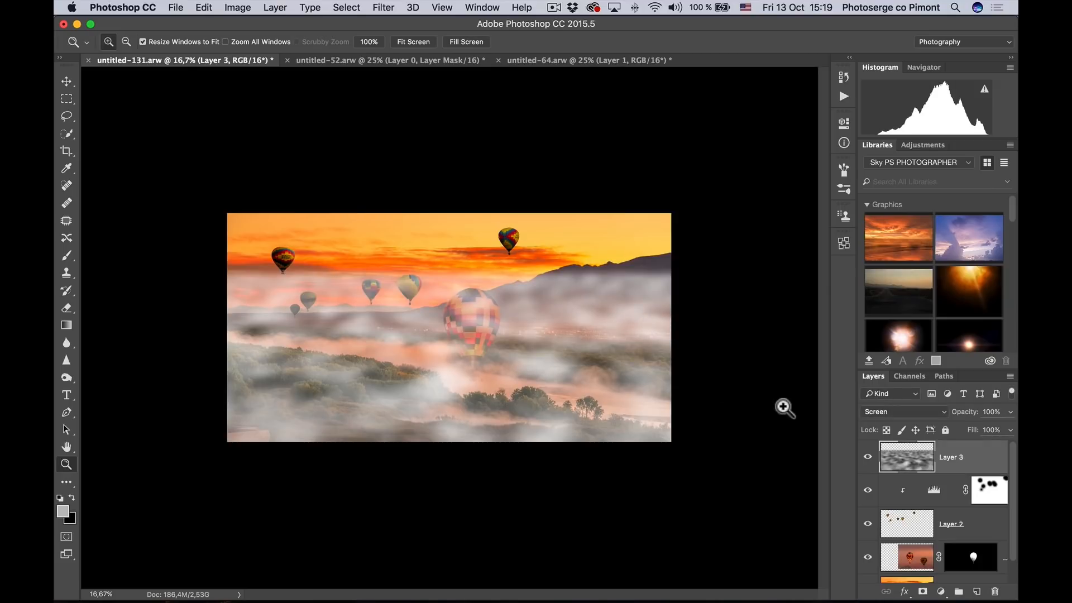
mouse_move(66, 116)
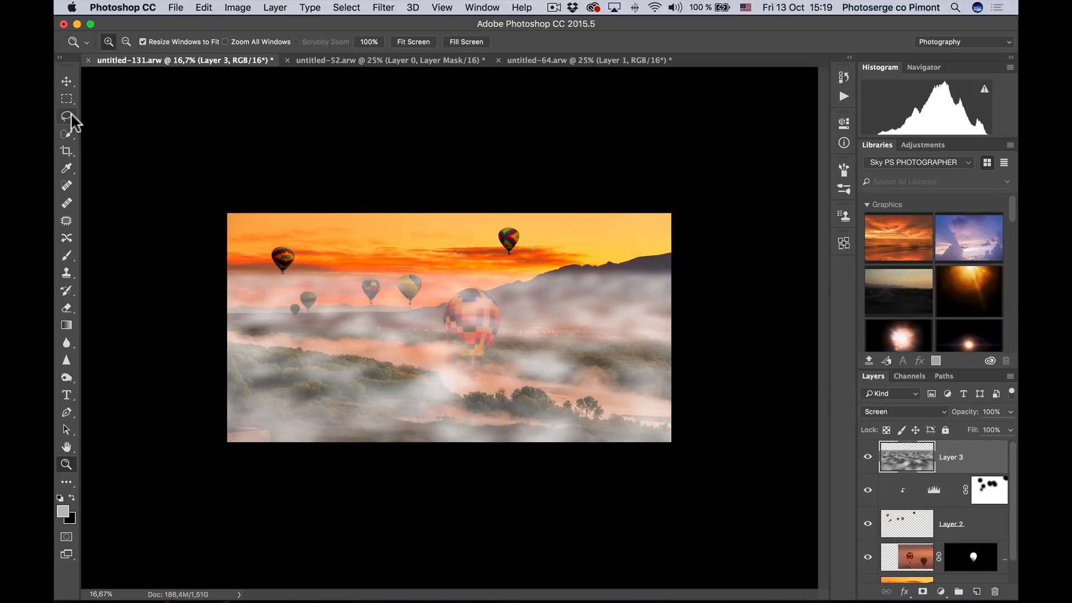
click(66, 151)
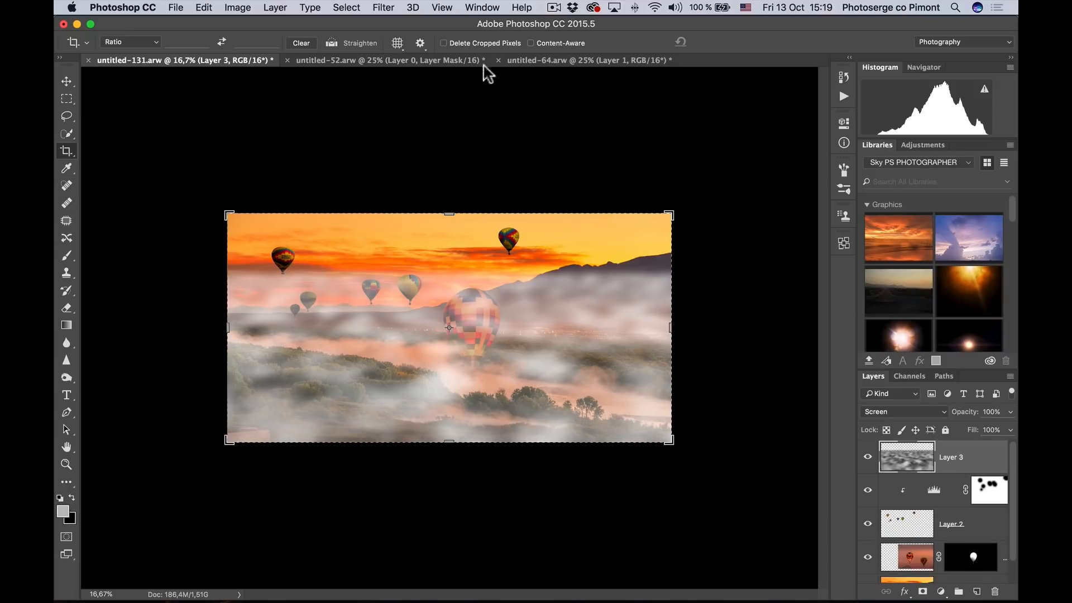
mouse_move(473, 55)
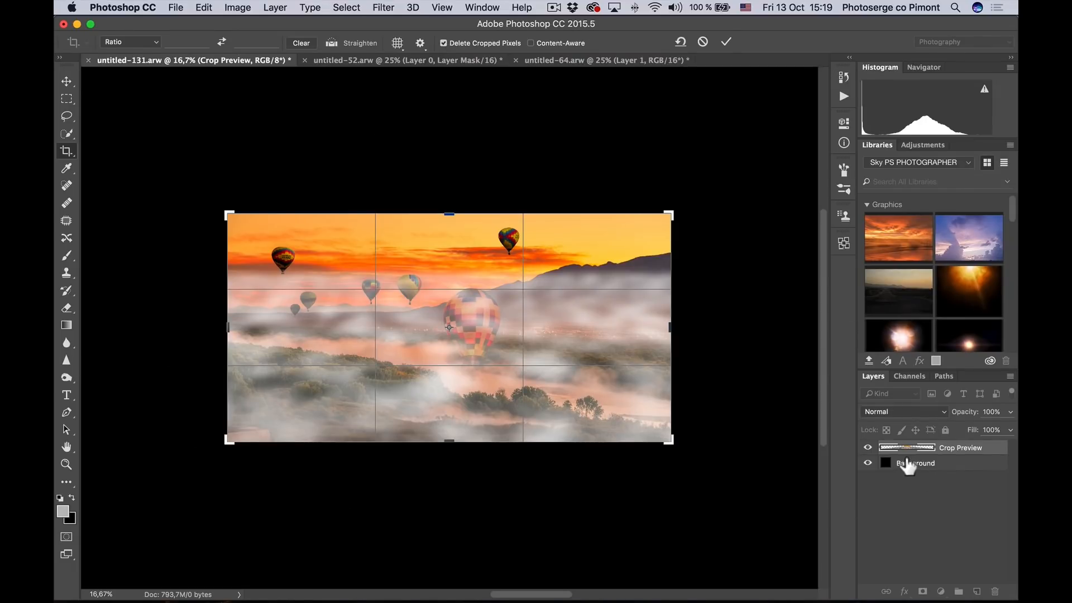
mouse_move(706, 413)
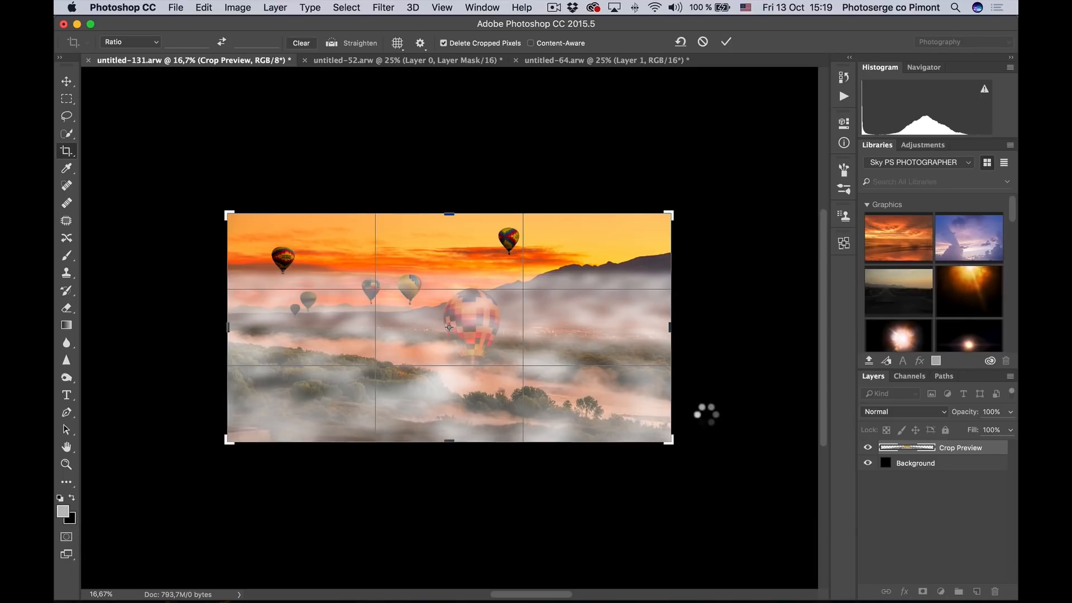
click(726, 41)
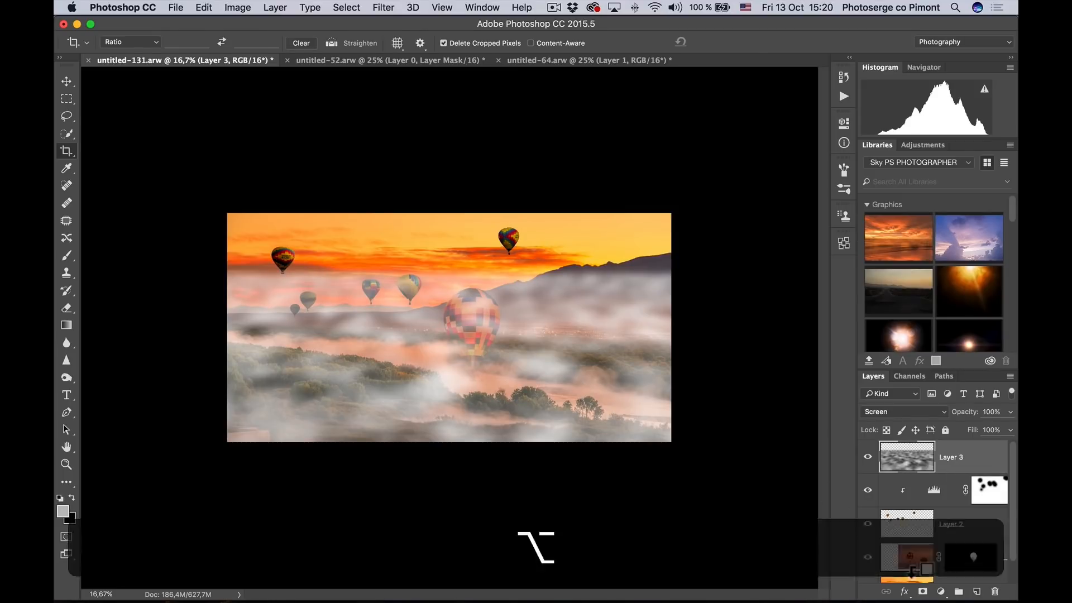
Hide the fog layer with a black mask and set a soft white brush at about 22% opacity
click(923, 591)
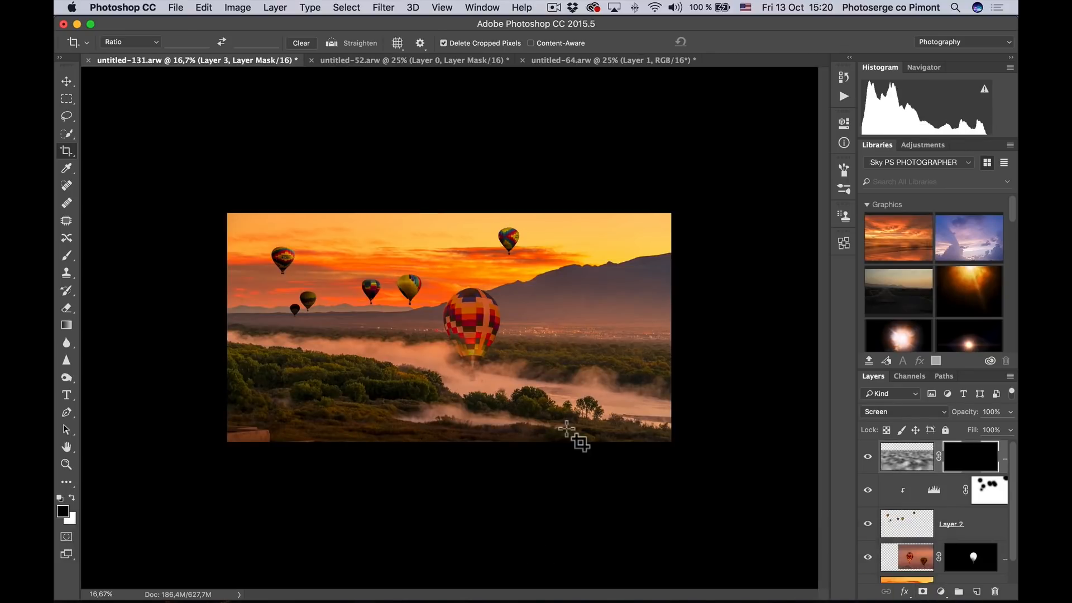
click(66, 254)
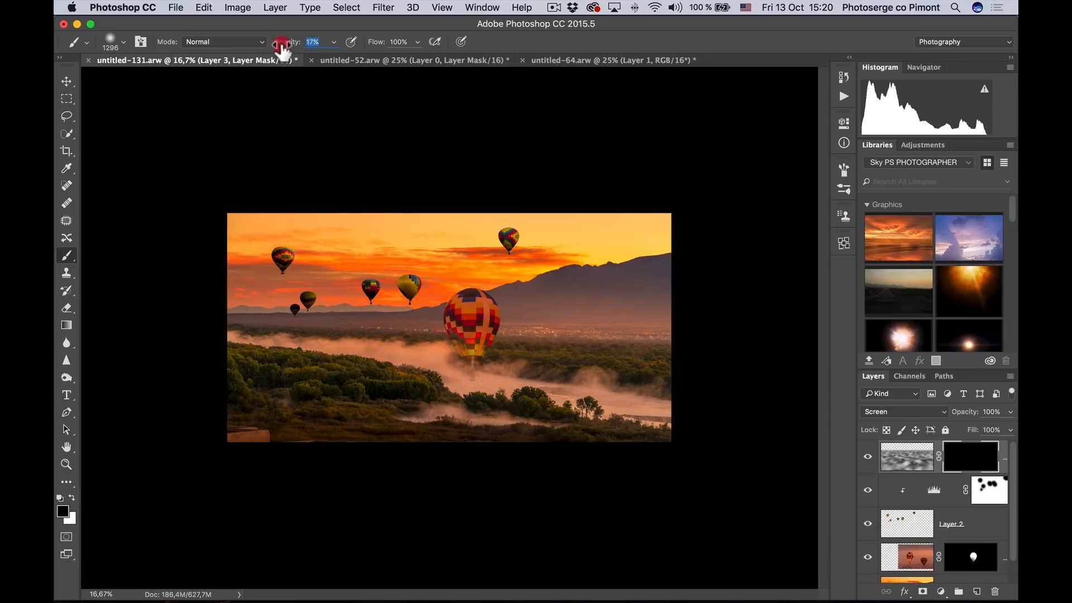
click(312, 41)
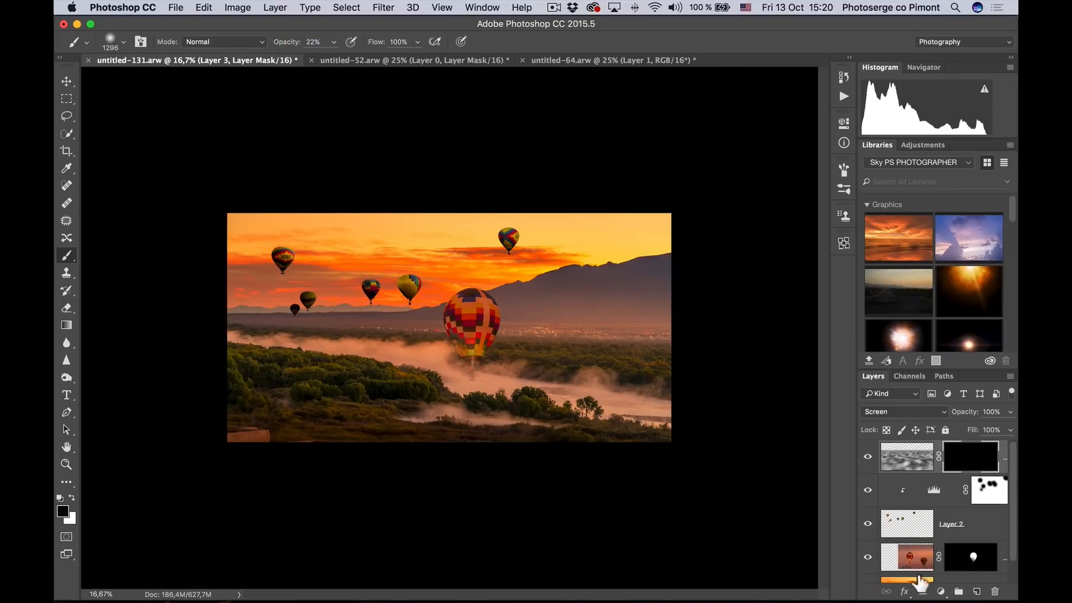
mouse_move(258, 468)
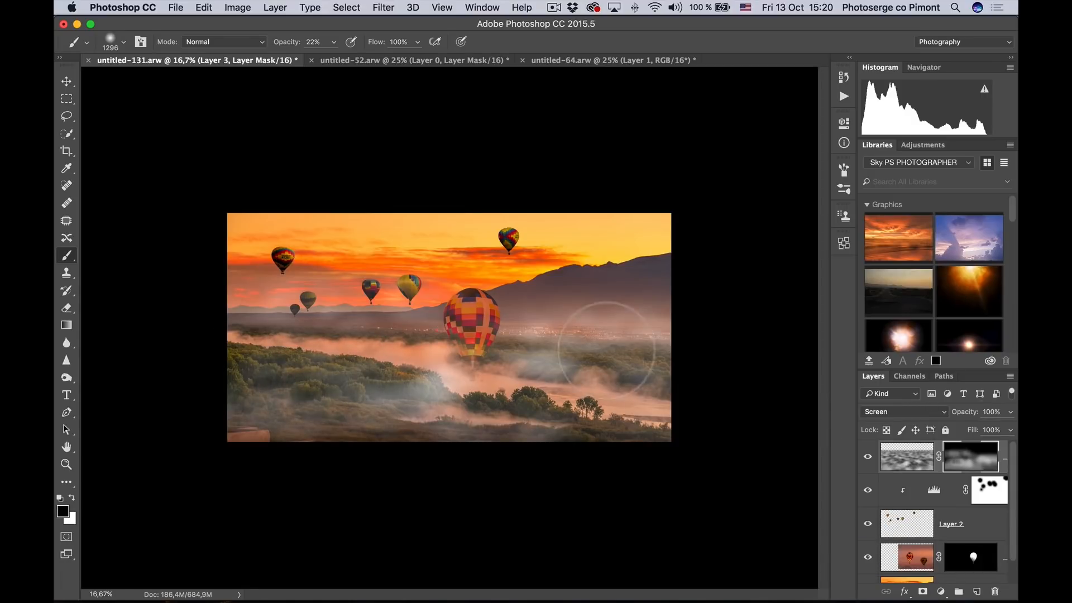
Paint fog back into the valley mist and the lower-right foreground
click(376, 277)
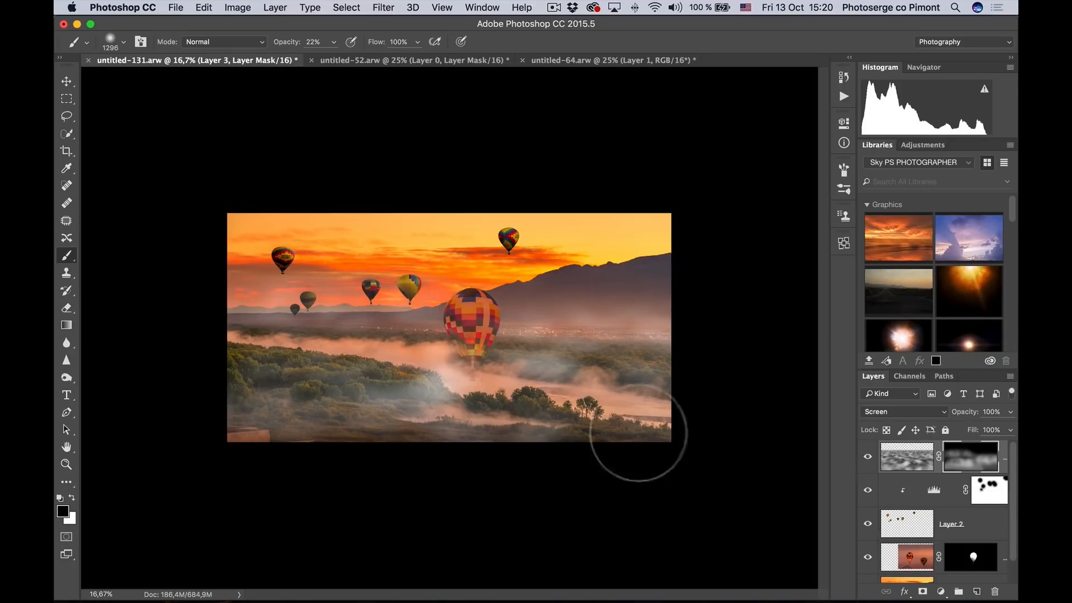
click(905, 457)
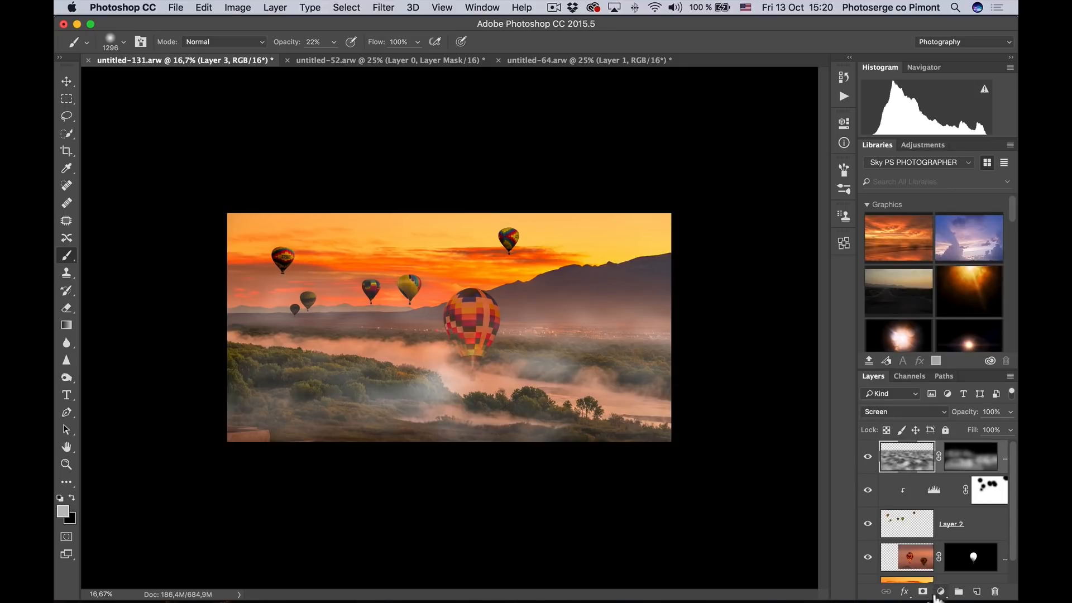
Add a Selective Color adjustment layer with Neutrals at Magenta +20 and Yellow +16
click(940, 590)
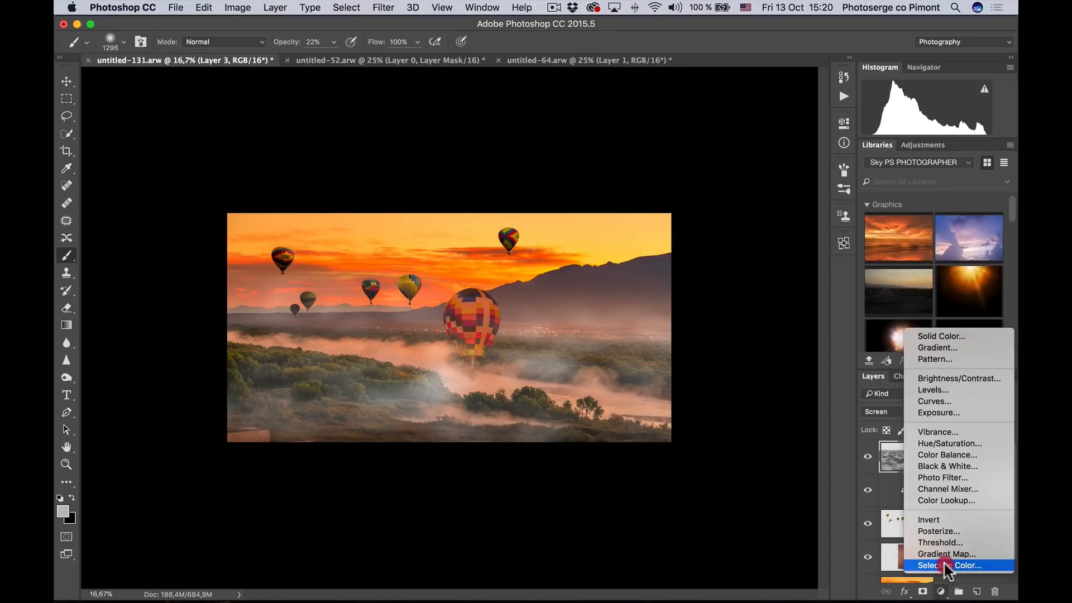
click(947, 564)
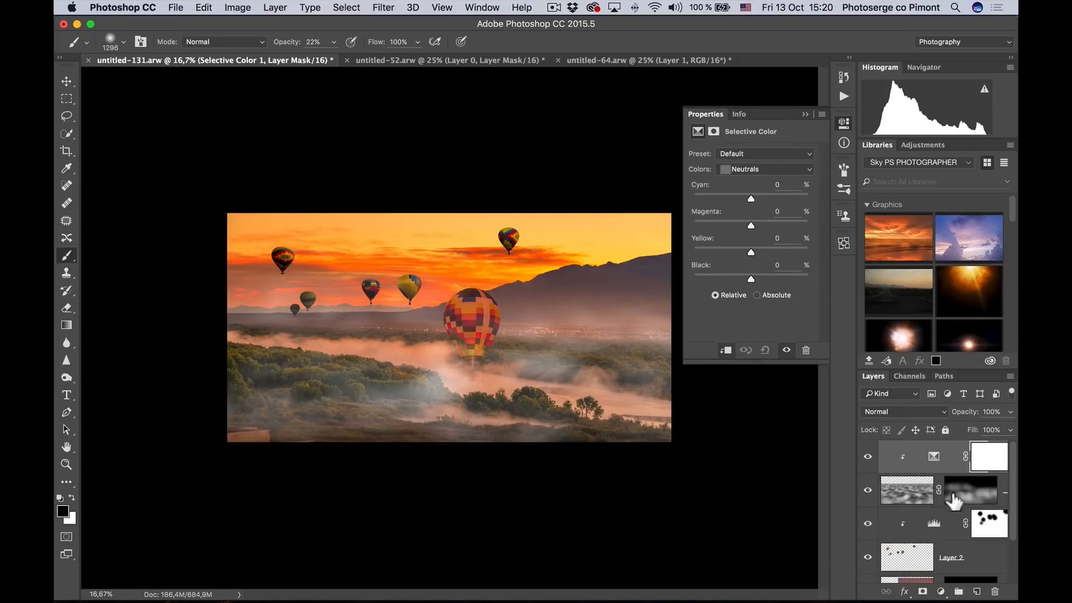
click(750, 253)
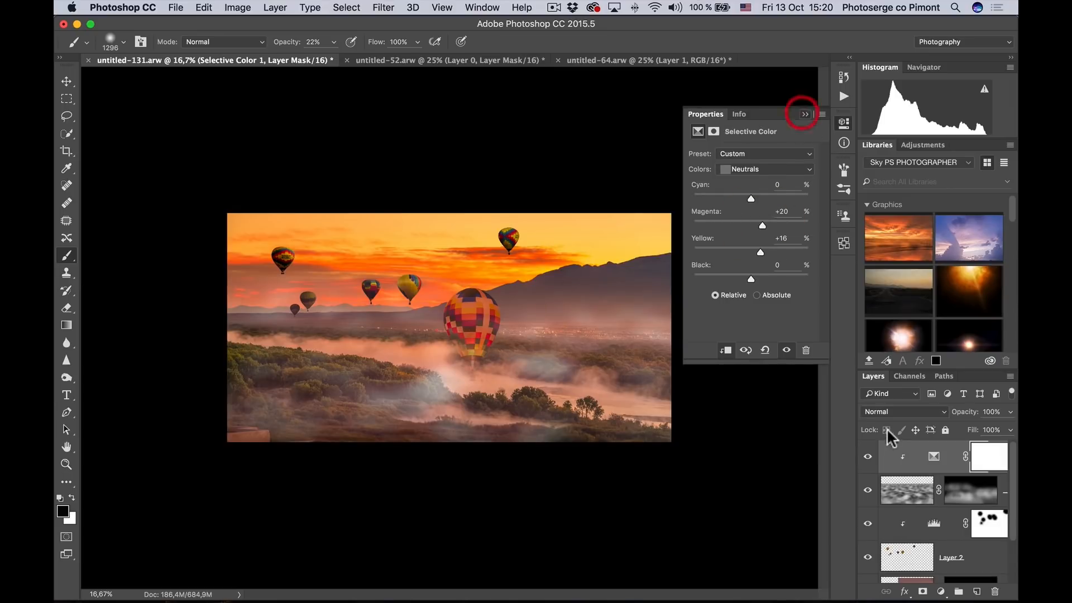
Collapse the adjustment's Properties and toggle its visibility to compare the warmed fog, viewing the whole image
click(868, 456)
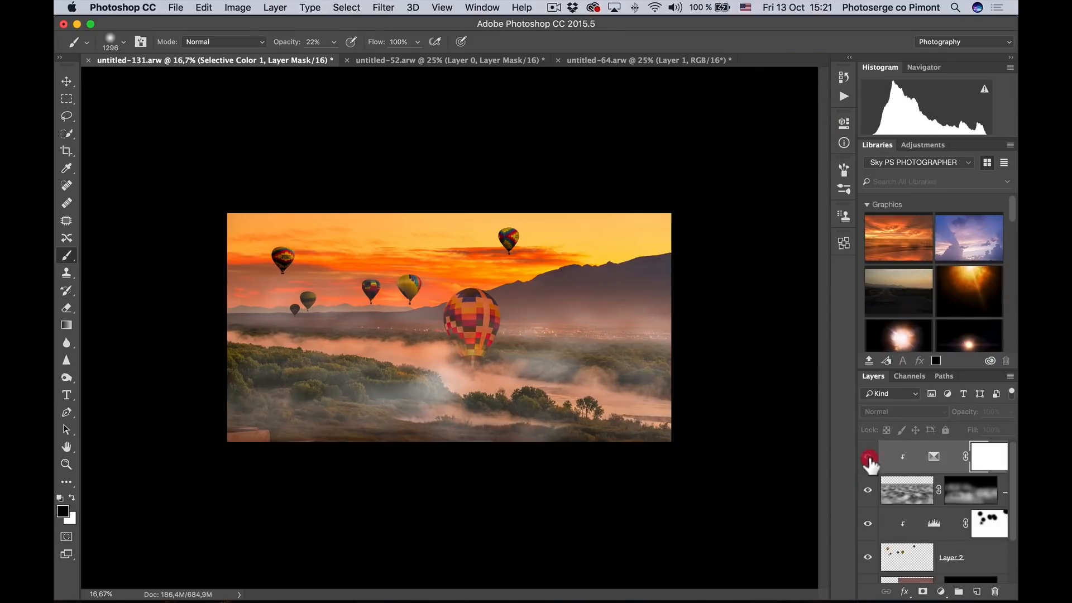
click(869, 457)
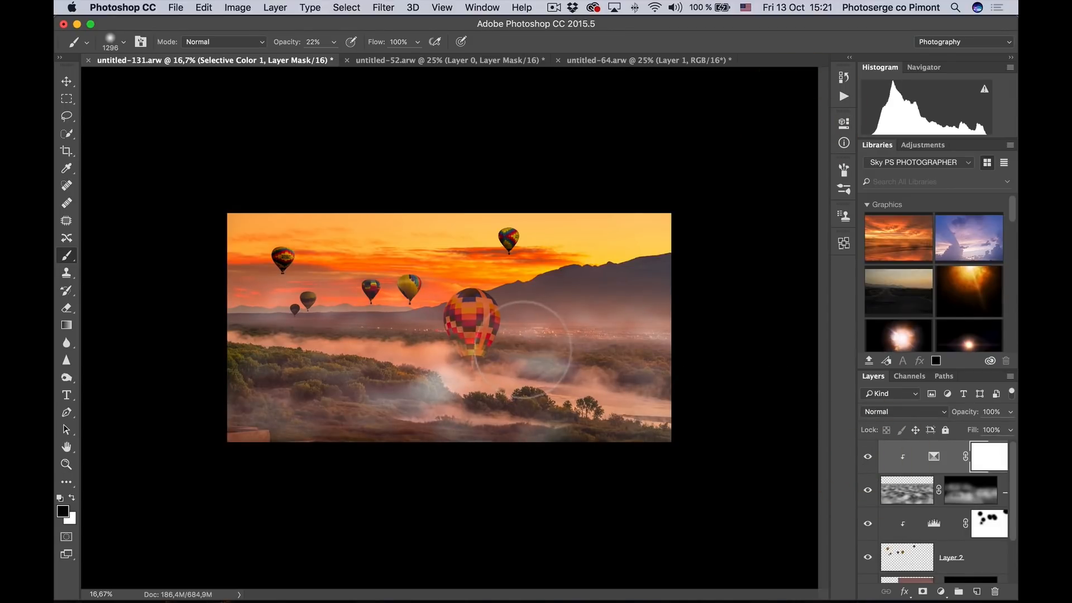
key(z)
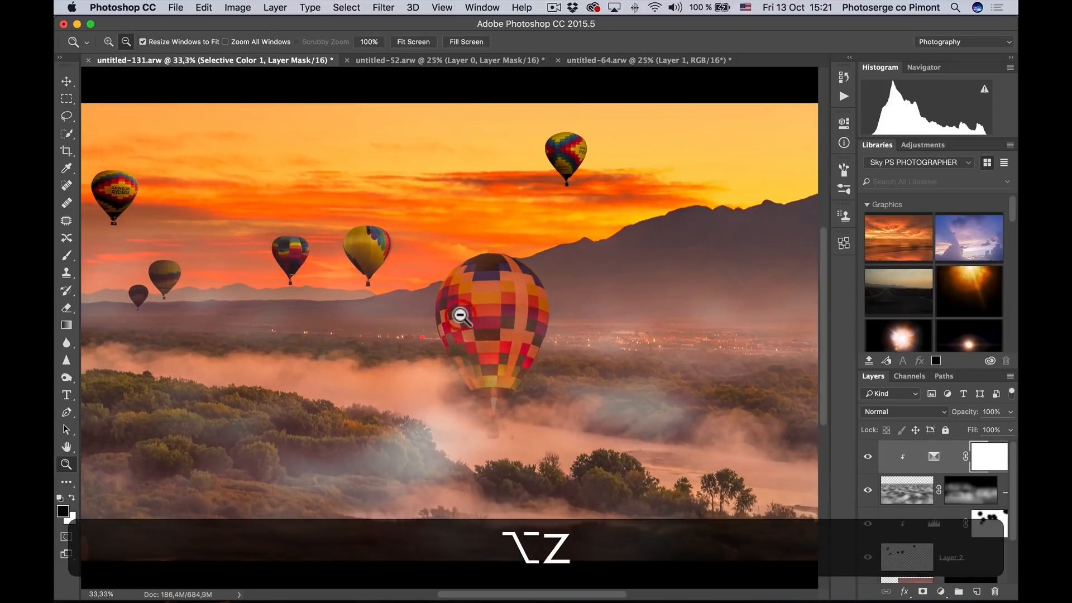
click(461, 315)
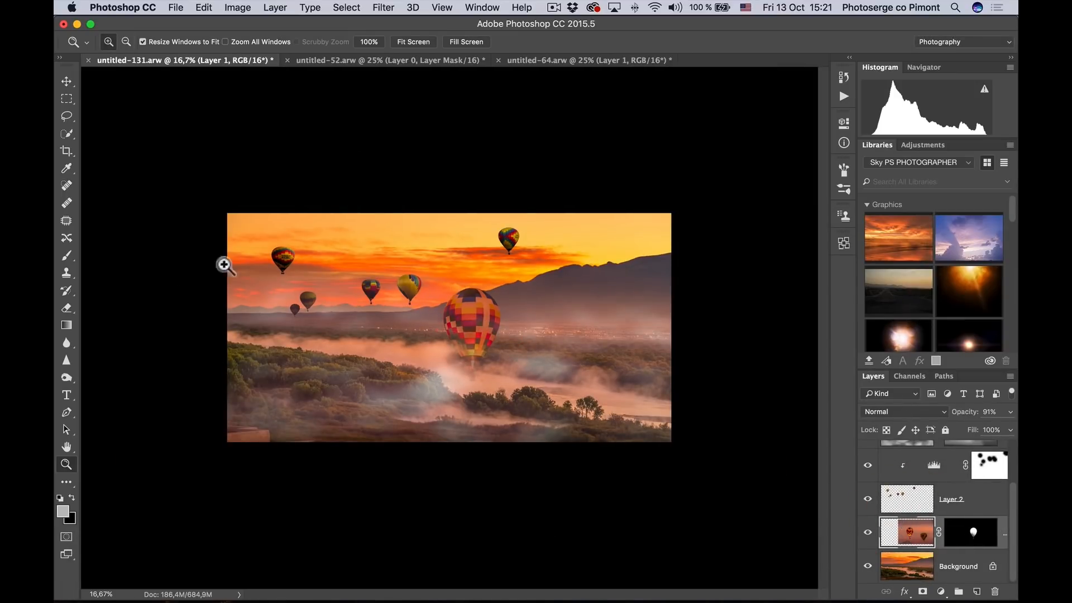
Bring the large balloon's Layer 1 back to 100% opacity
click(471, 315)
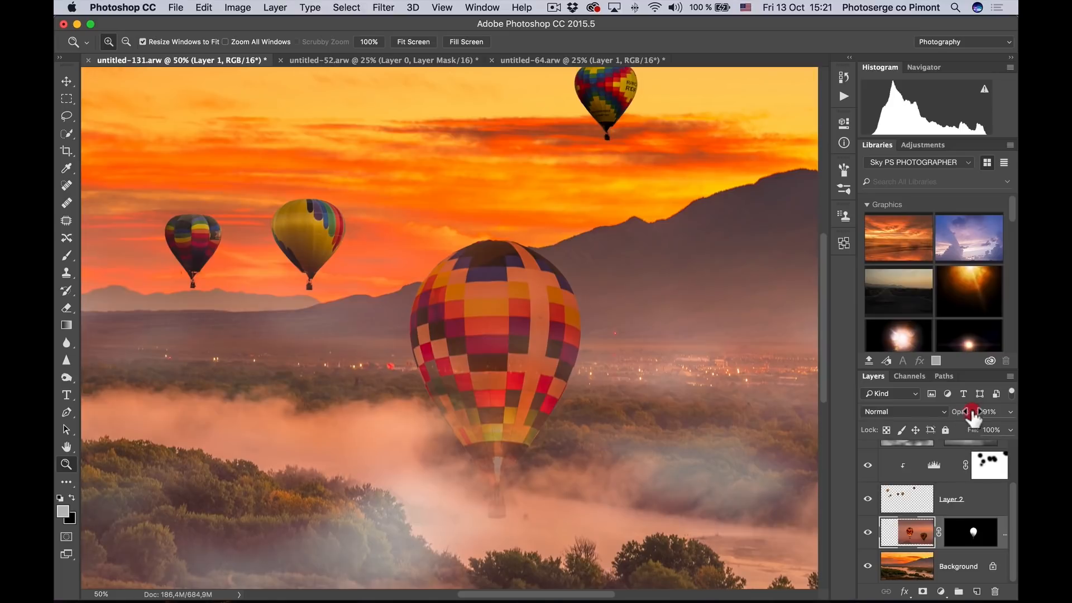
key(z)
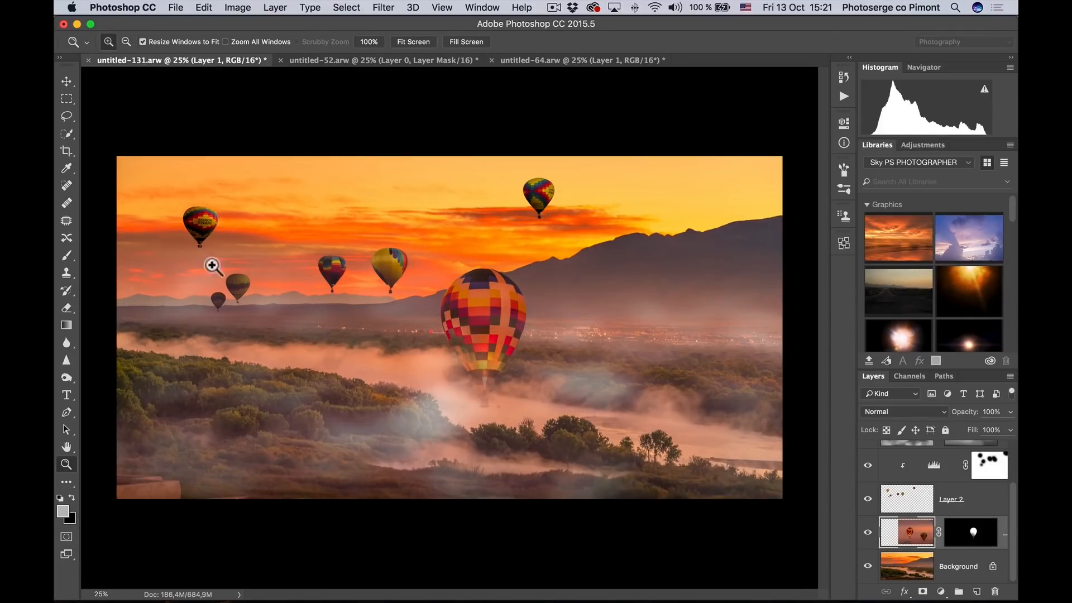
mouse_move(960, 544)
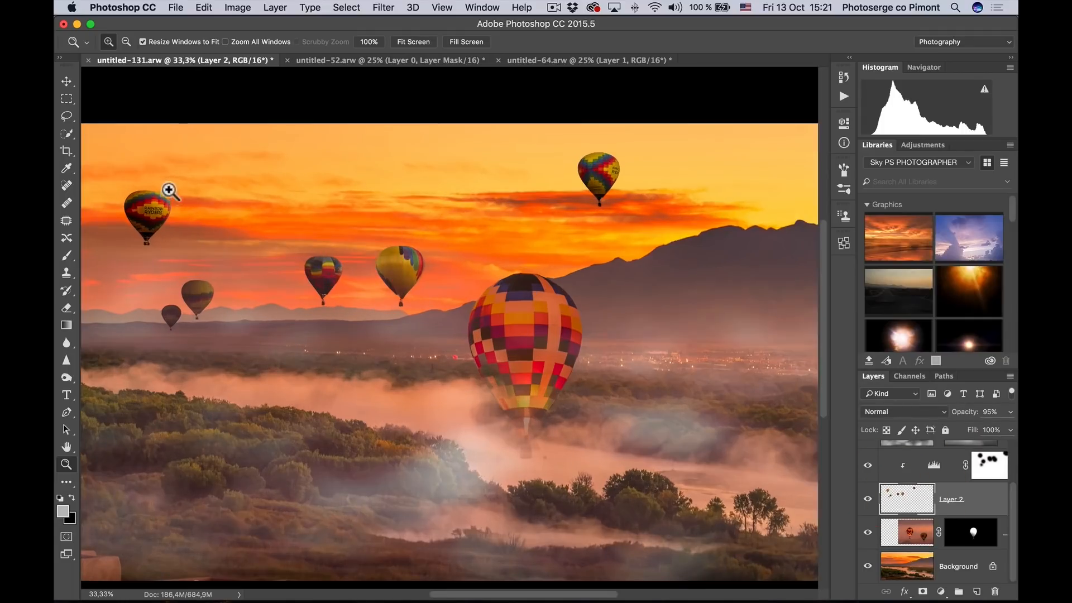
mouse_move(240, 102)
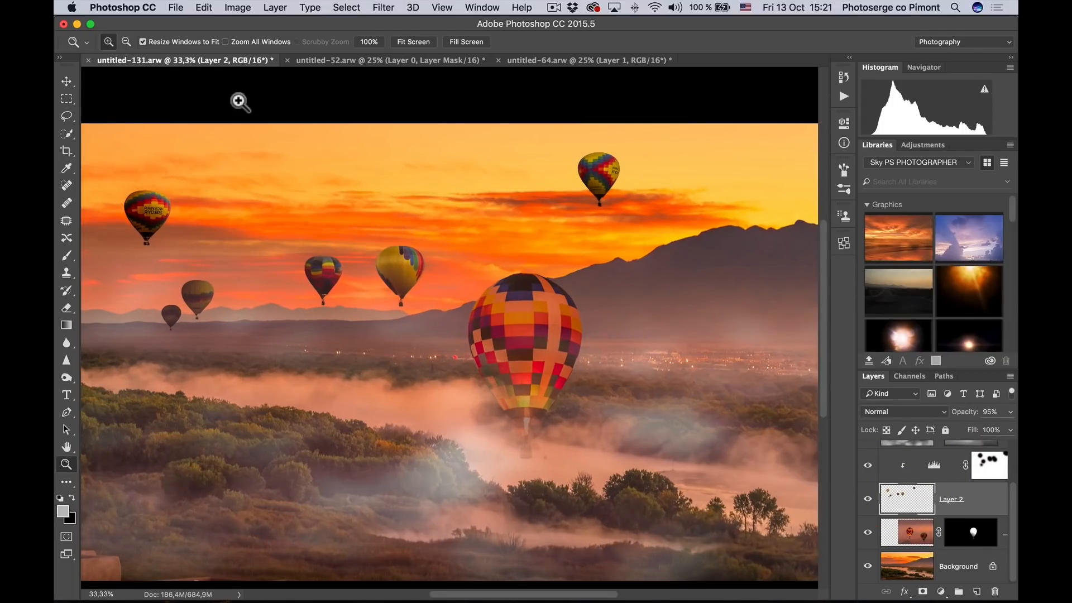
Apply a 2.1-pixel Gaussian Blur to Layer 2, the small distant balloons
click(383, 8)
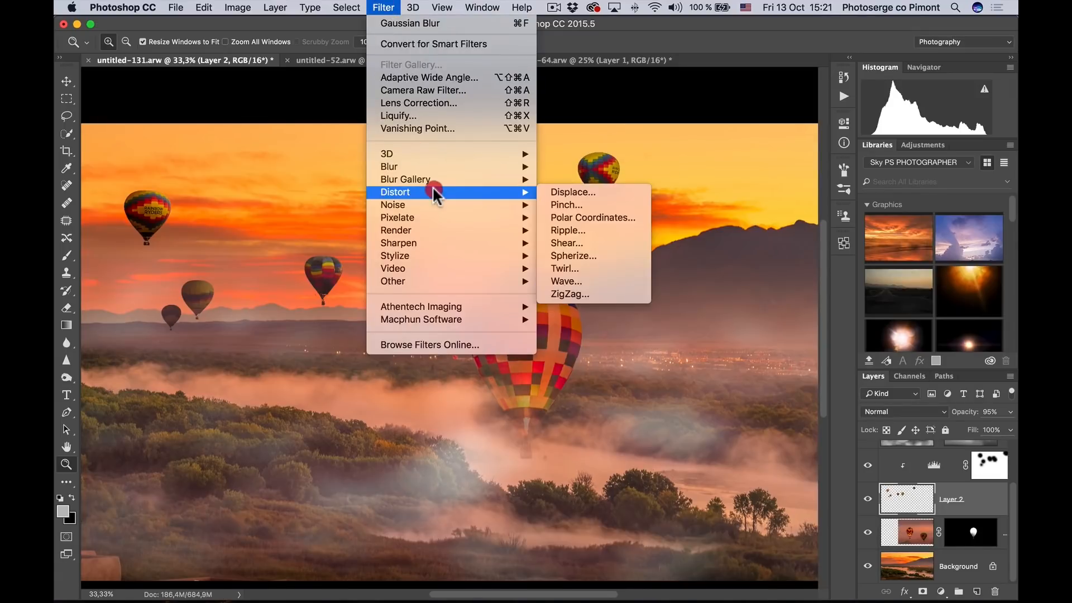
mouse_move(389, 166)
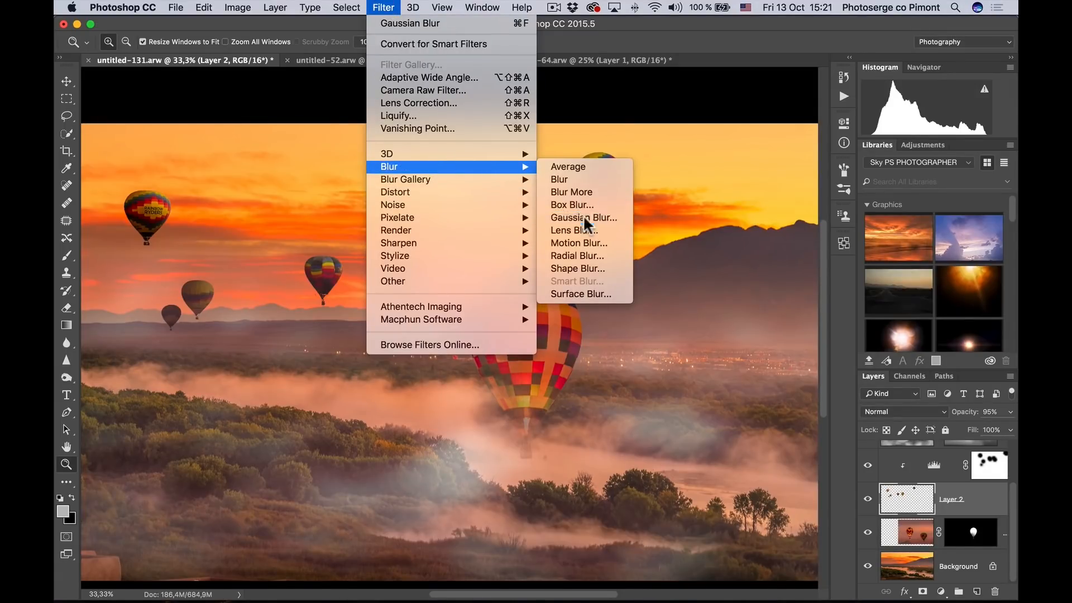
click(582, 216)
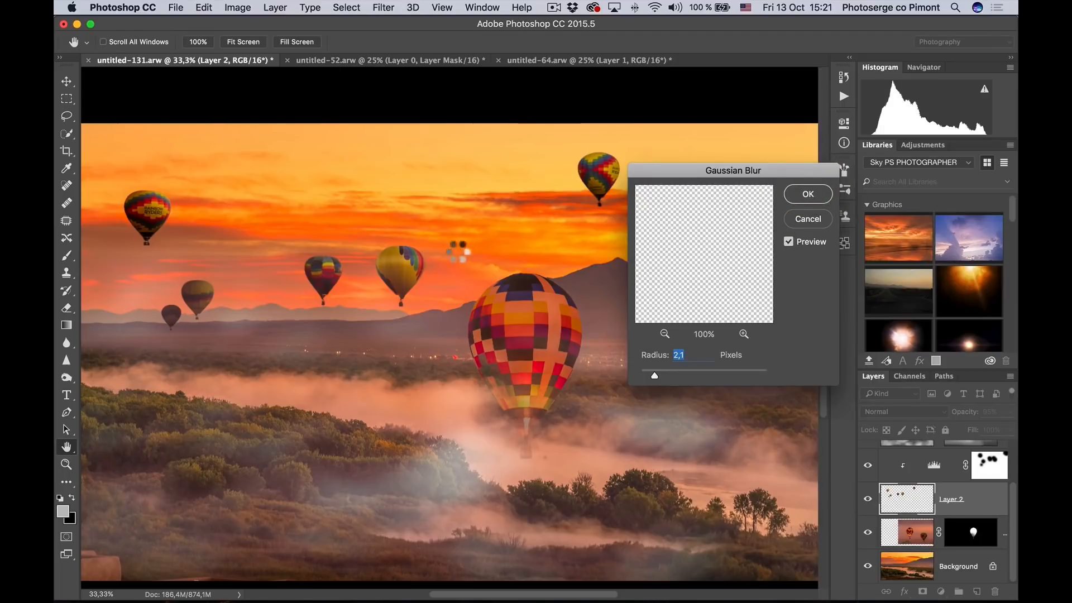
click(806, 193)
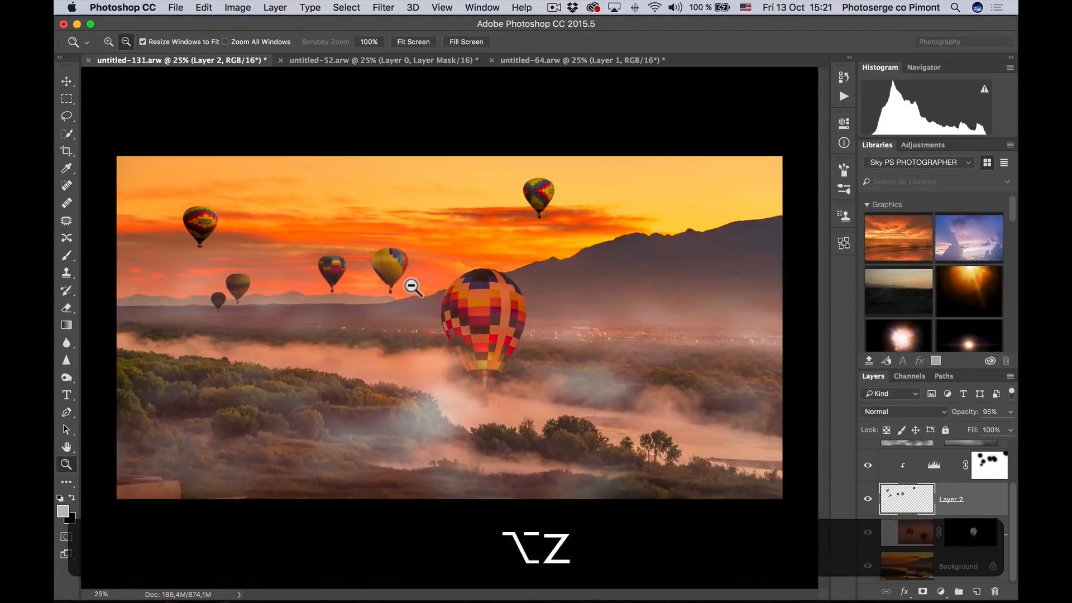
click(410, 300)
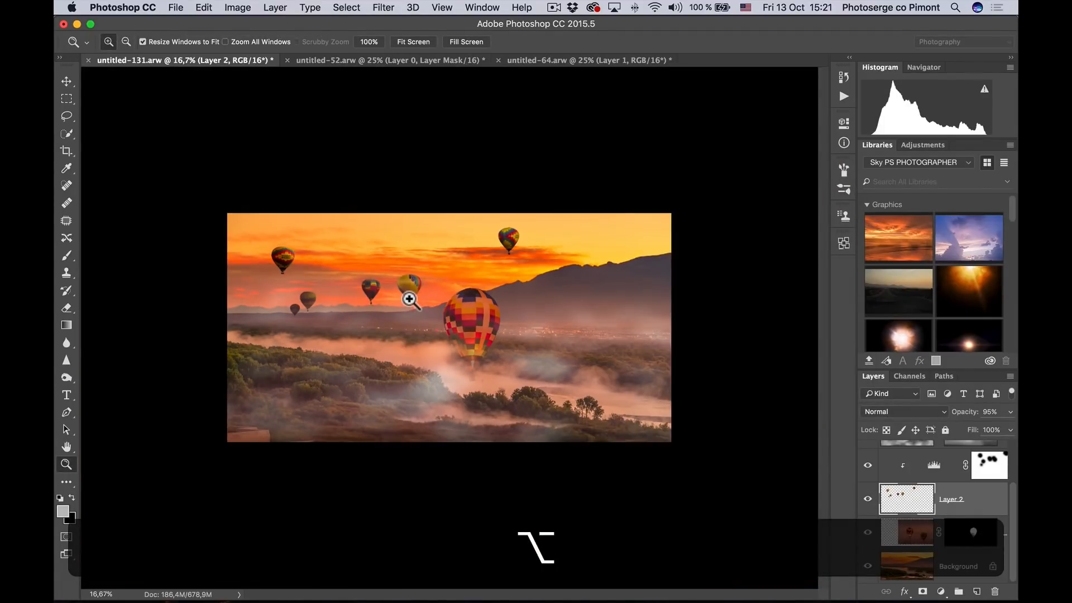
Leave the finished foggy balloon composite and begin switching to the next application
click(409, 299)
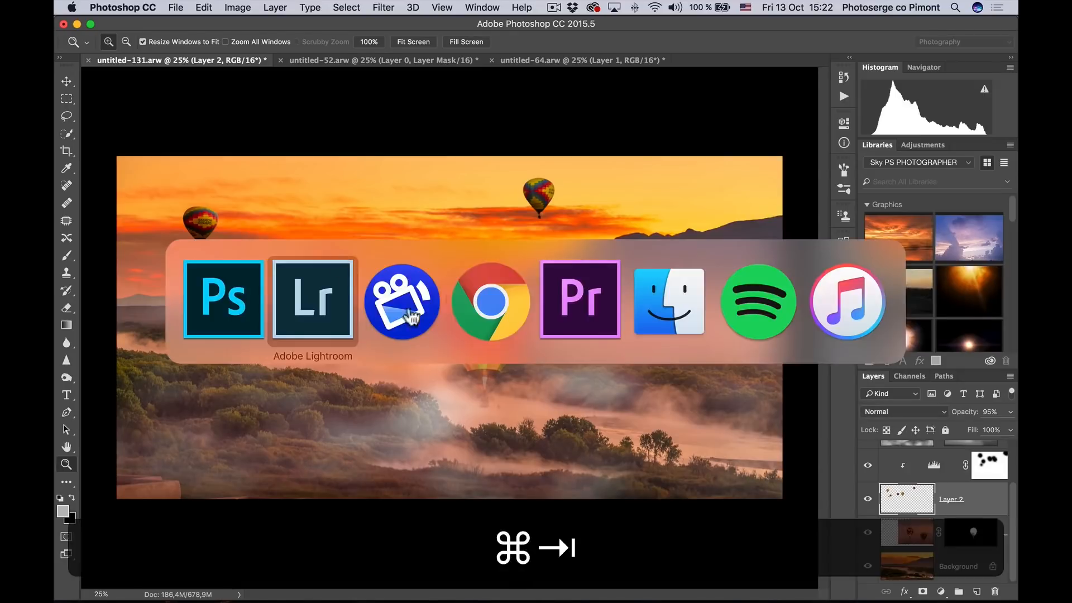
Bring the photoserge.com/5daydeal page to the front and scroll down into the bundle listings
click(490, 299)
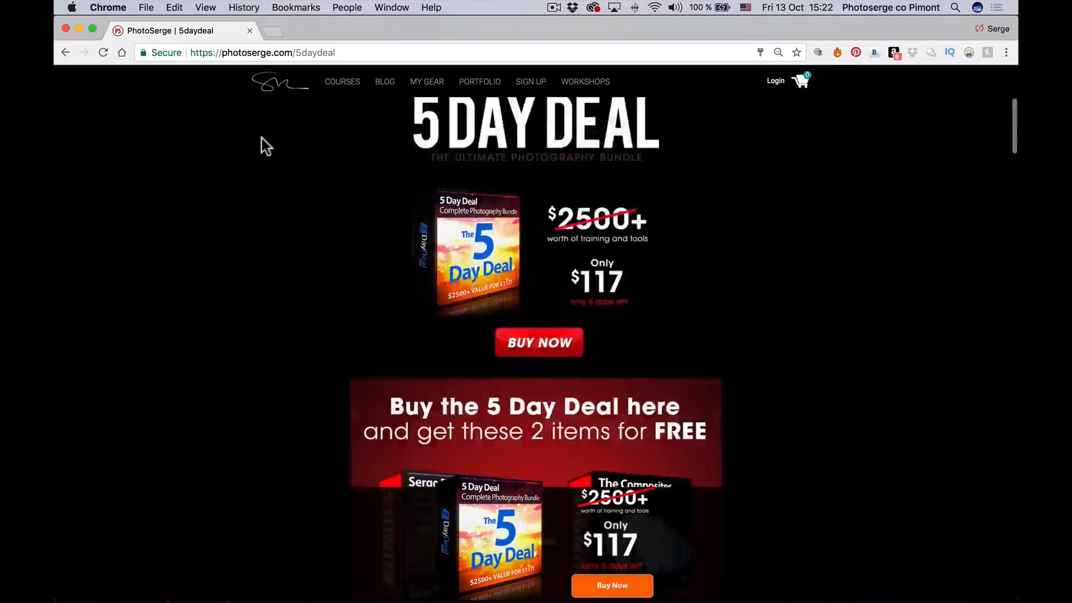
scroll(up, 3)
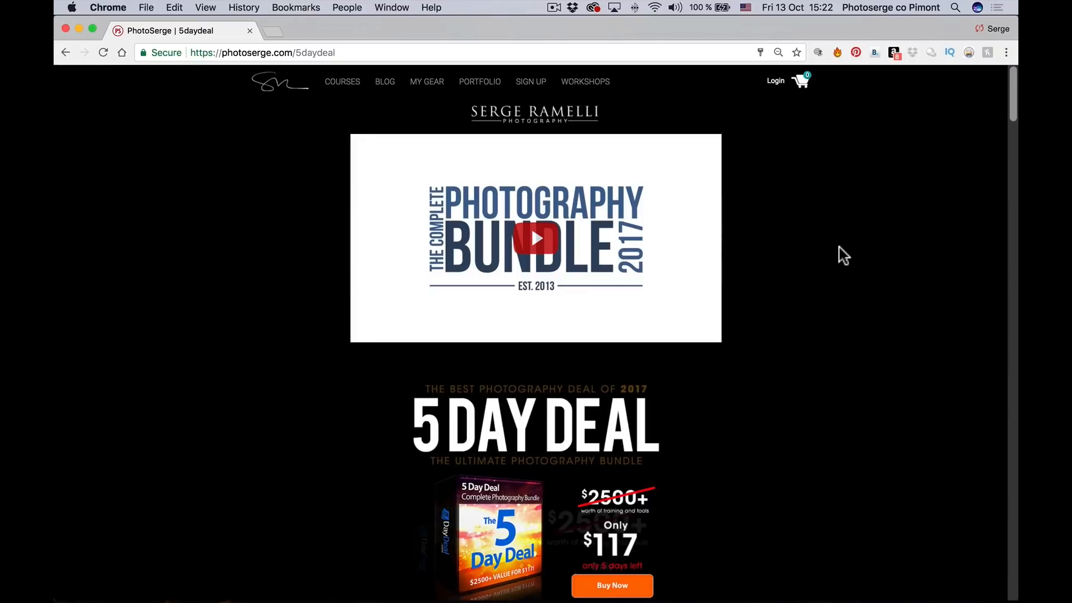
scroll(down, 3)
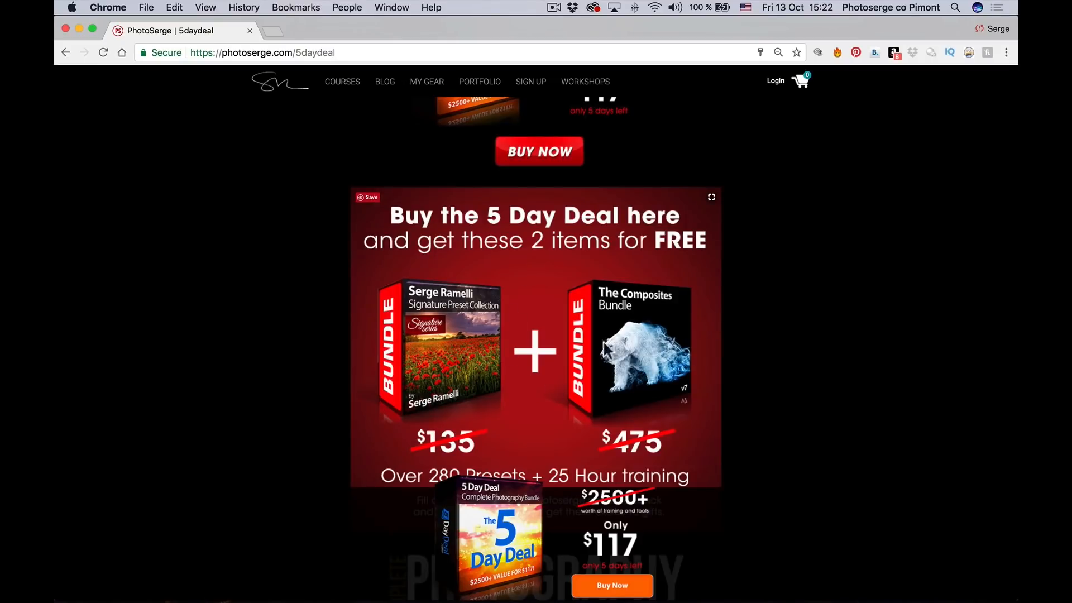
mouse_move(760, 319)
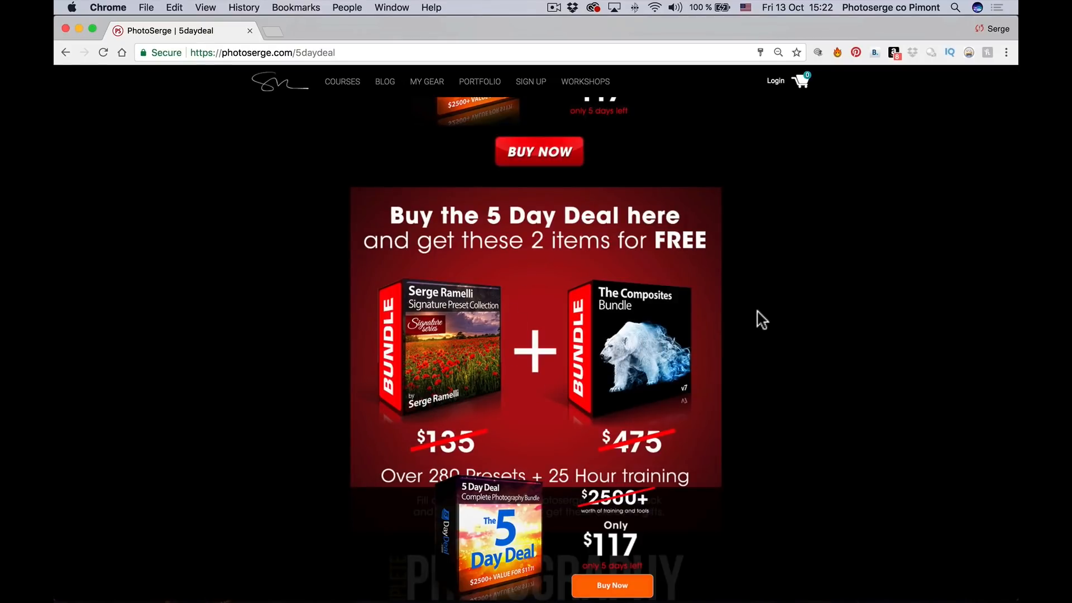
scroll(down, 3)
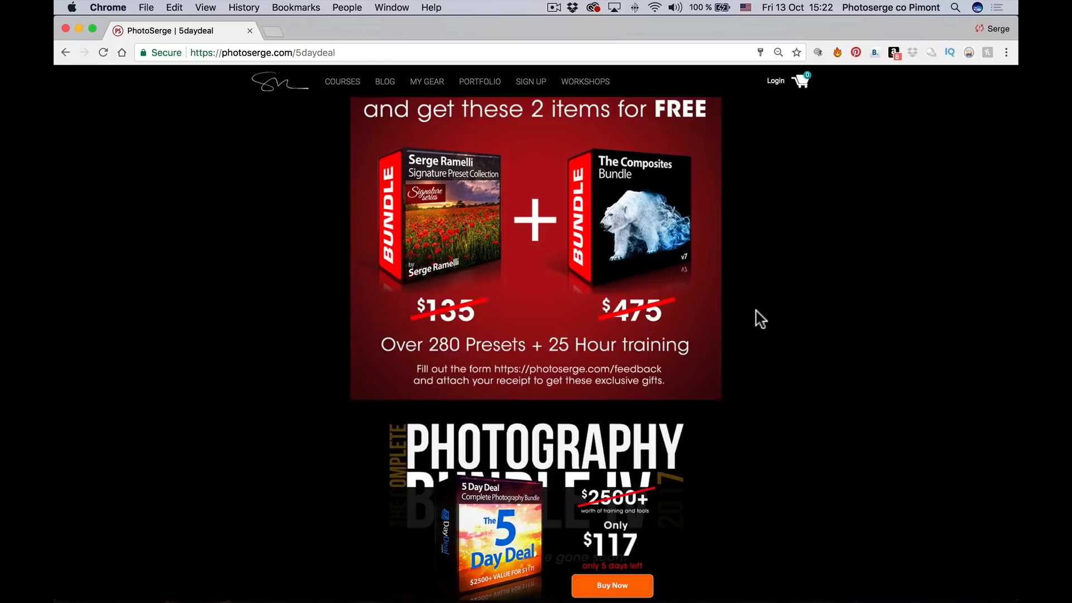
scroll(down, 3)
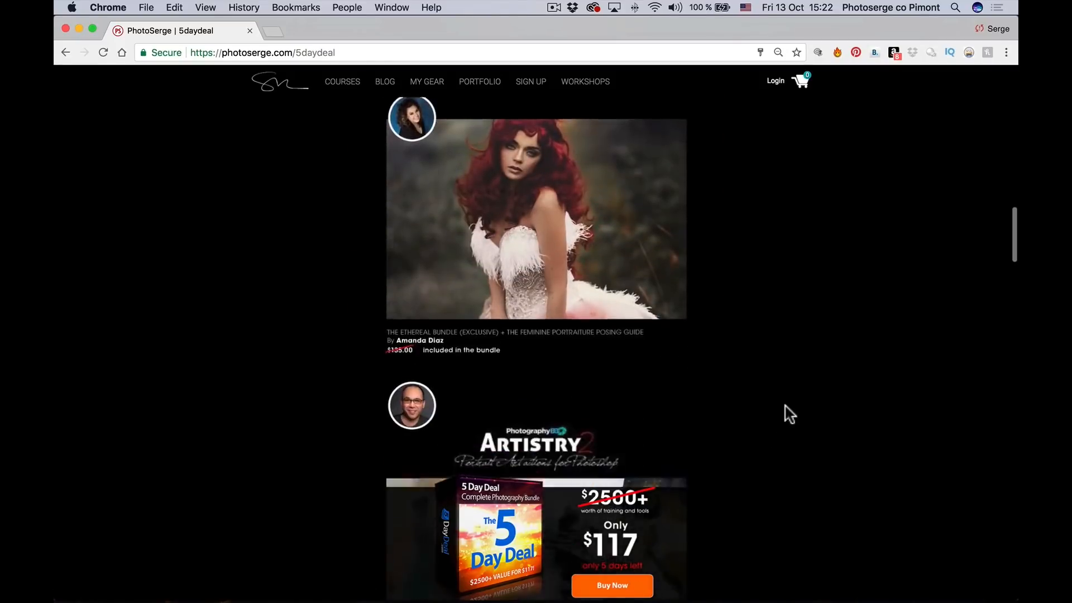
scroll(down, 3)
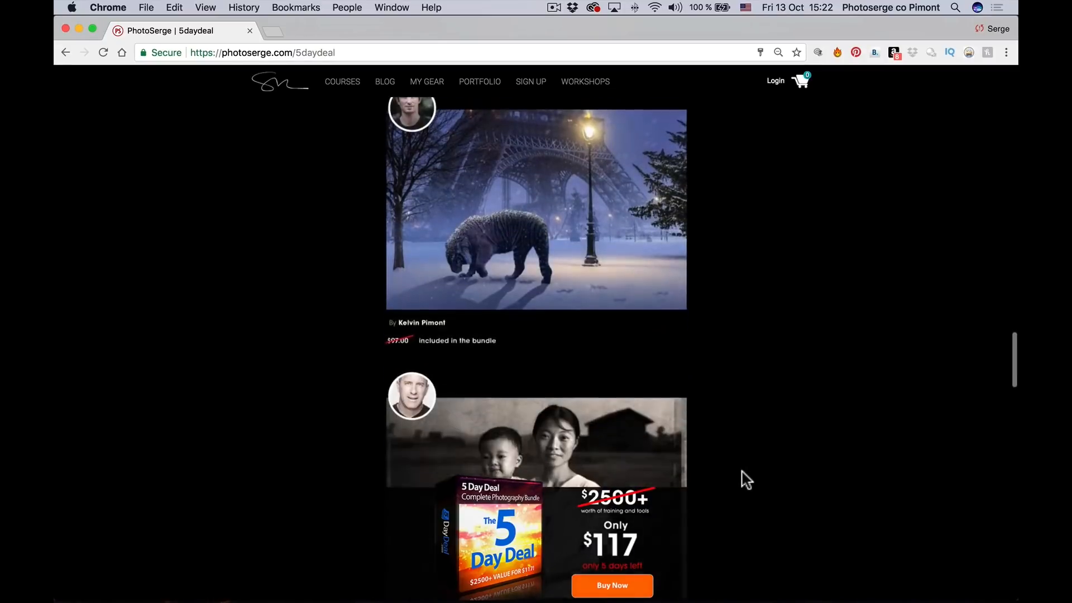
Scroll through the remaining bundled photography courses and pricing offer to the page bottom and back up
scroll(up, 3)
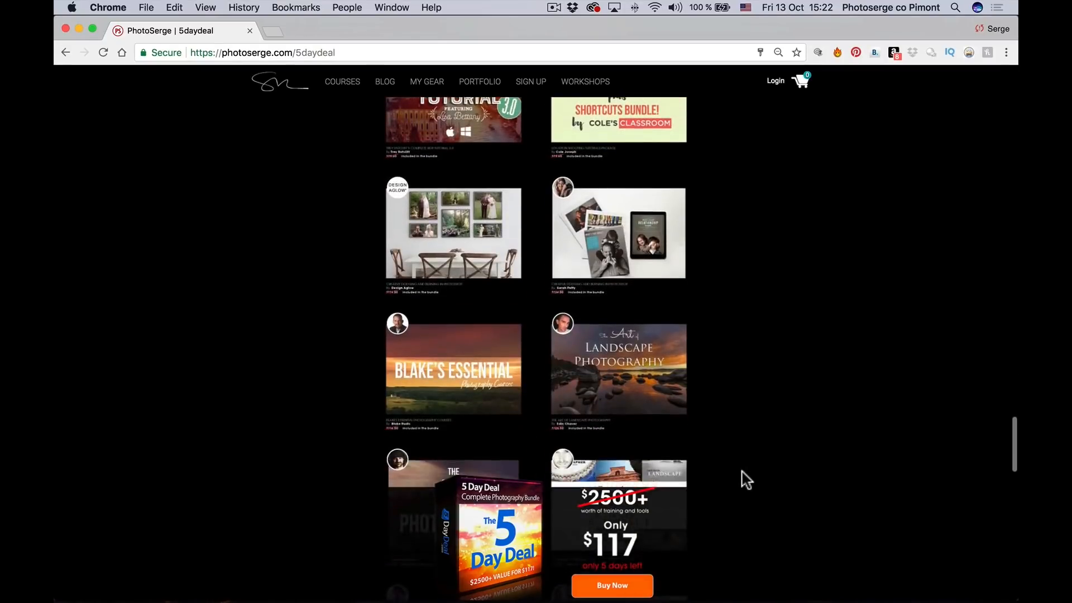
scroll(down, 3)
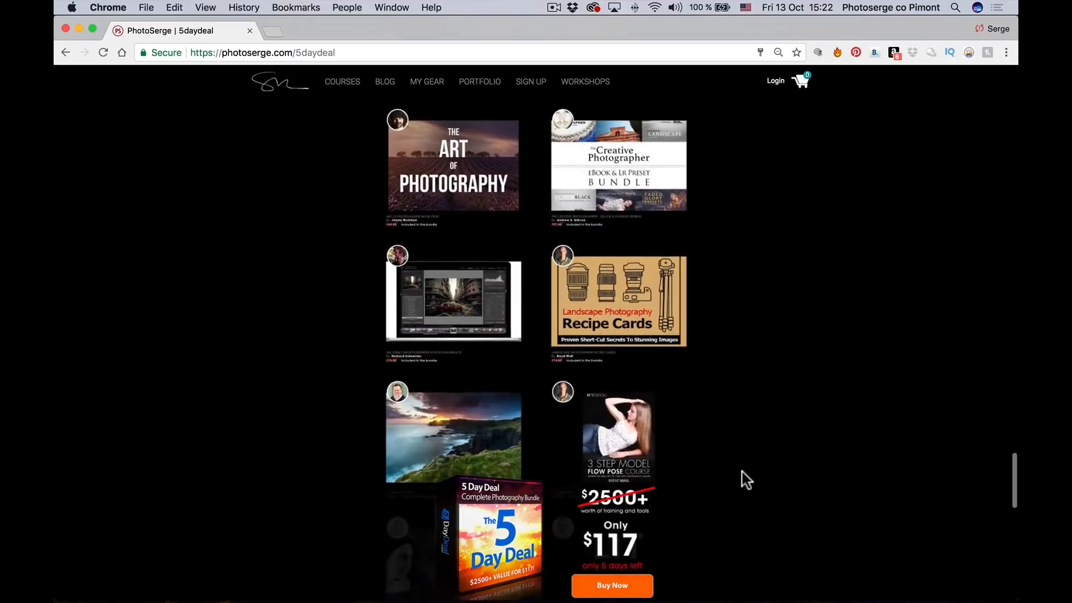
scroll(down, 3)
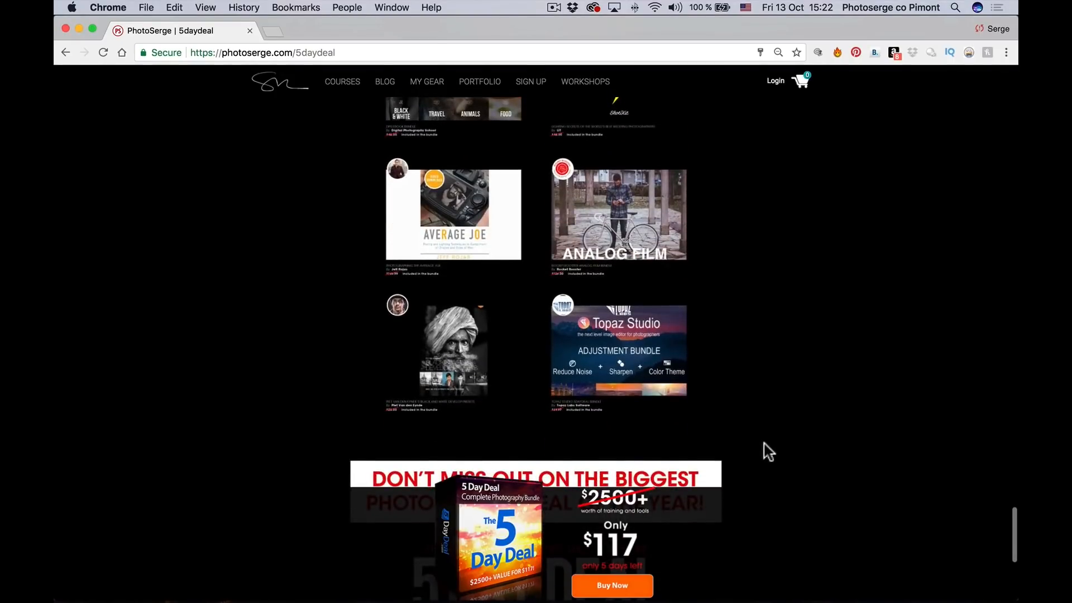
scroll(down, 3)
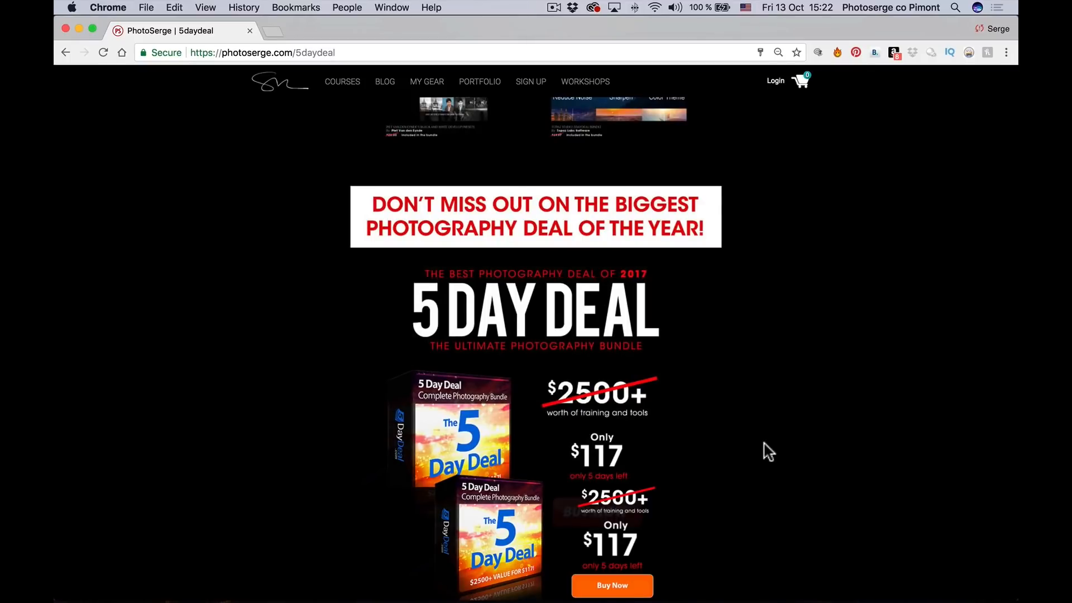
scroll(up, 3)
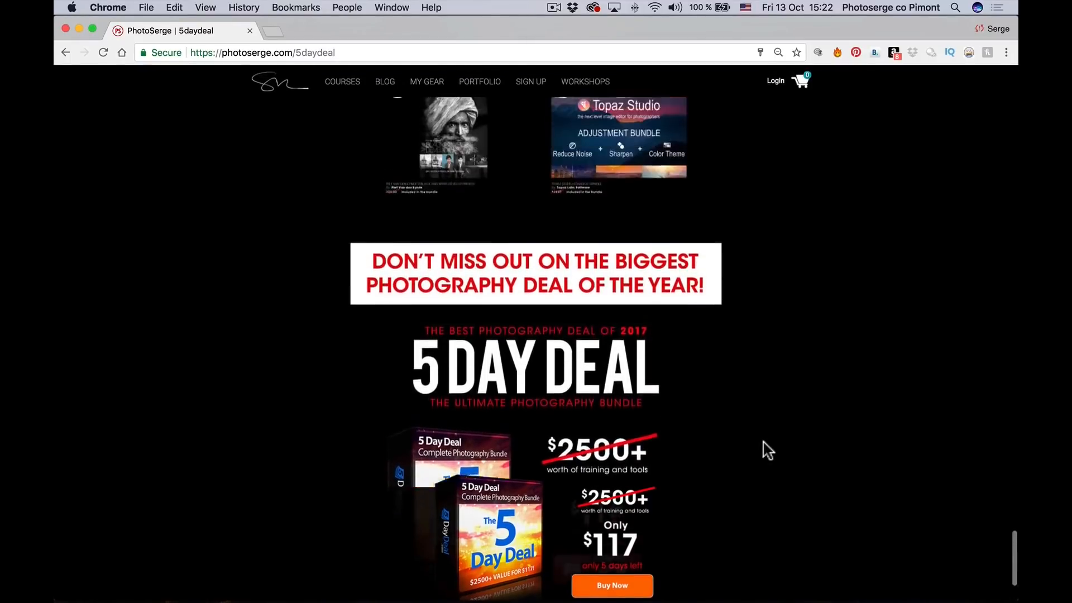
scroll(up, 3)
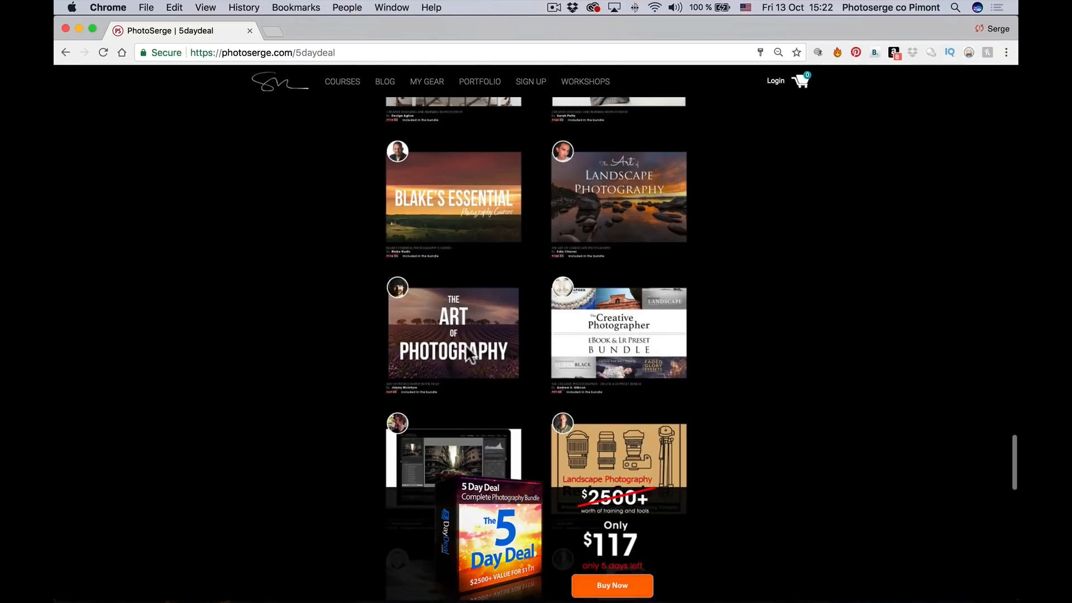
scroll(up, 3)
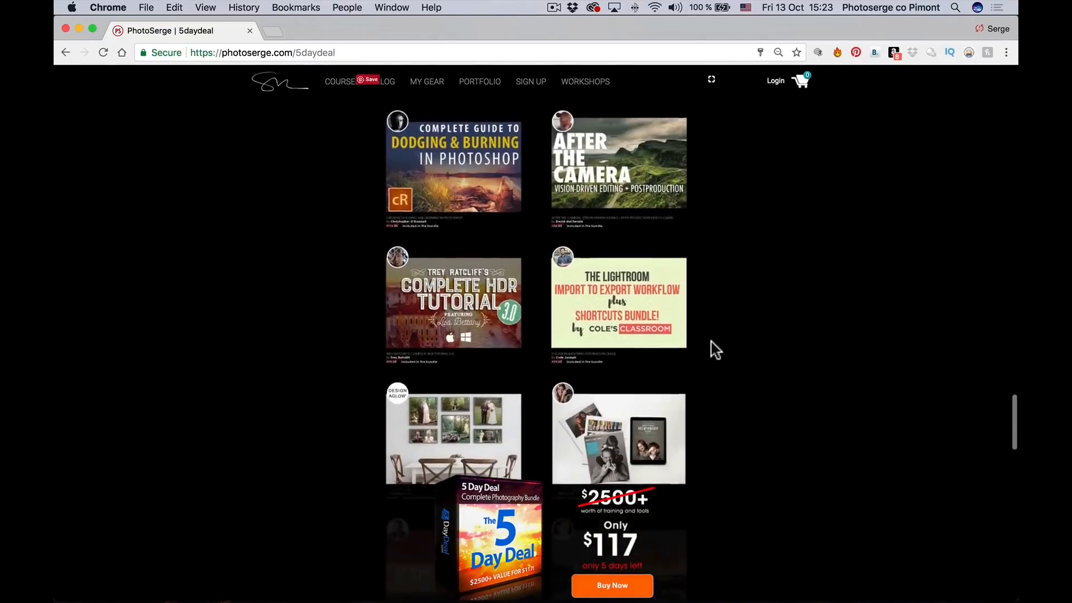
scroll(up, 3)
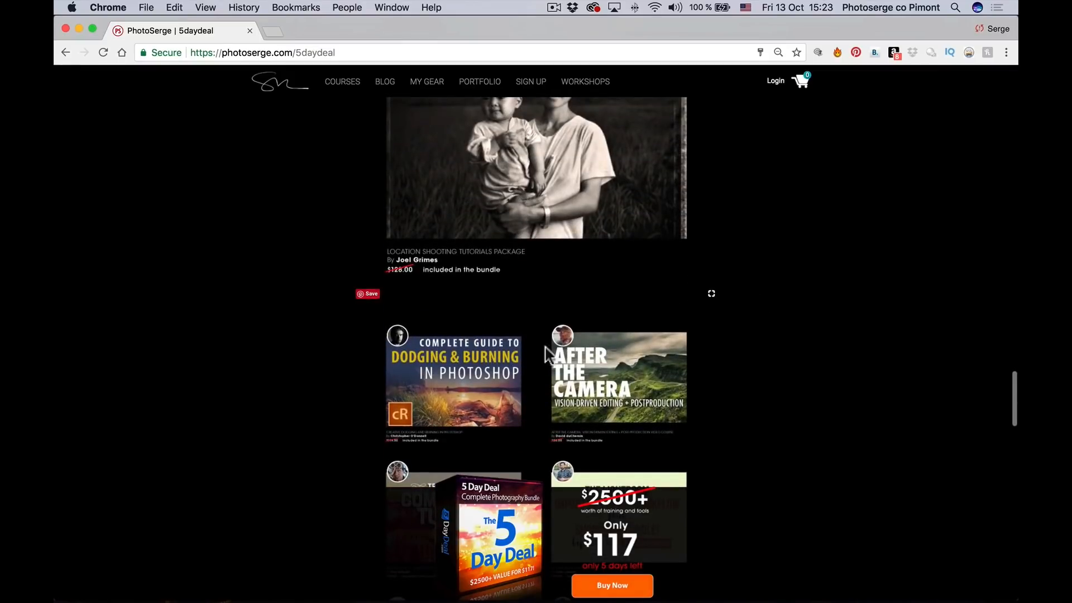
mouse_move(849, 352)
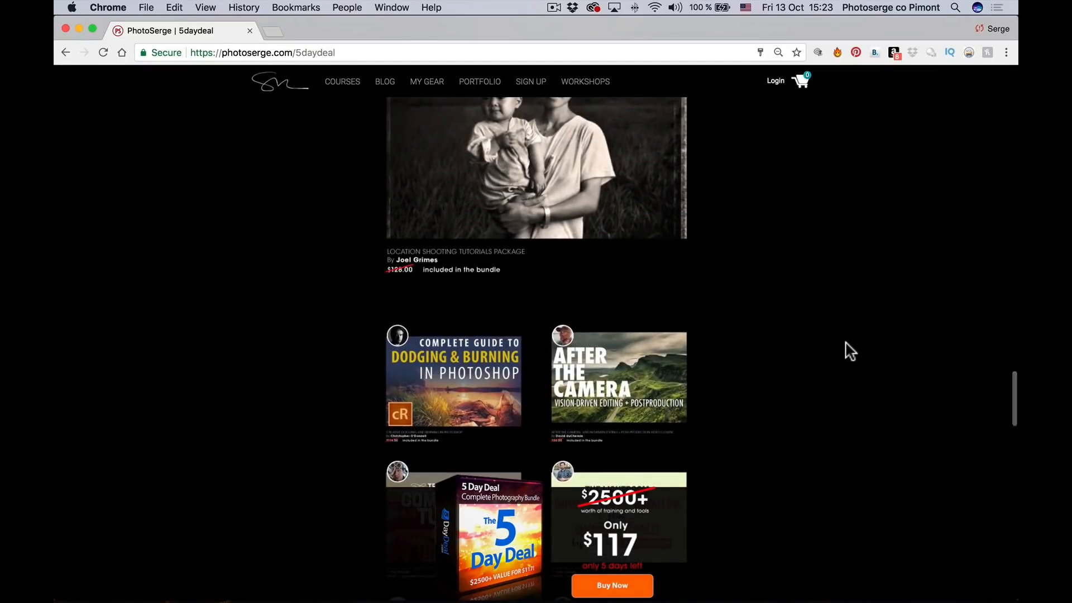
scroll(up, 3)
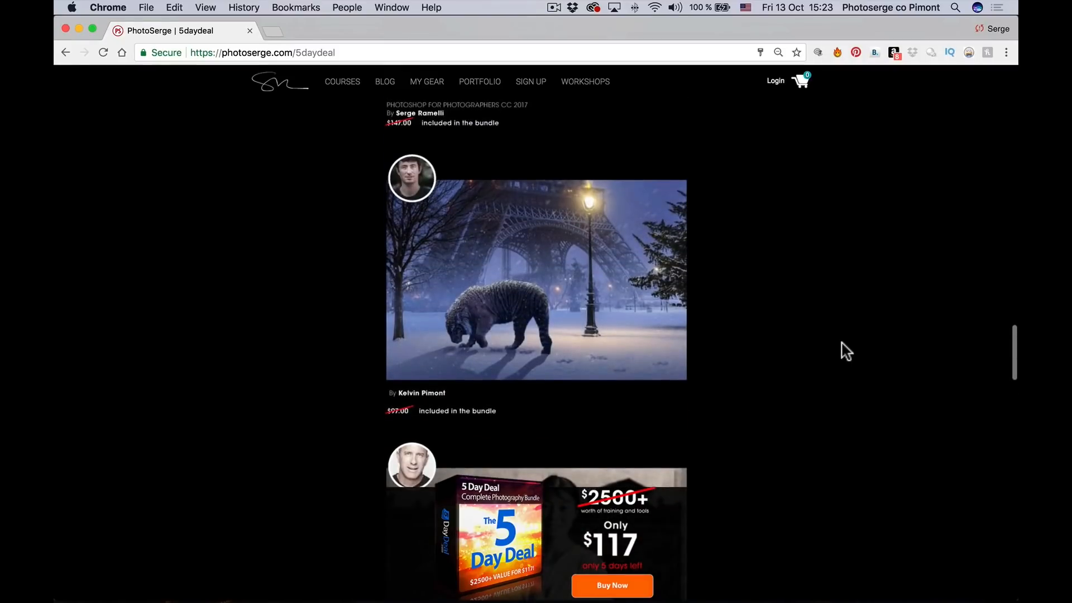
scroll(down, 3)
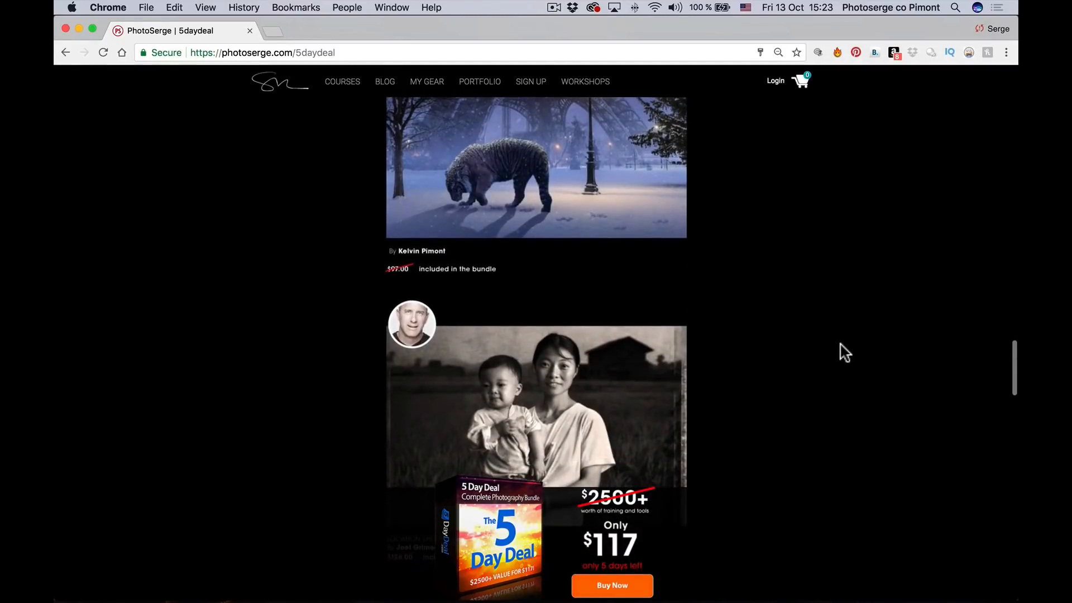
scroll(up, 3)
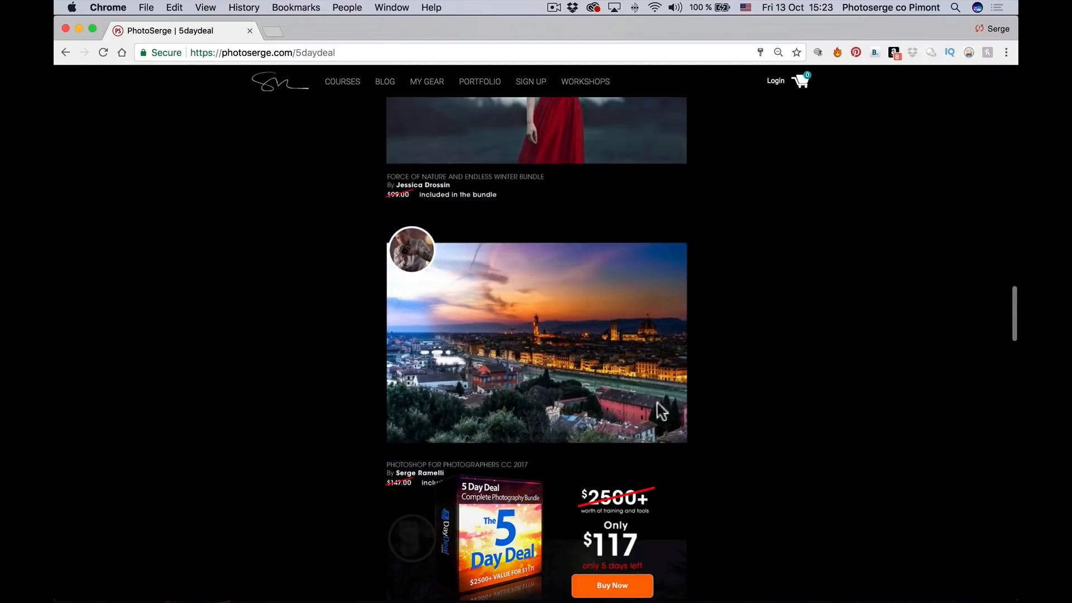
scroll(up, 3)
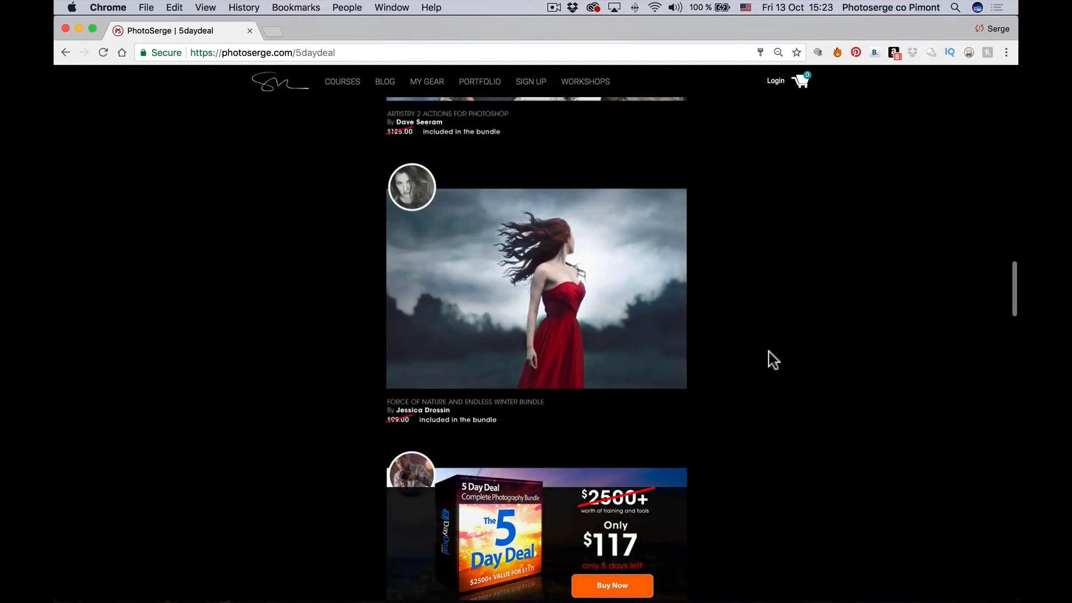
mouse_move(560, 431)
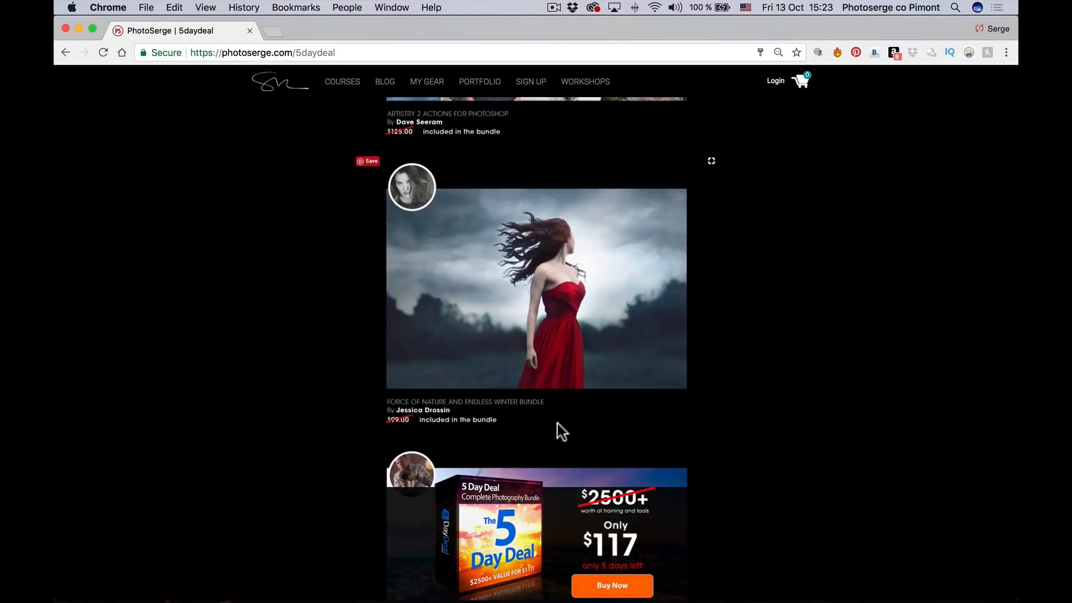
scroll(up, 3)
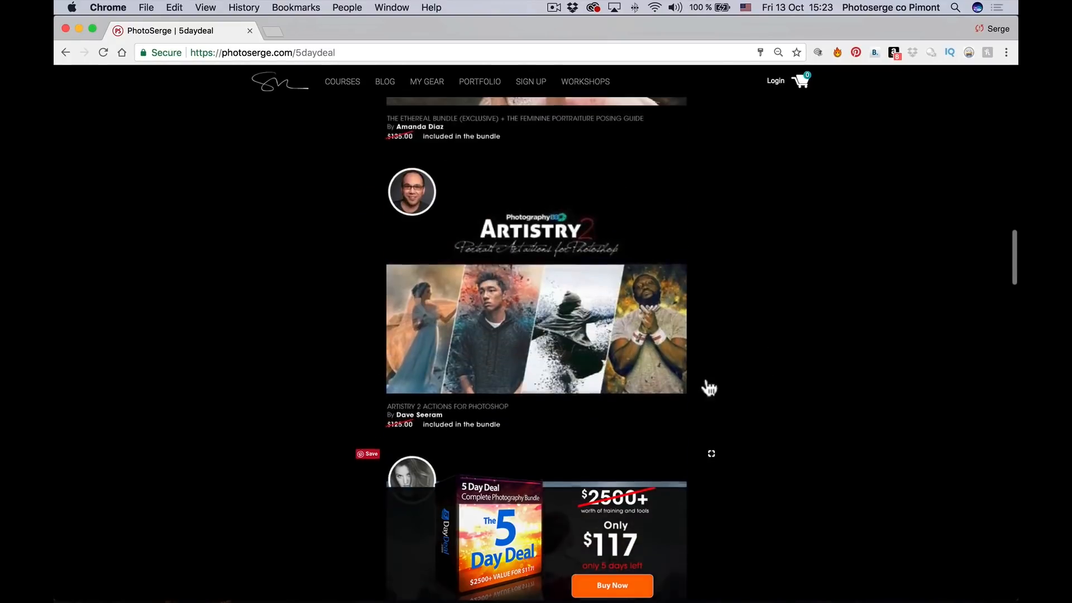
scroll(down, 3)
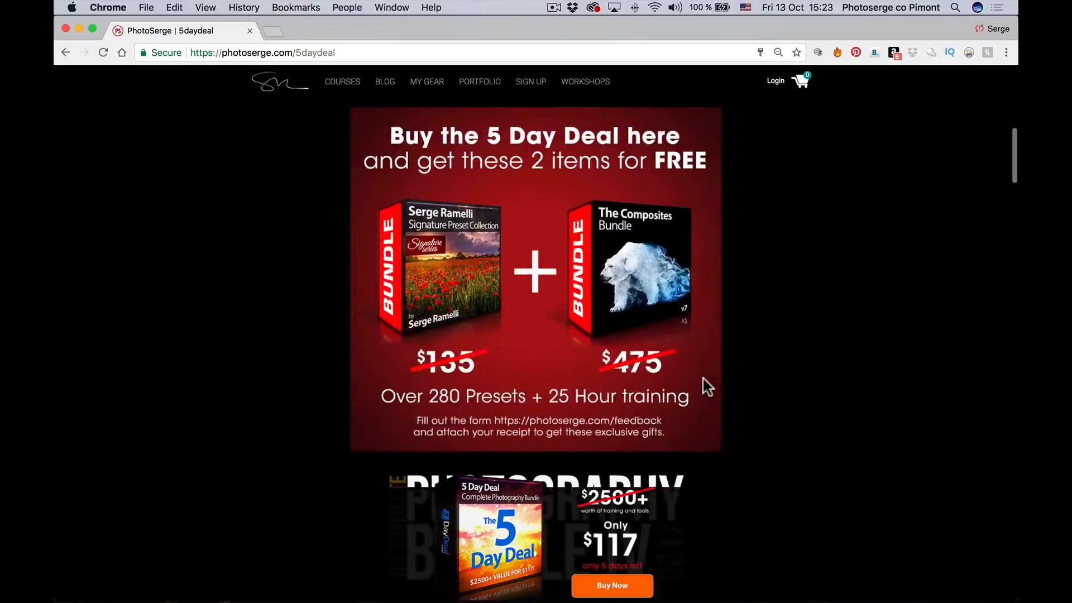
scroll(up, 3)
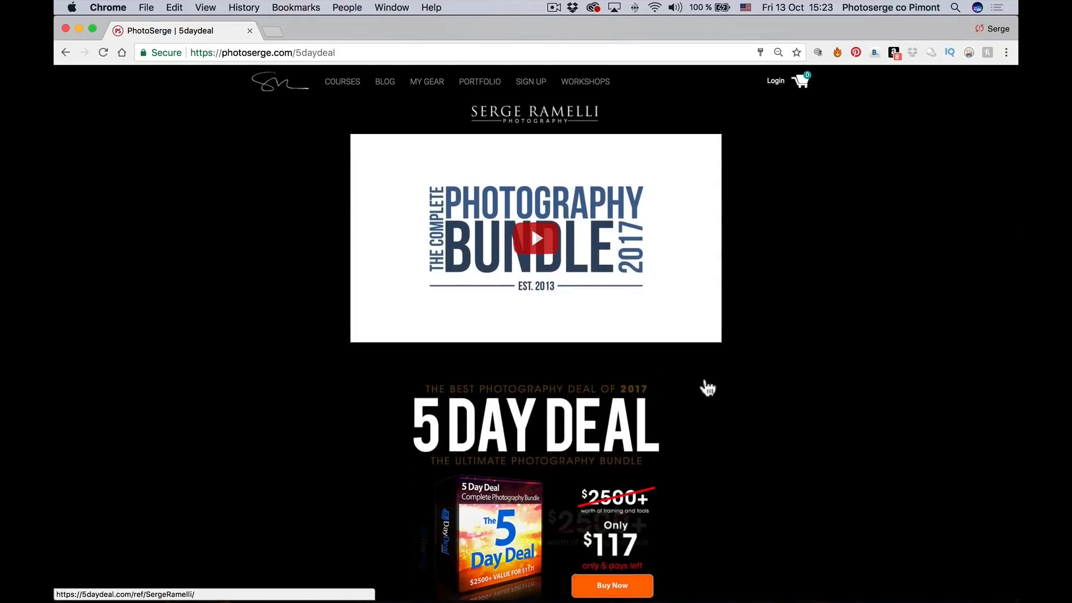
mouse_move(701, 346)
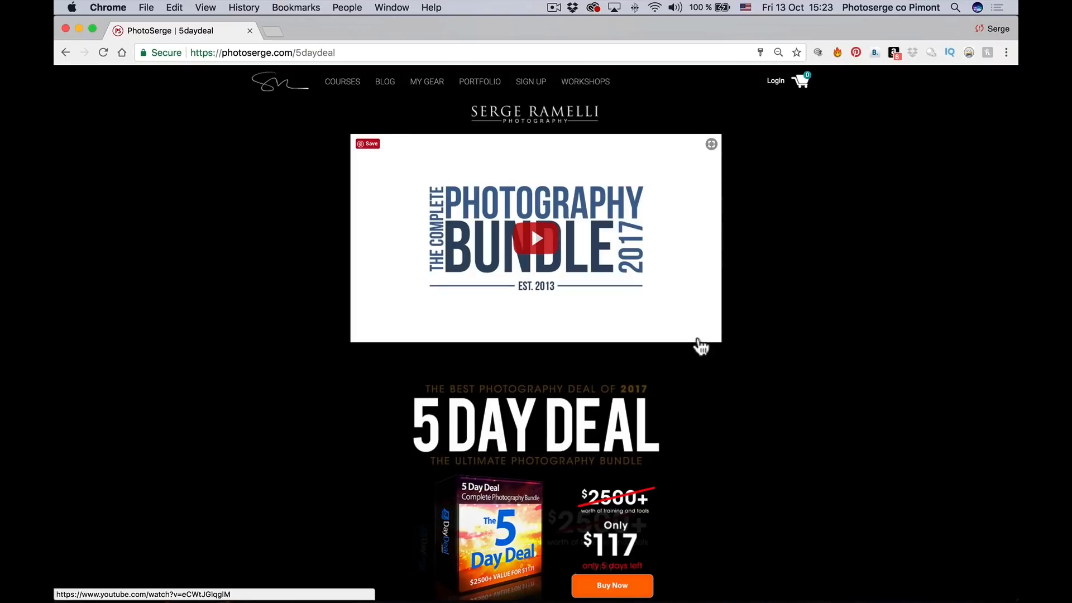
scroll(down, 3)
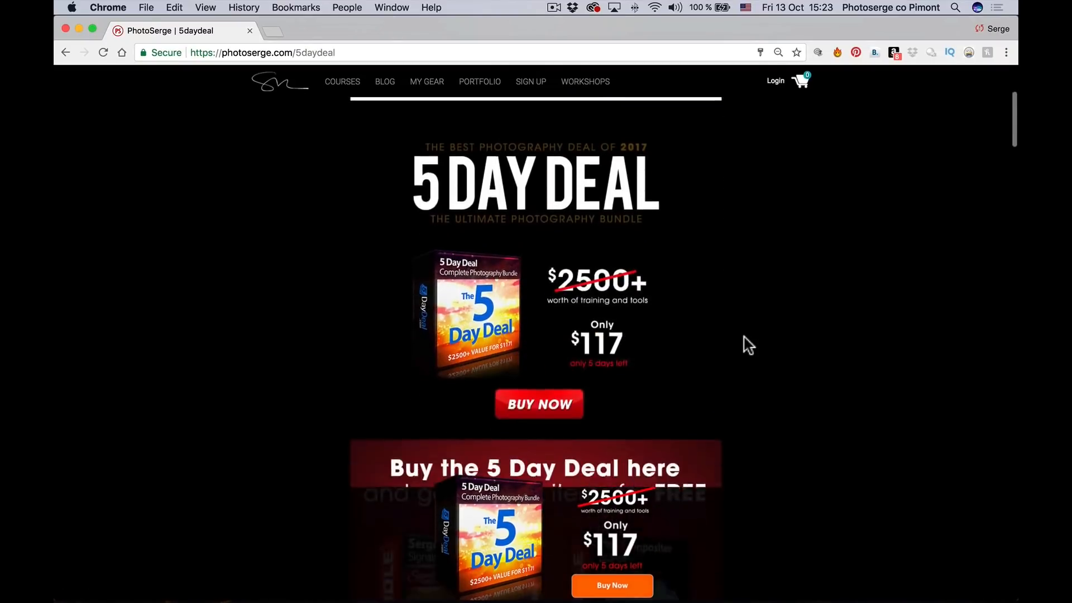